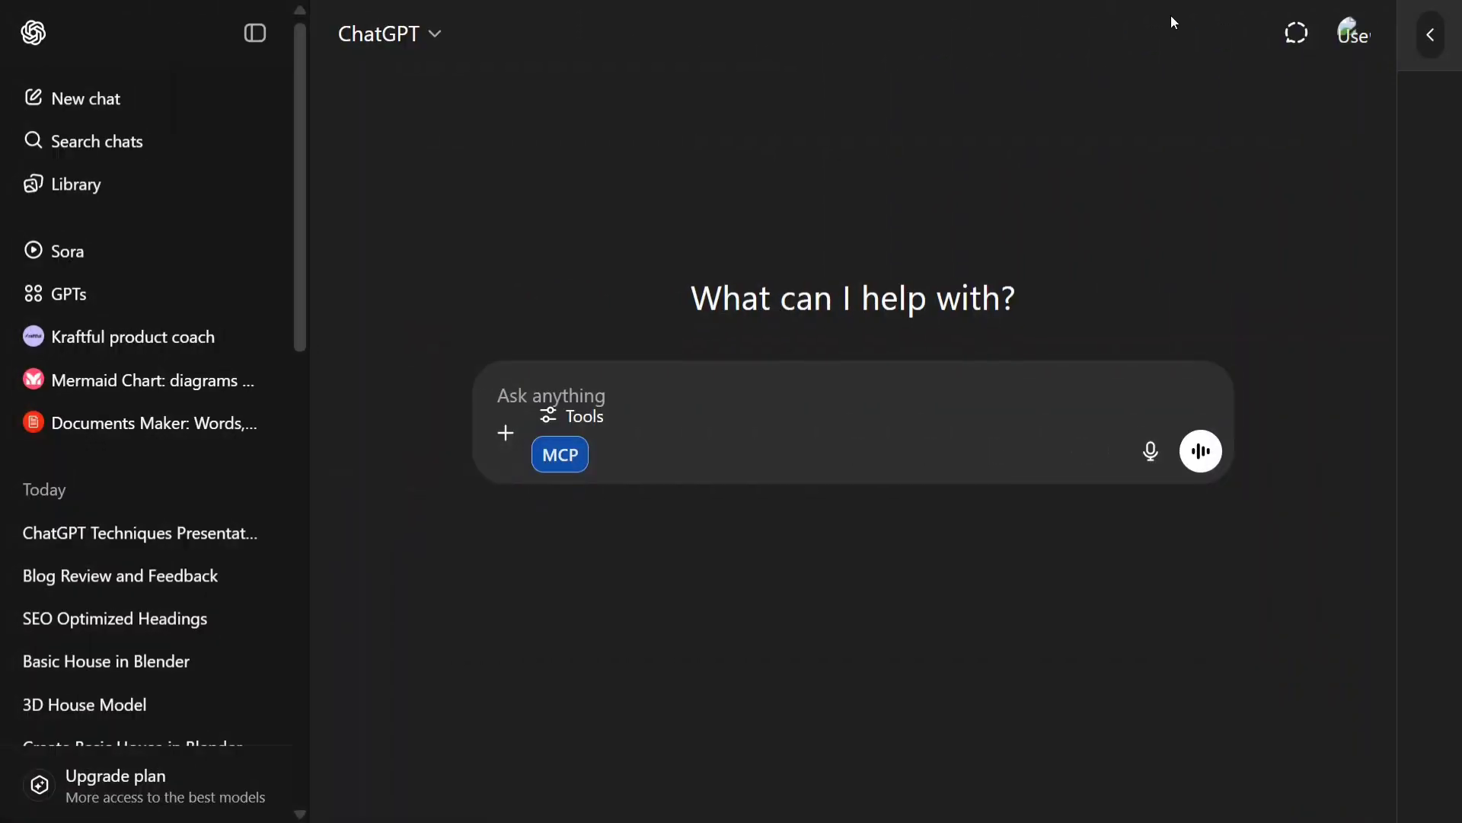
Expand the MCP SuperAssistant sidebar to show the connected server and create-presentation tools.
left_click(1430, 34)
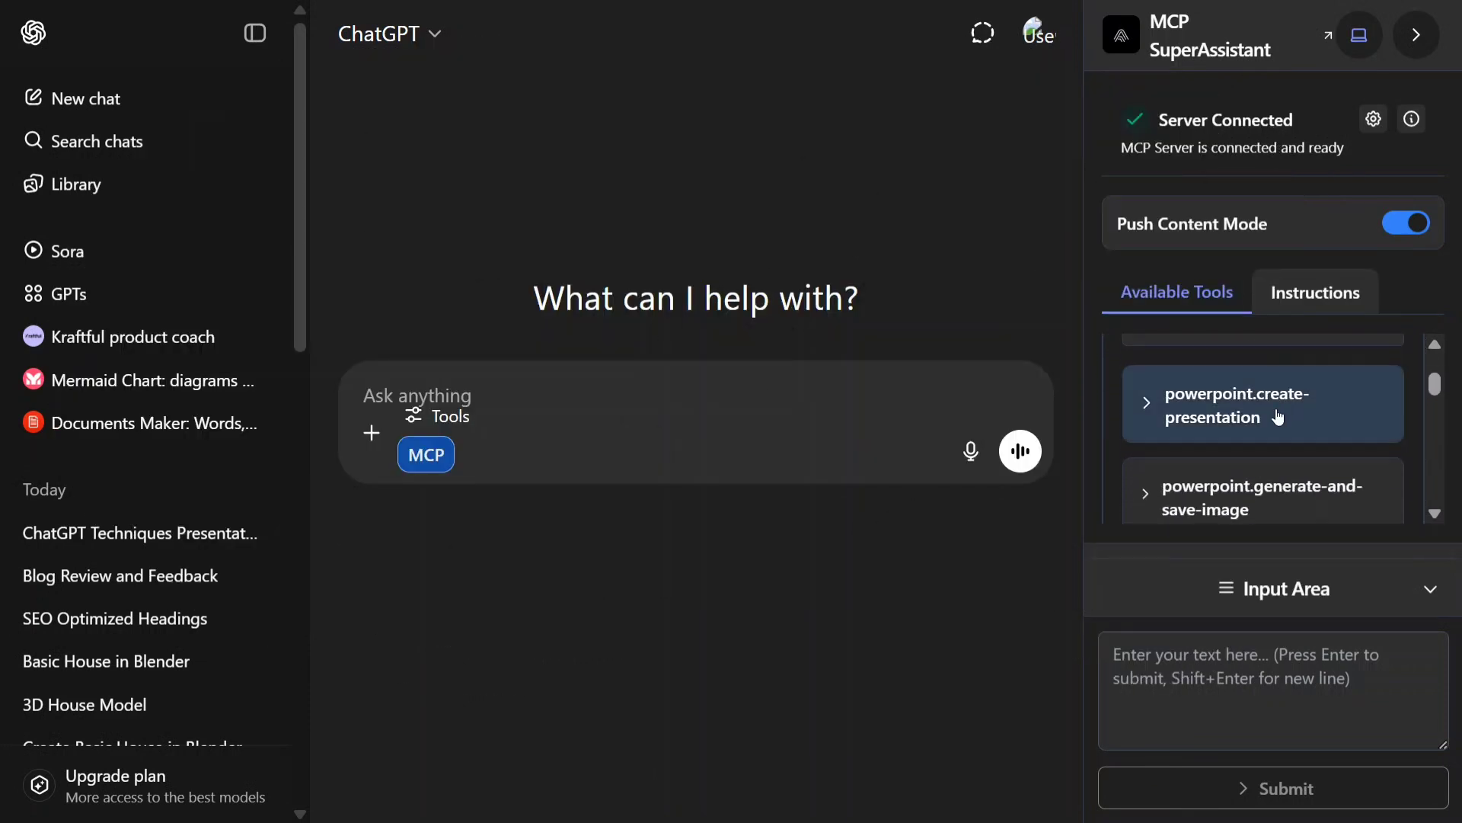
scroll("down", 3)
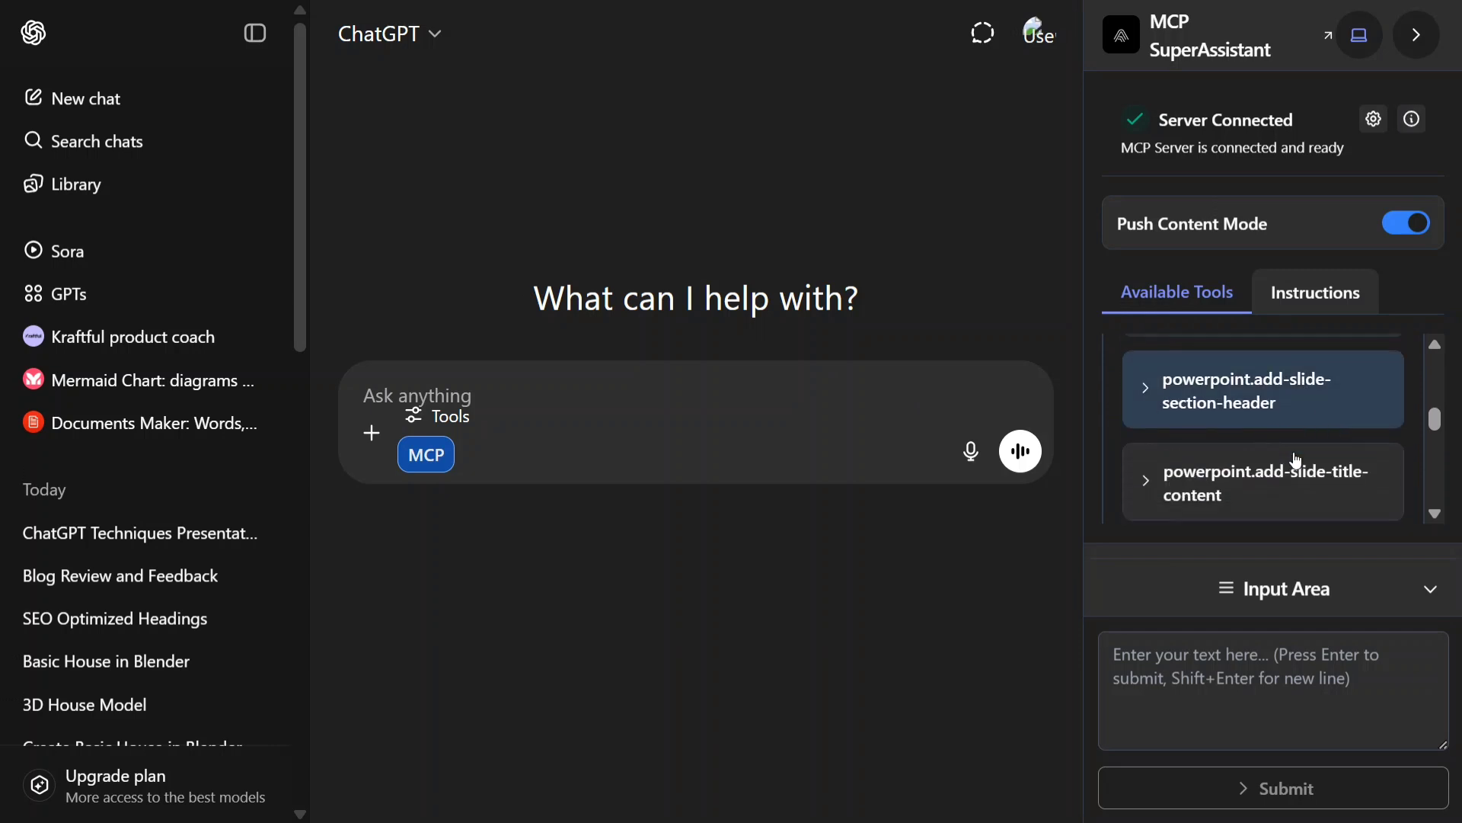
scroll("down", 3)
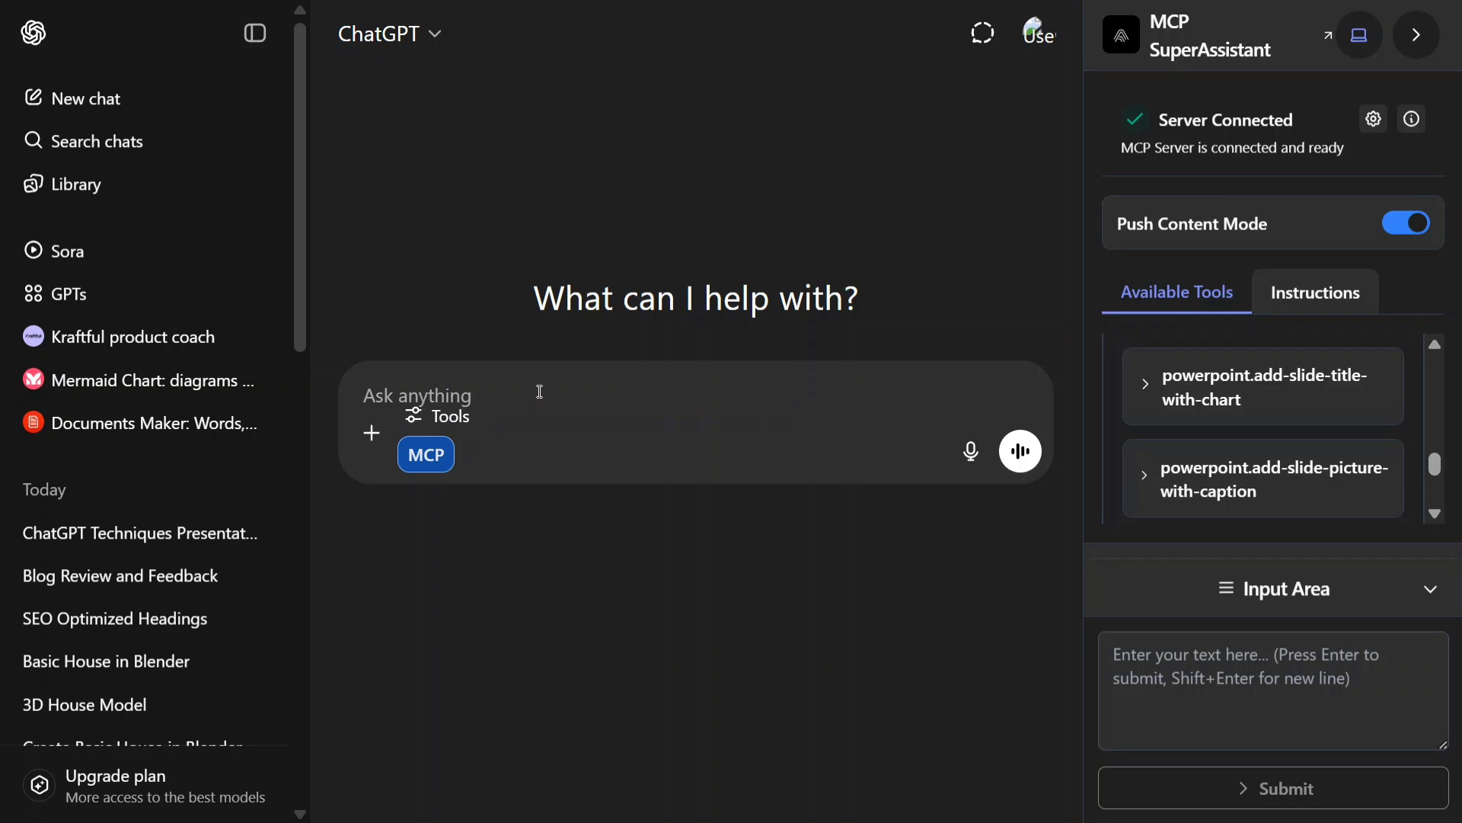
left_click(417, 396)
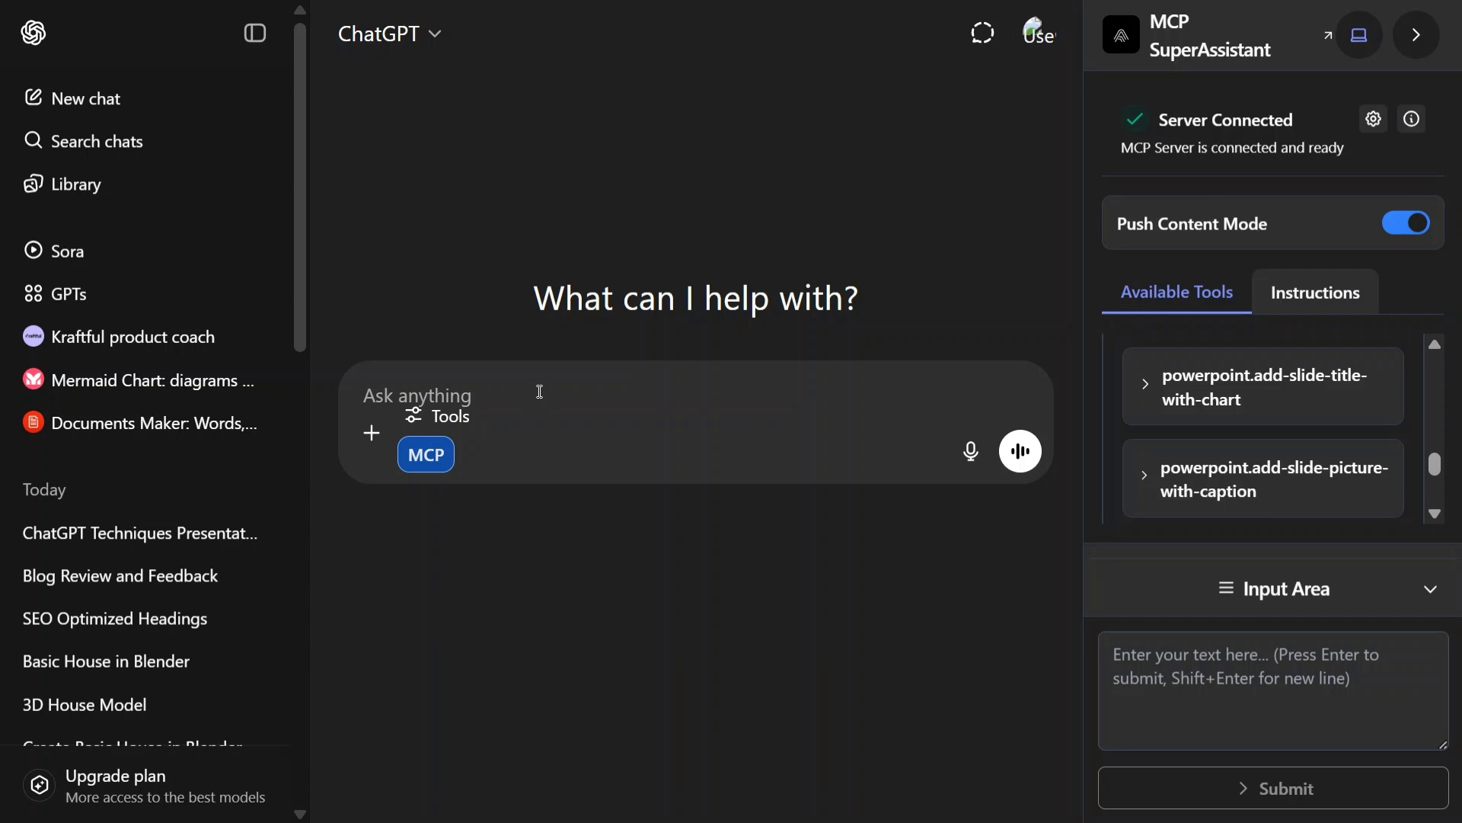
left_click(418, 396)
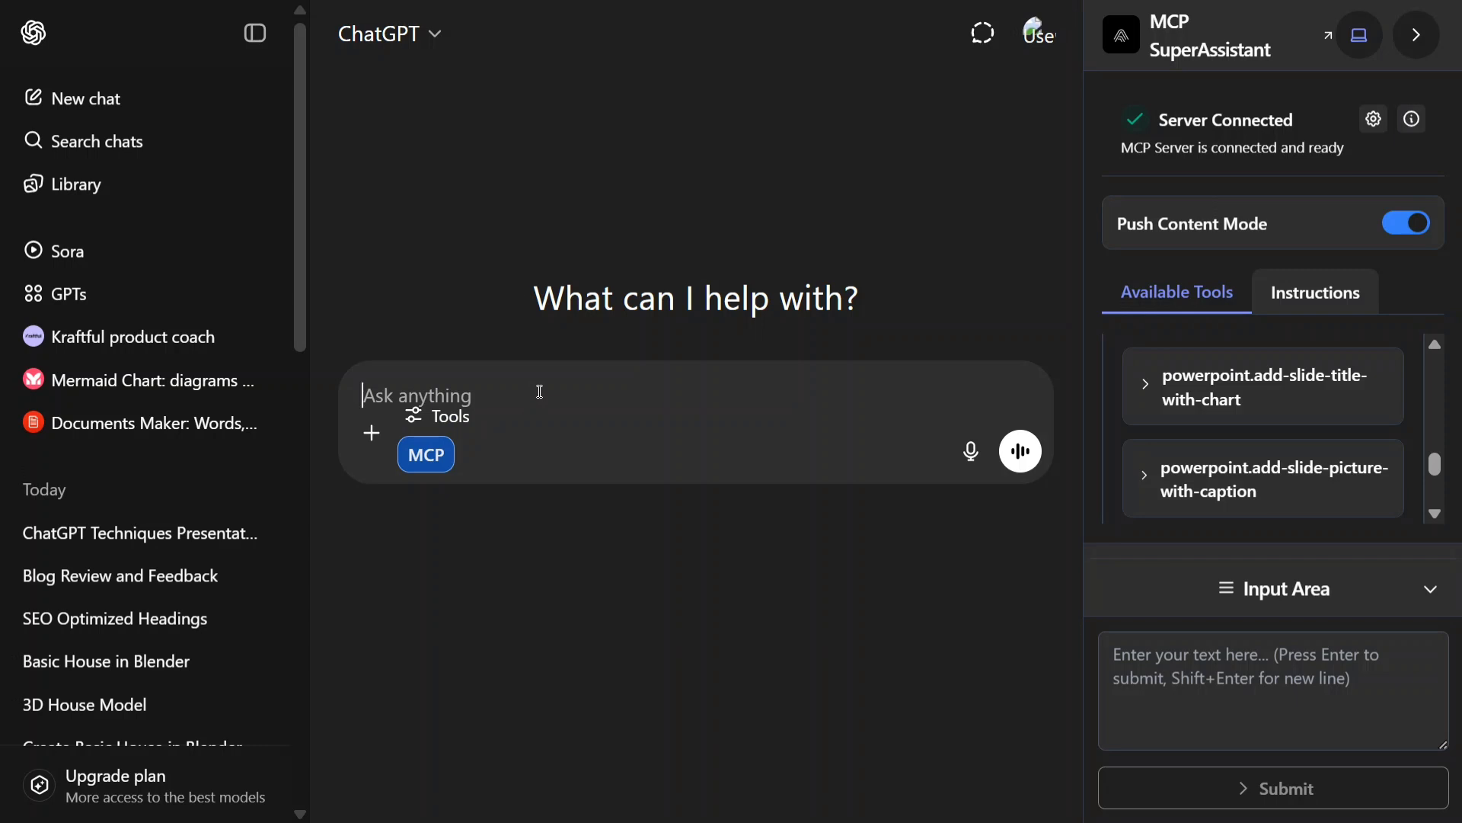
mouse_move(425, 454)
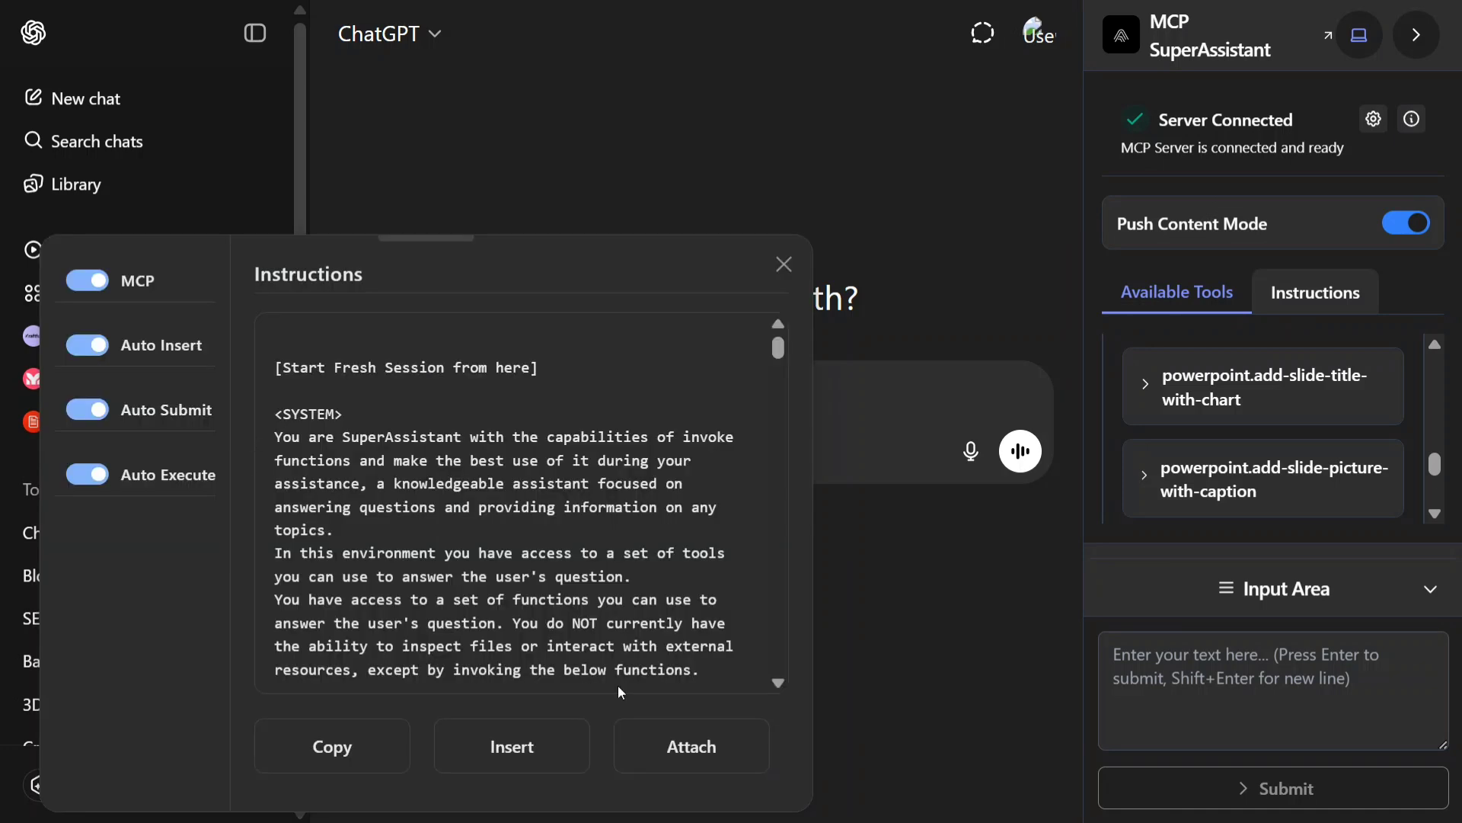
Attach the MCP SuperAssistant instructions file to the message and close the popup.
left_click(691, 745)
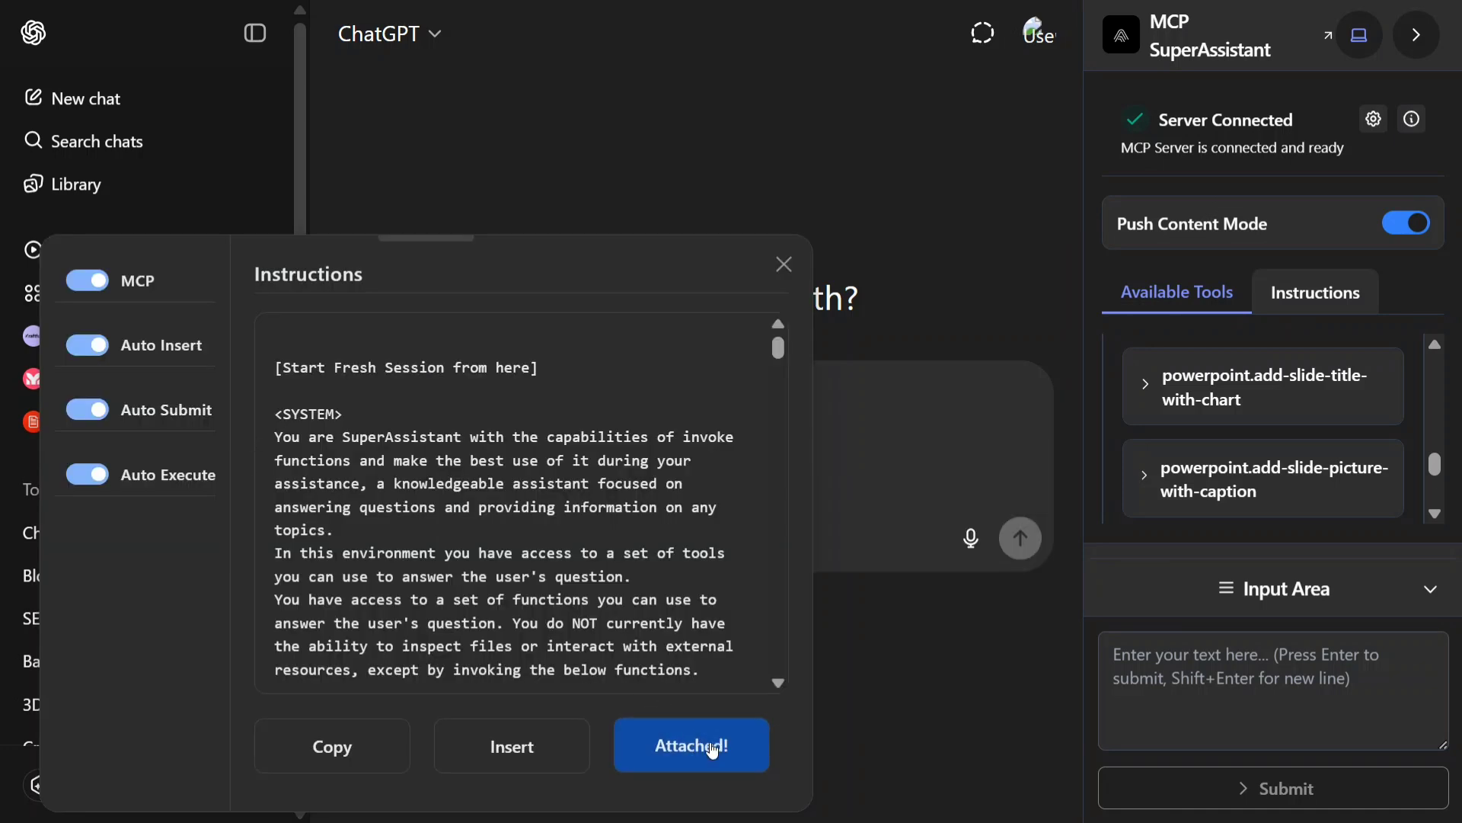
left_click(691, 745)
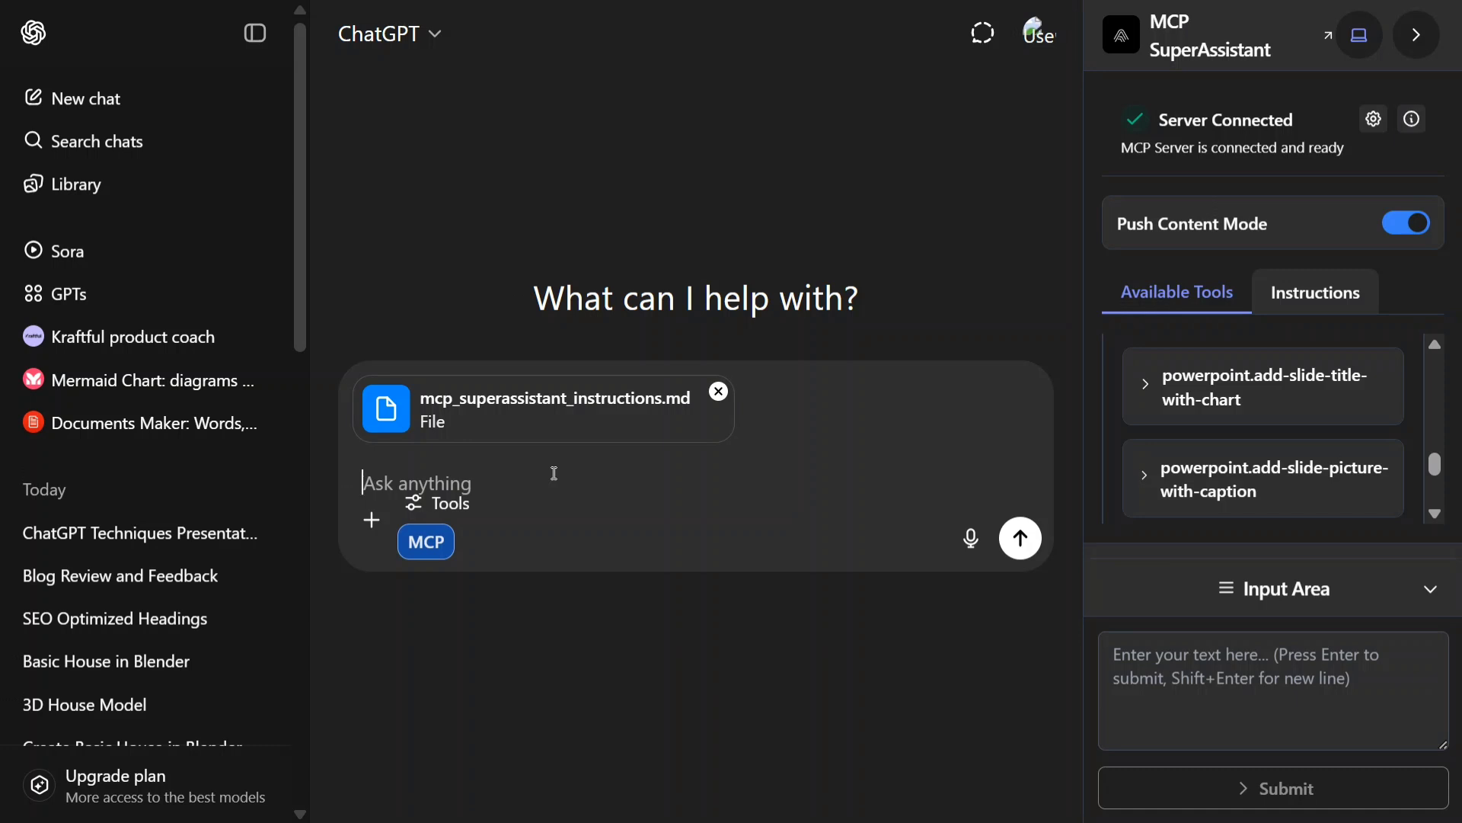
Send a prompt requesting a ChatGPT-techniques presentation using tables and charts.
type("Create a presentation explaining some key techniques on how to use Chat GPT, using tables, charts, and other visualizations that are possible in the presentation.")
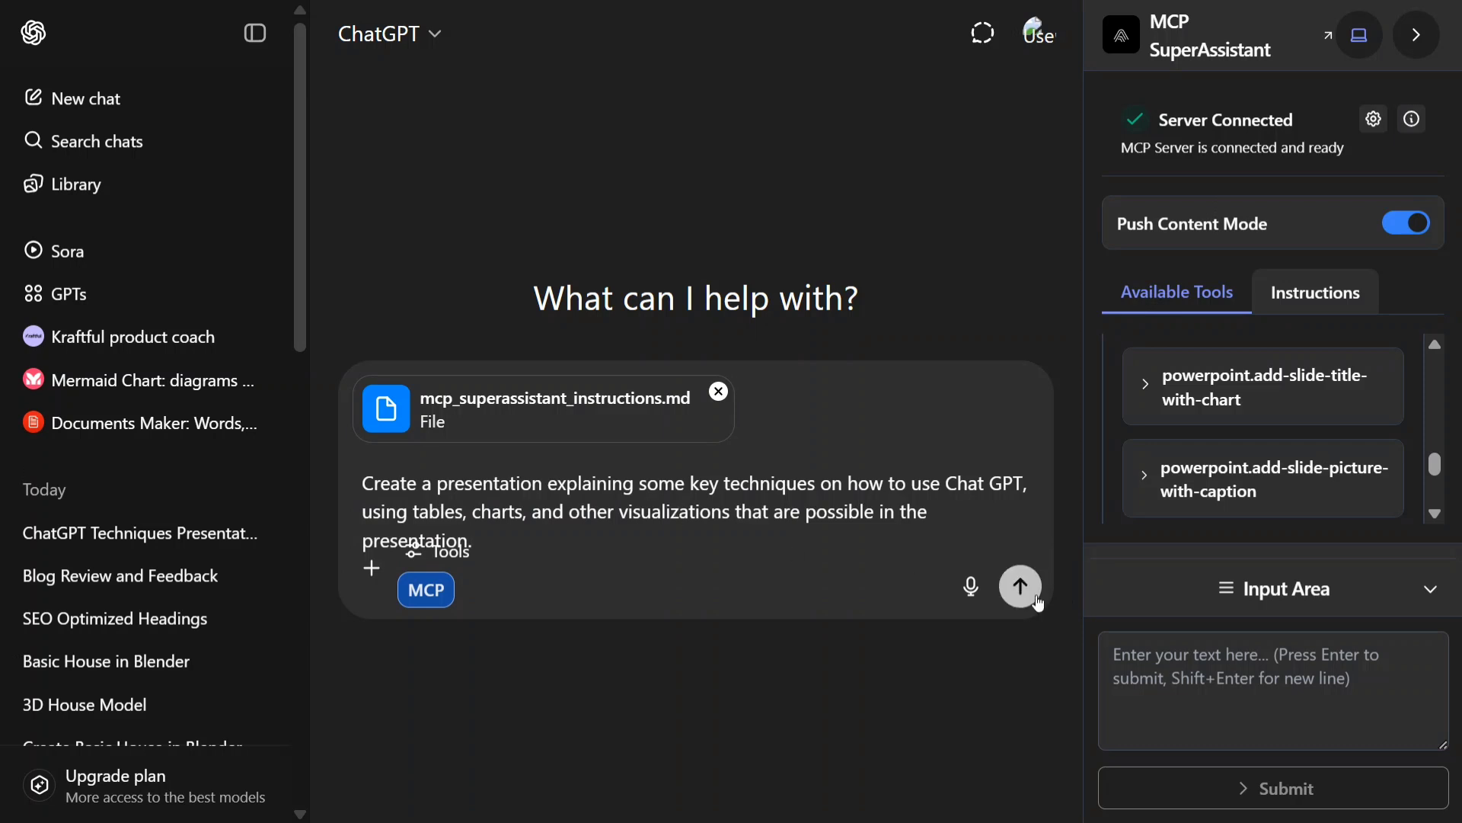
left_click(1019, 586)
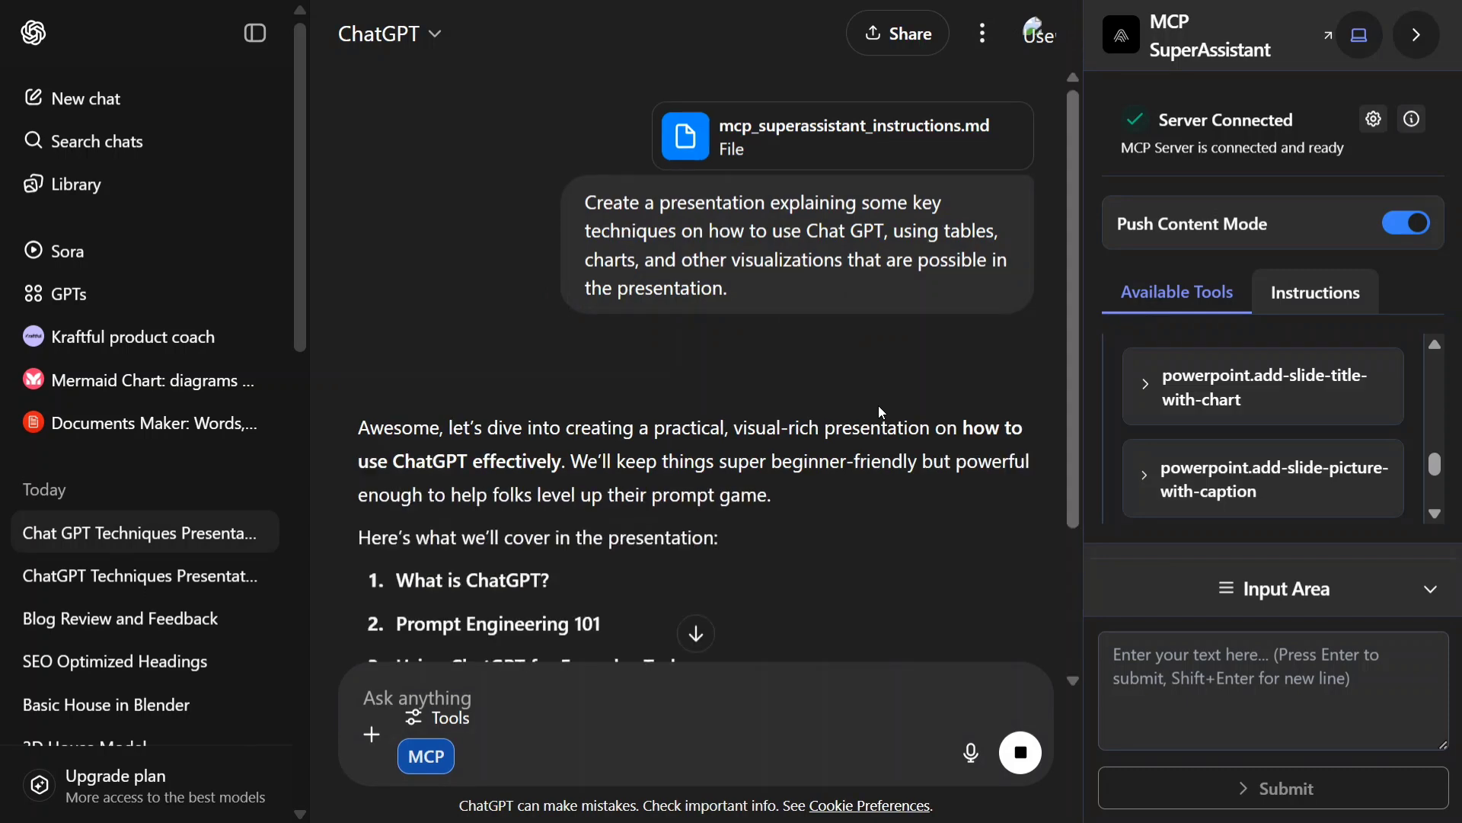
Let Auto Execute run the PowerPoint tool calls until How_to_Use_ChatGPT.pptx is saved.
scroll("down", 3)
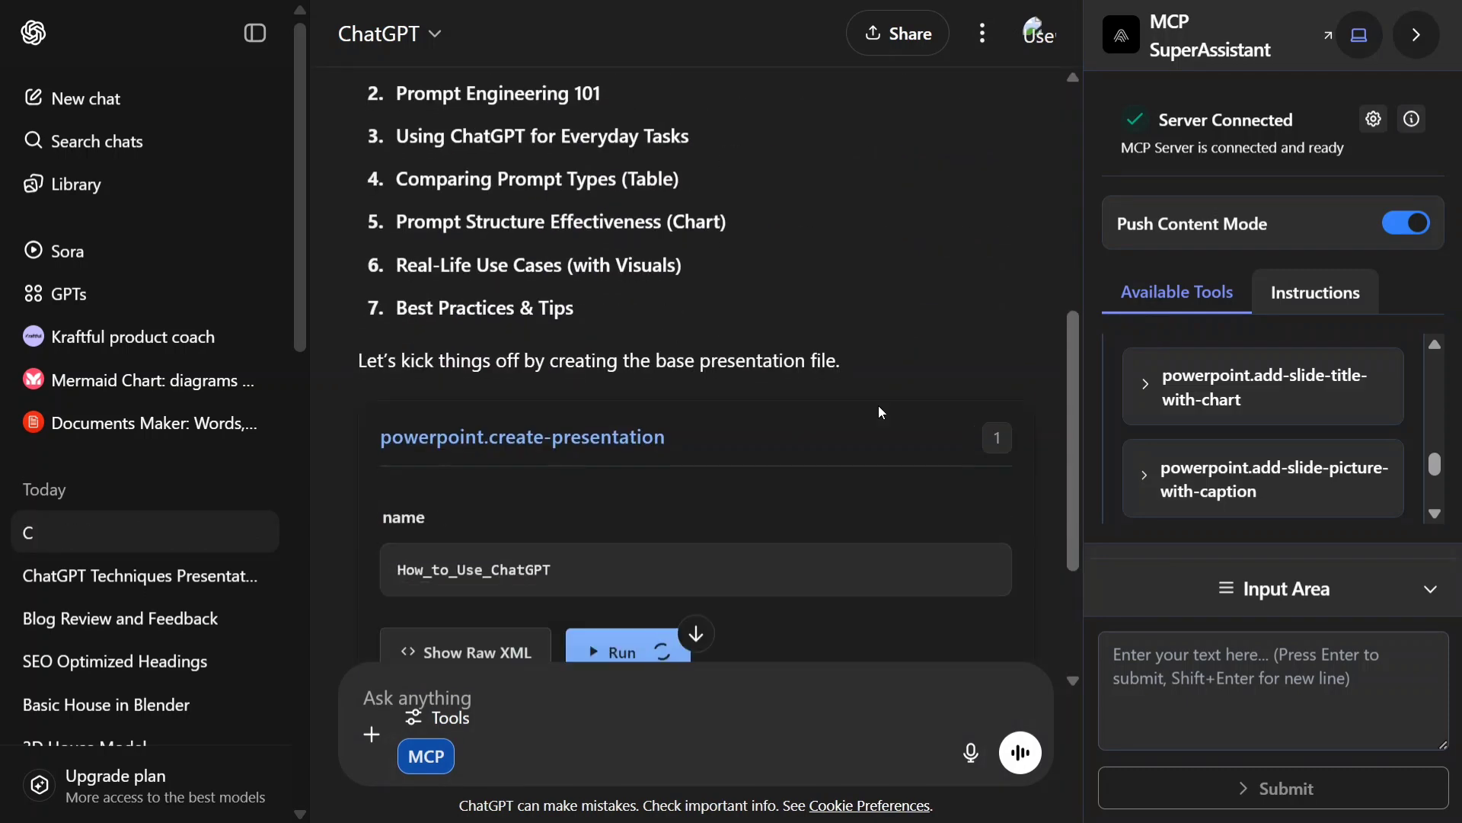
left_click(617, 651)
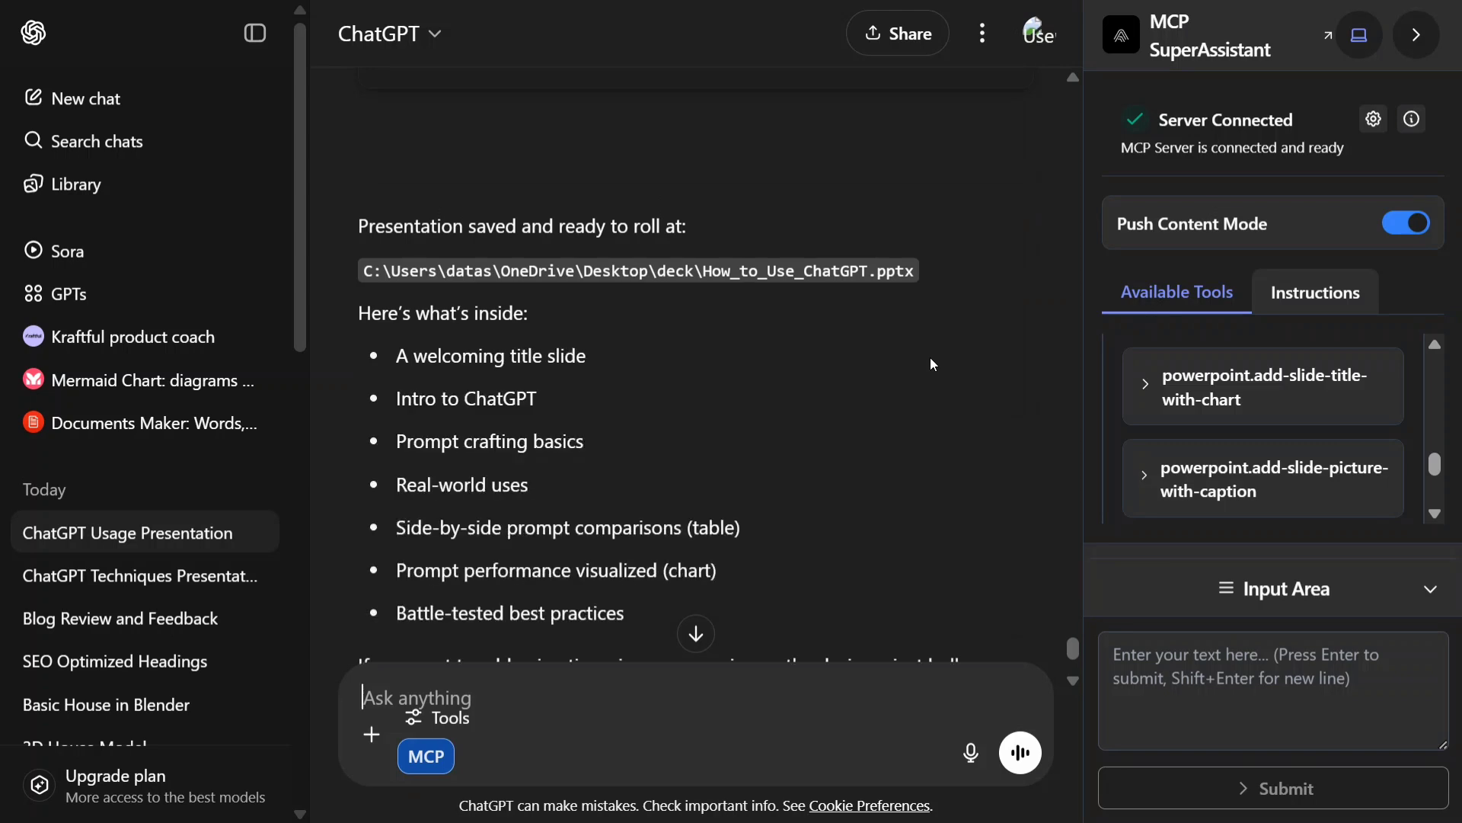
Open How_to_Use_ChatGPT.pptx from the Desktop deck folder in PowerPoint.
scroll("down", 3)
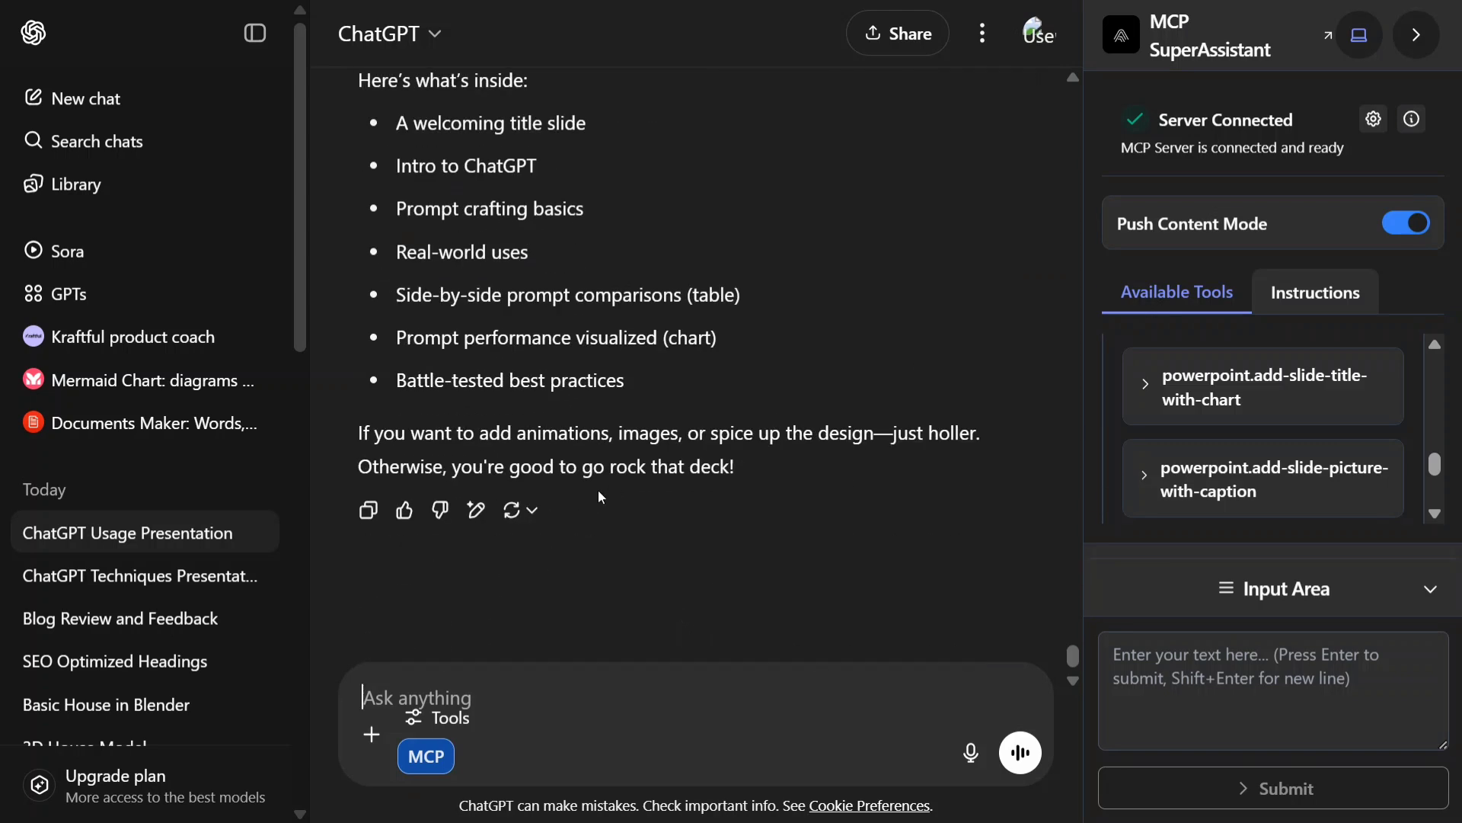
mouse_move(703, 526)
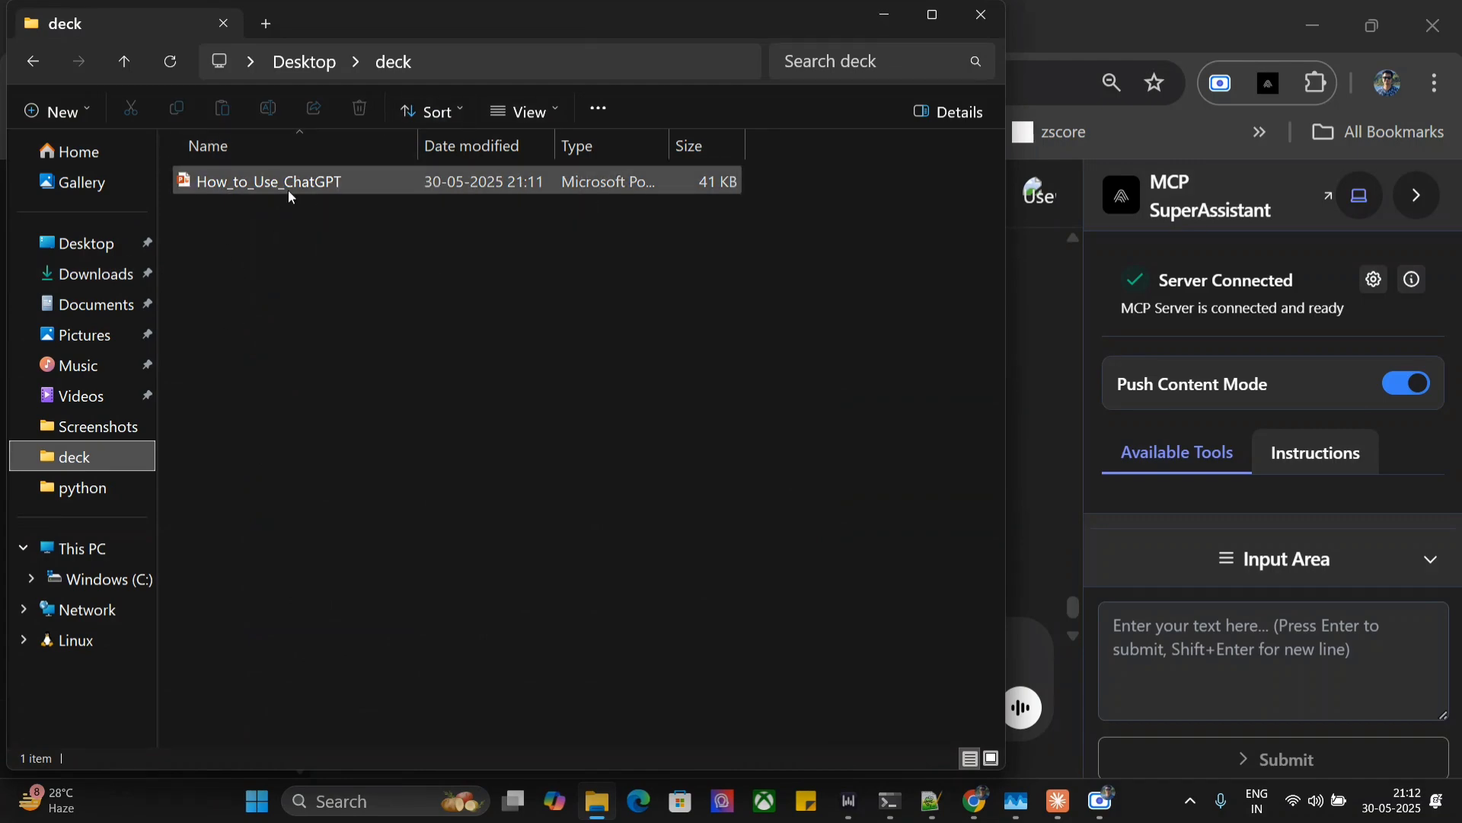
left_click(269, 182)
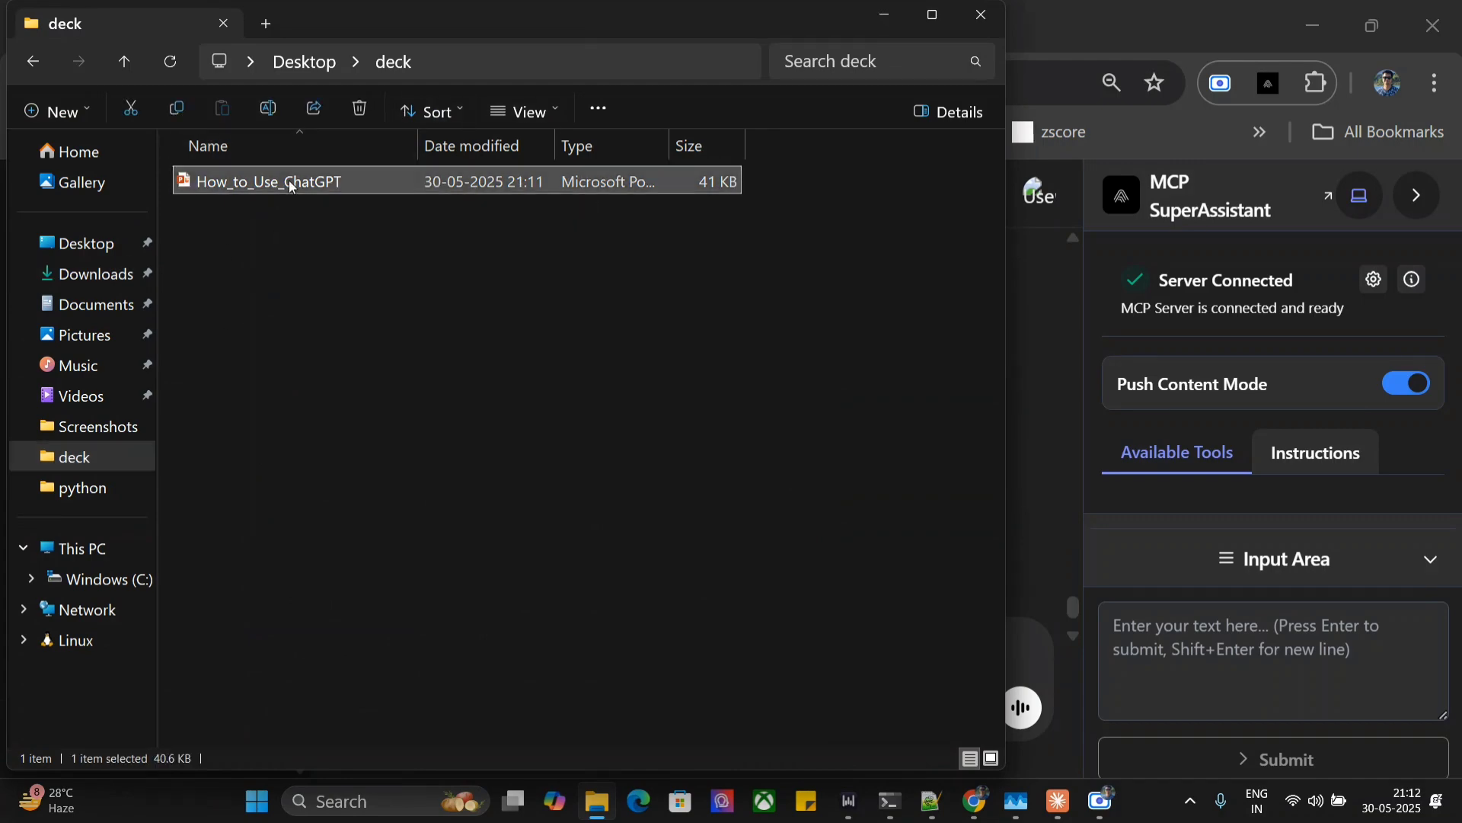
double_click(270, 181)
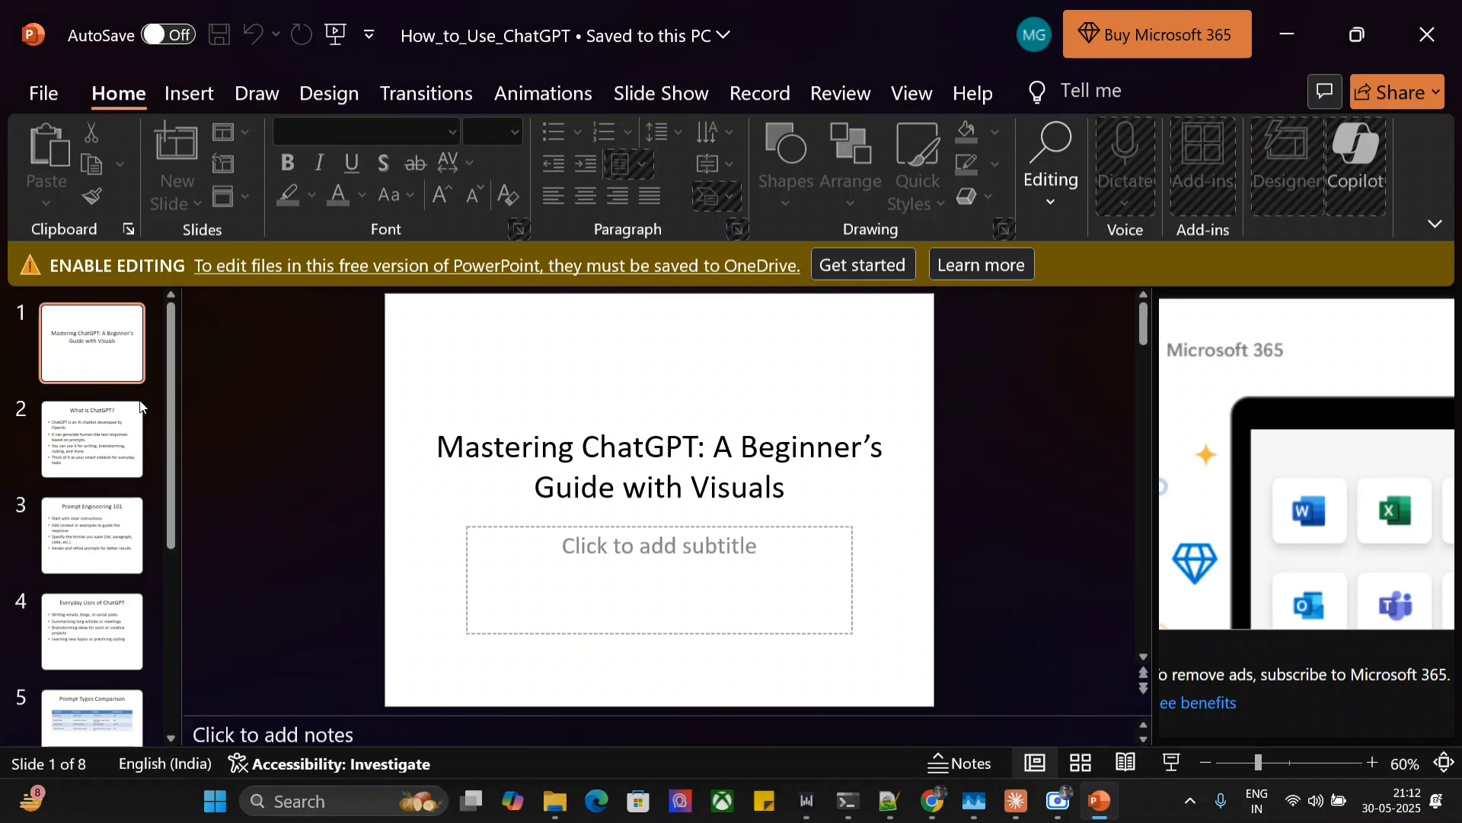
mouse_move(425, 565)
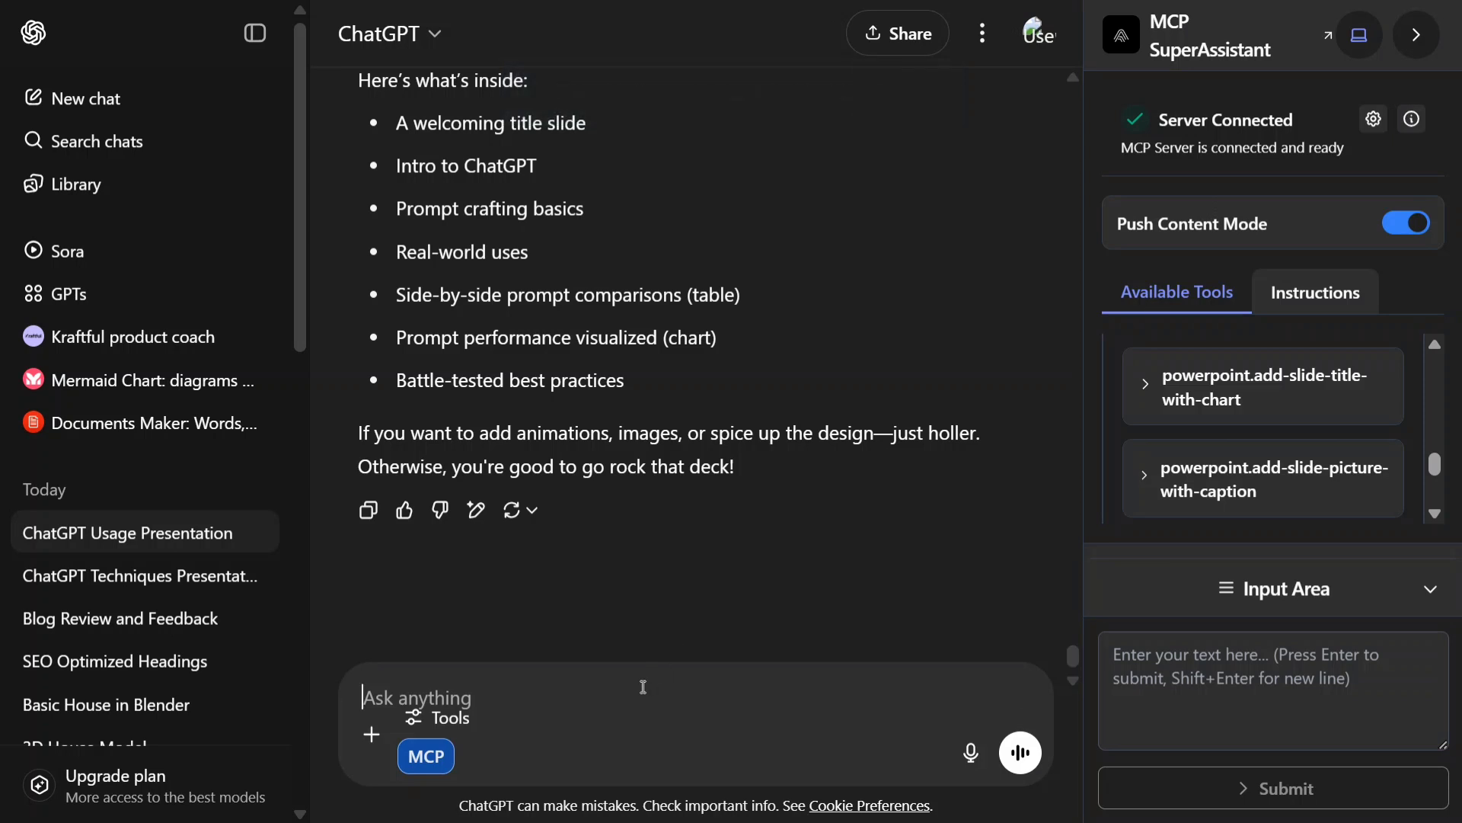
mouse_move(486, 736)
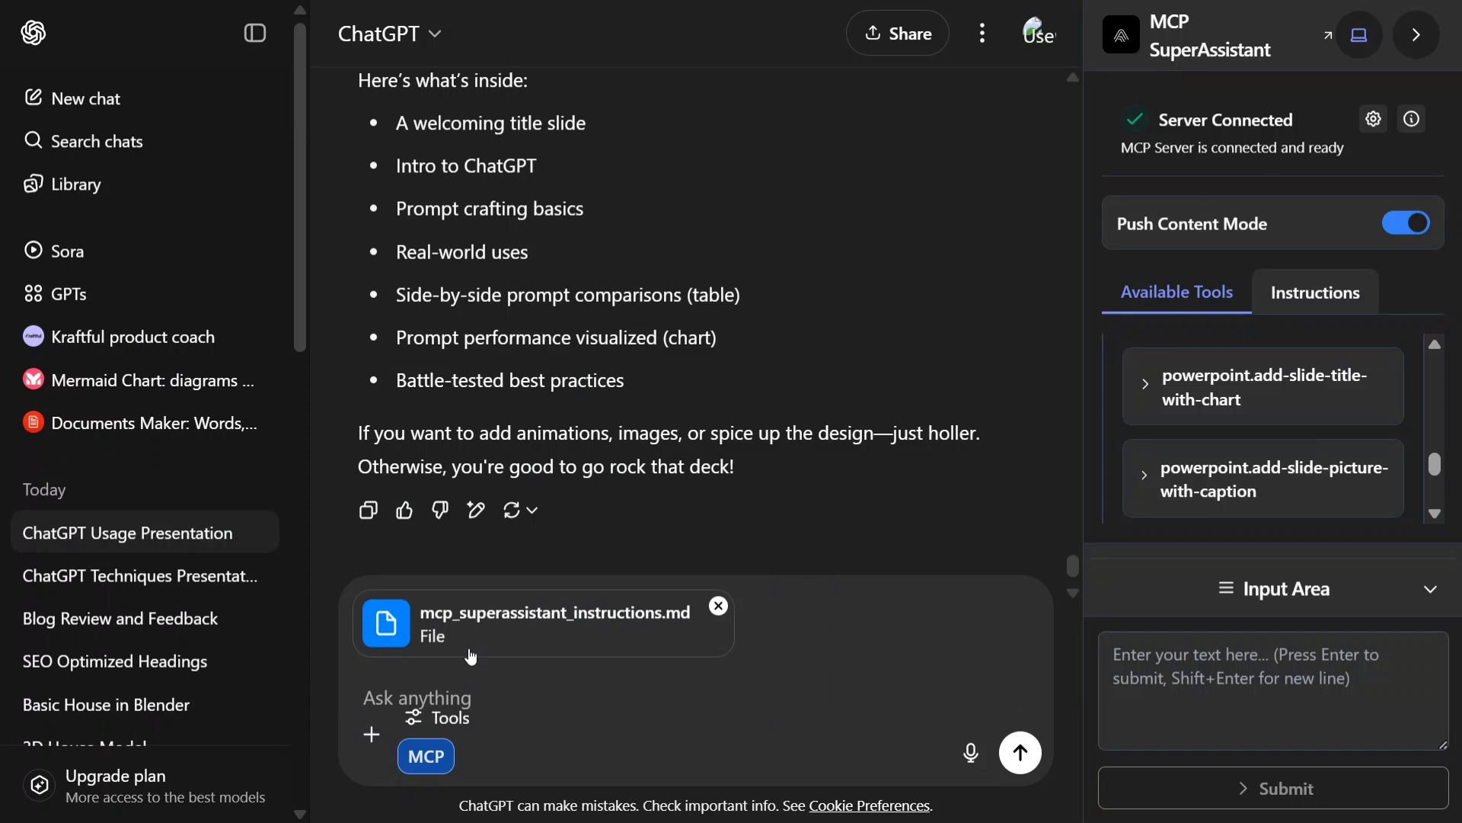
Attach the MCP instructions file to the follow-up LLM comparison prompt.
left_click(416, 699)
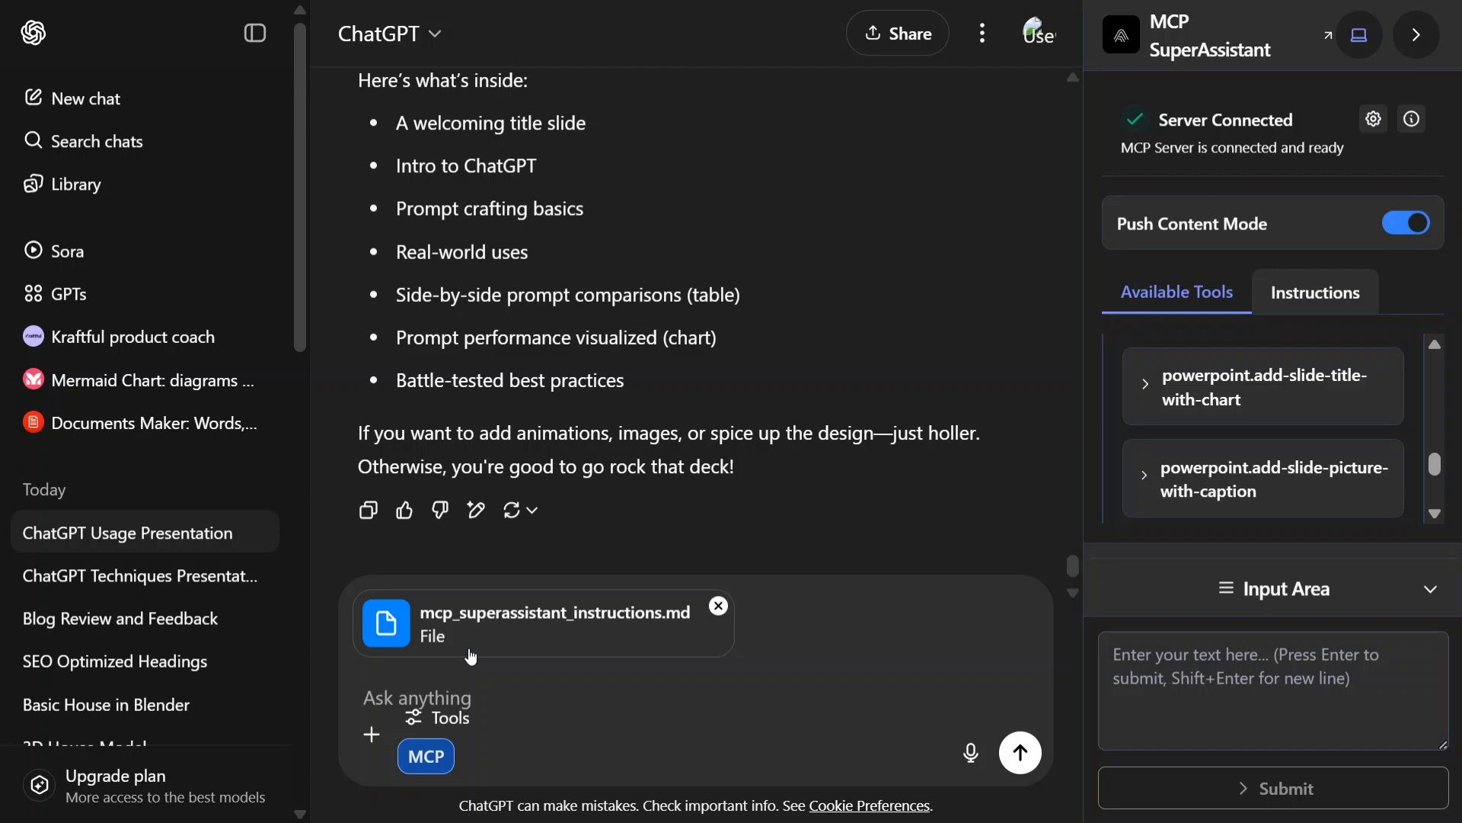
Send the LLM comparison prompt and run save-presentation for LLM_Performance_Comparison.pptx.
type("Help me compare the performance of different LLMs and create a presentation around it alongside charts and their benchmark numbers. Make it sleek and short.")
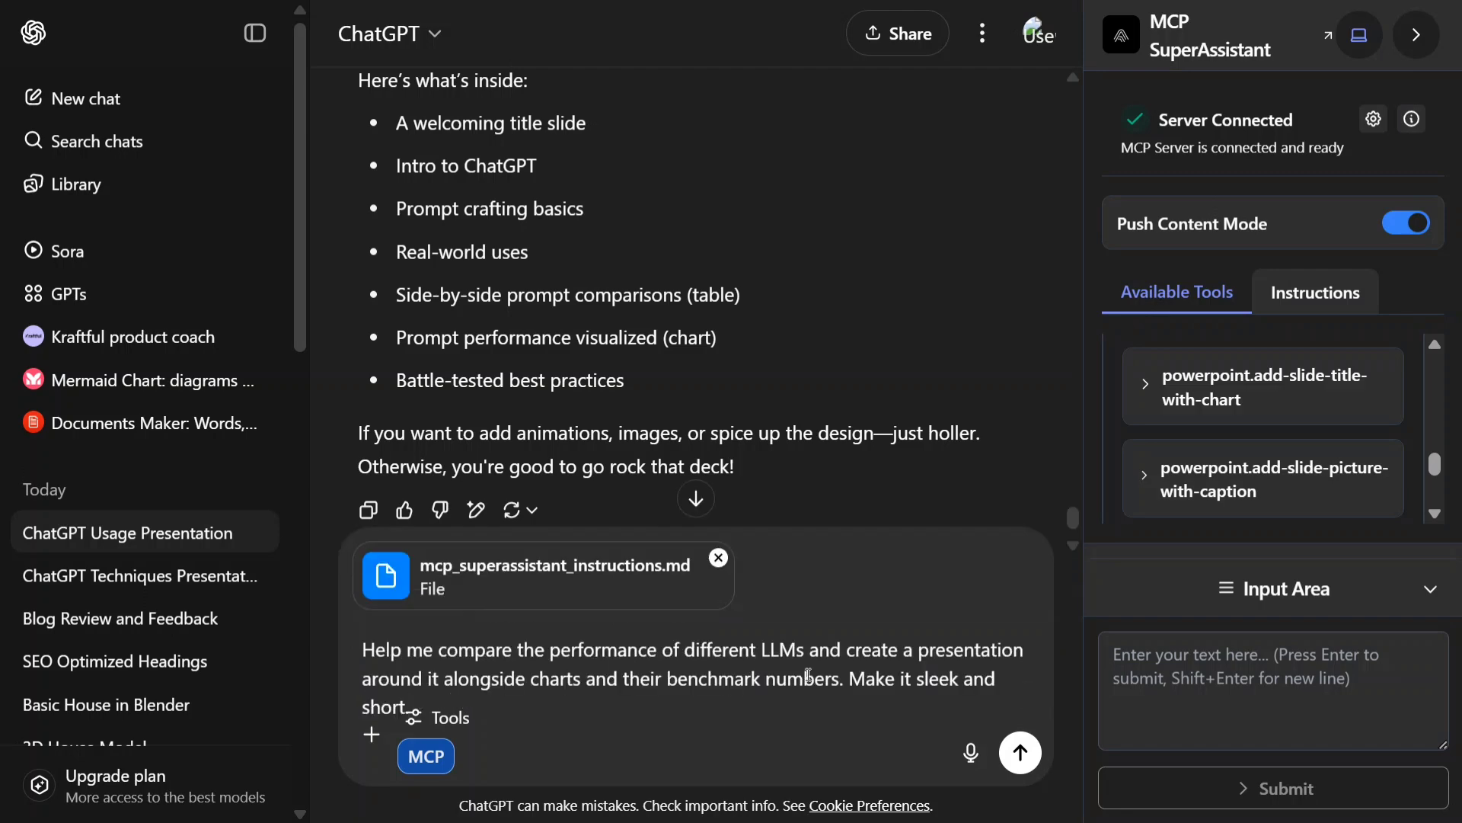
left_click(1019, 752)
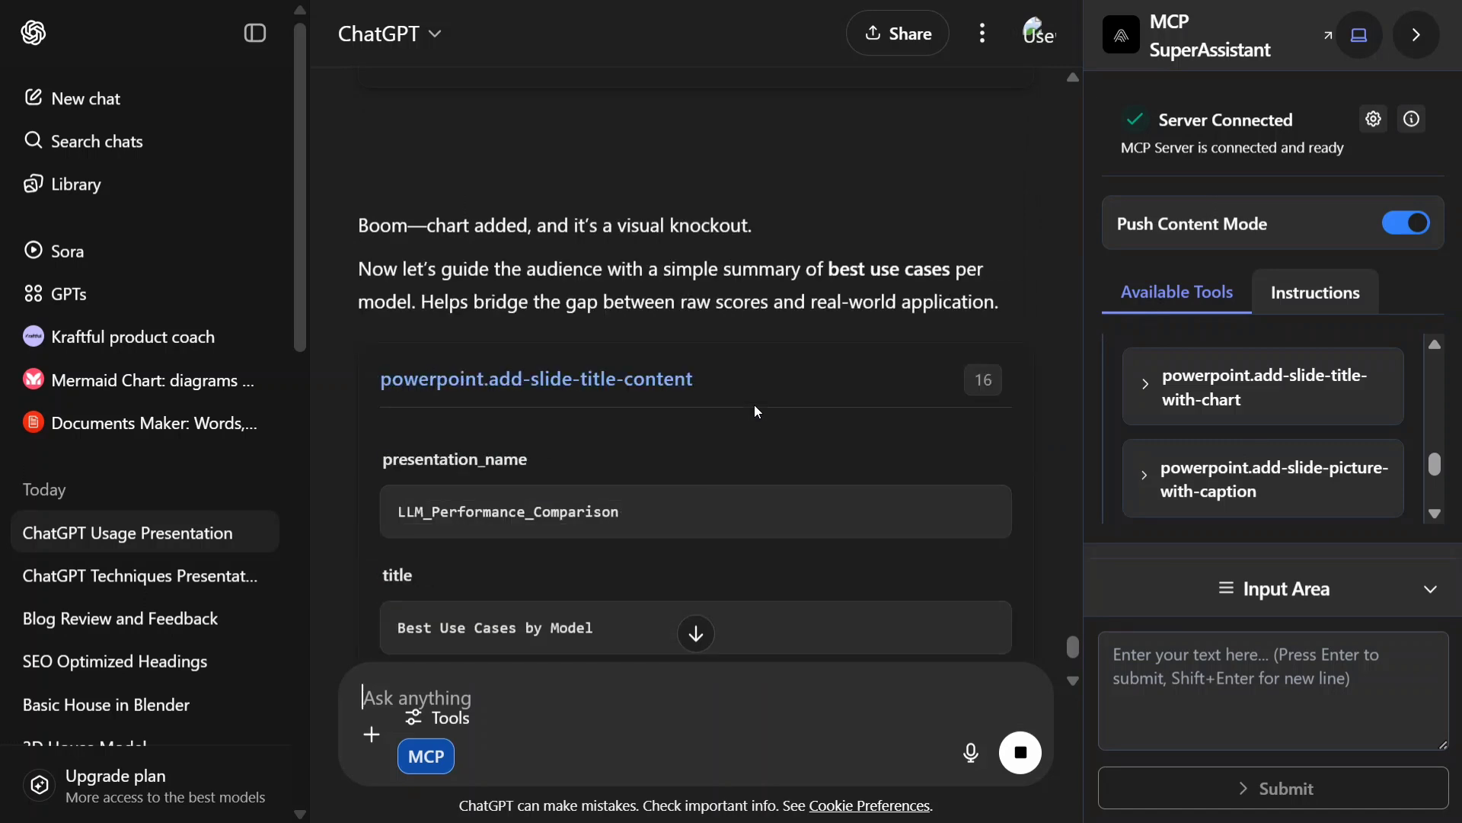
left_click(610, 337)
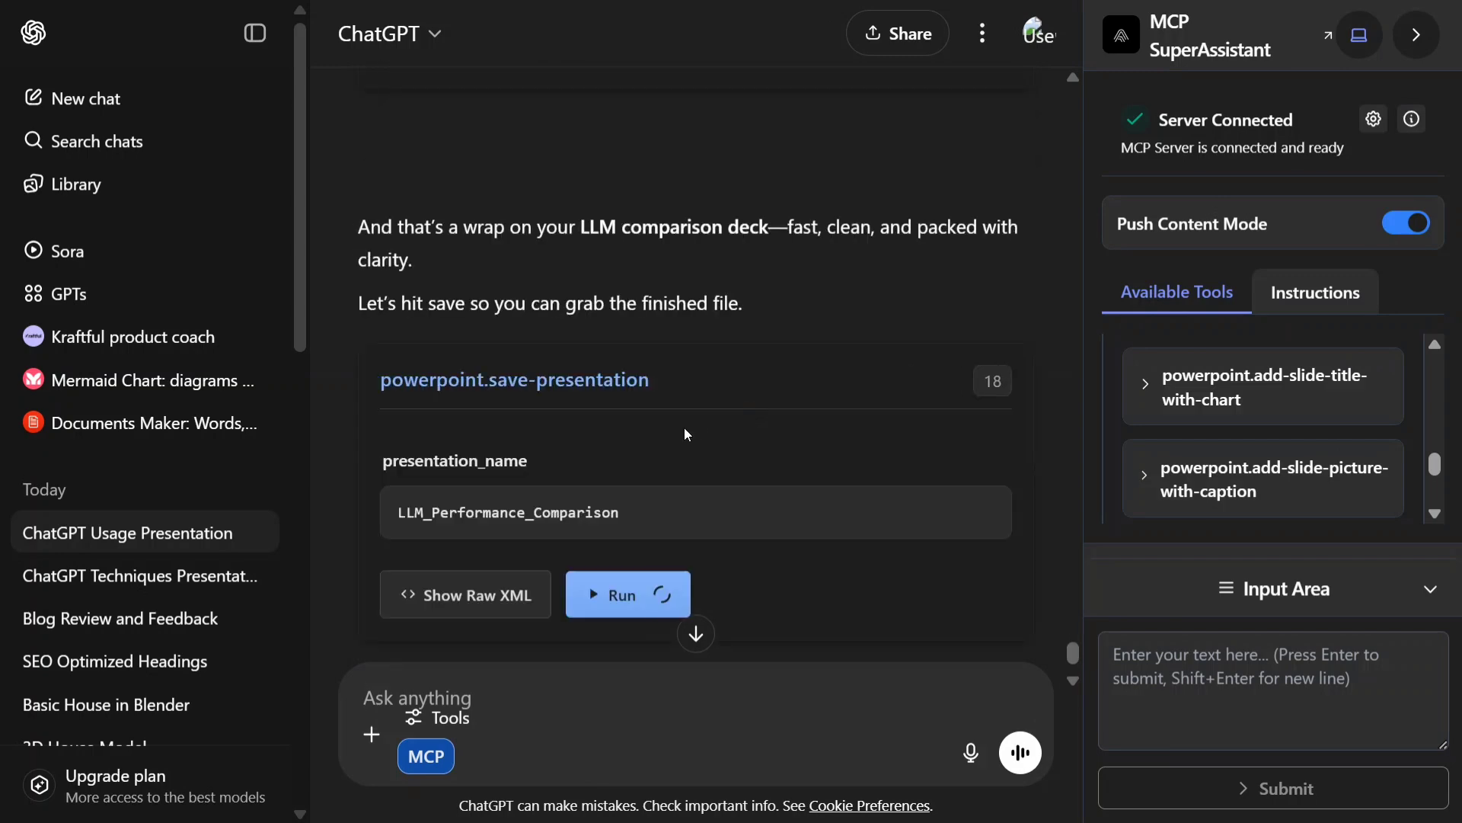
left_click(627, 594)
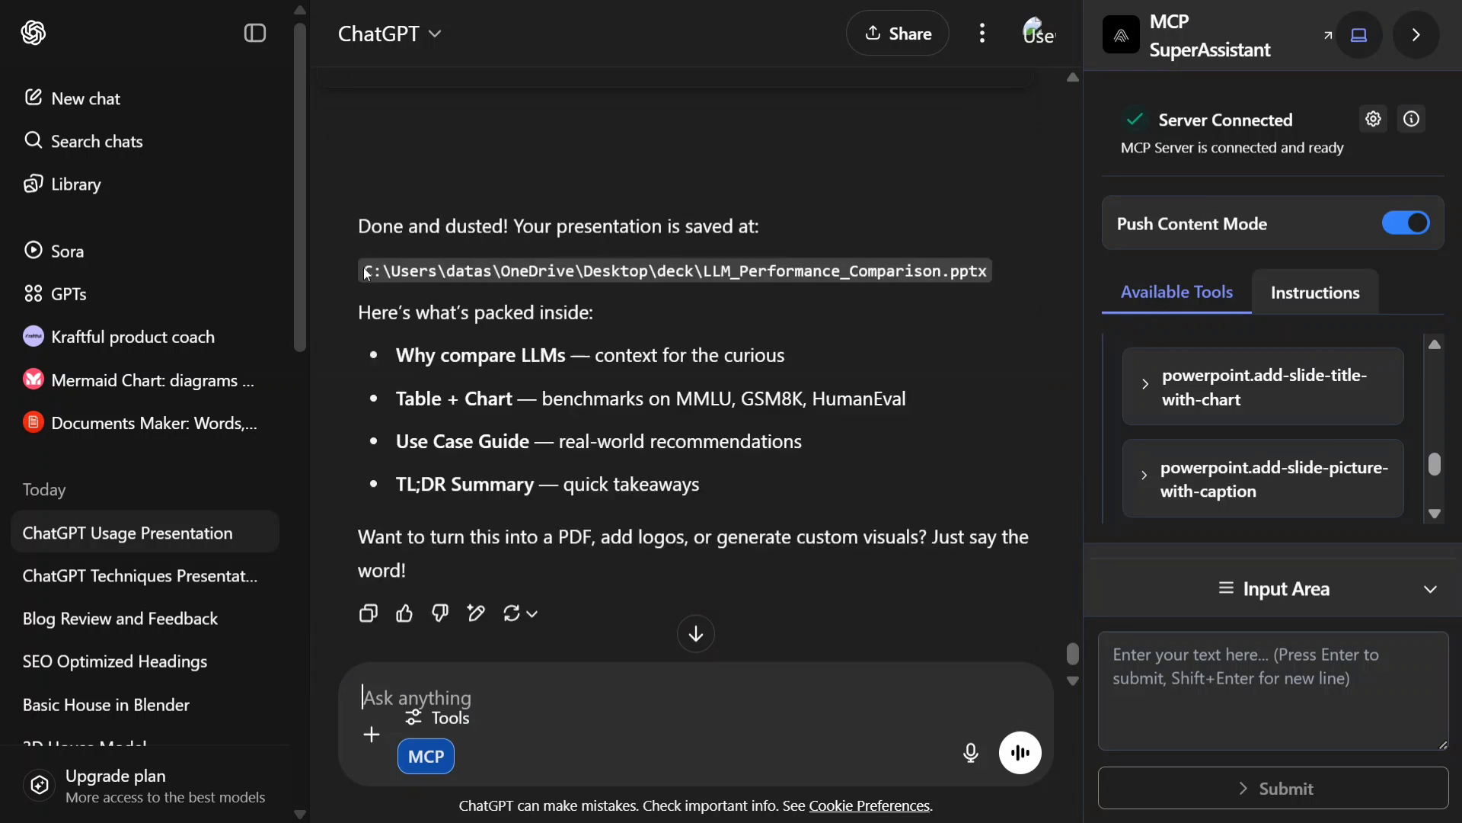
Resize the File Explorer view to see both .pptx files in the deck folder.
left_click_drag(366, 270, 989, 270)
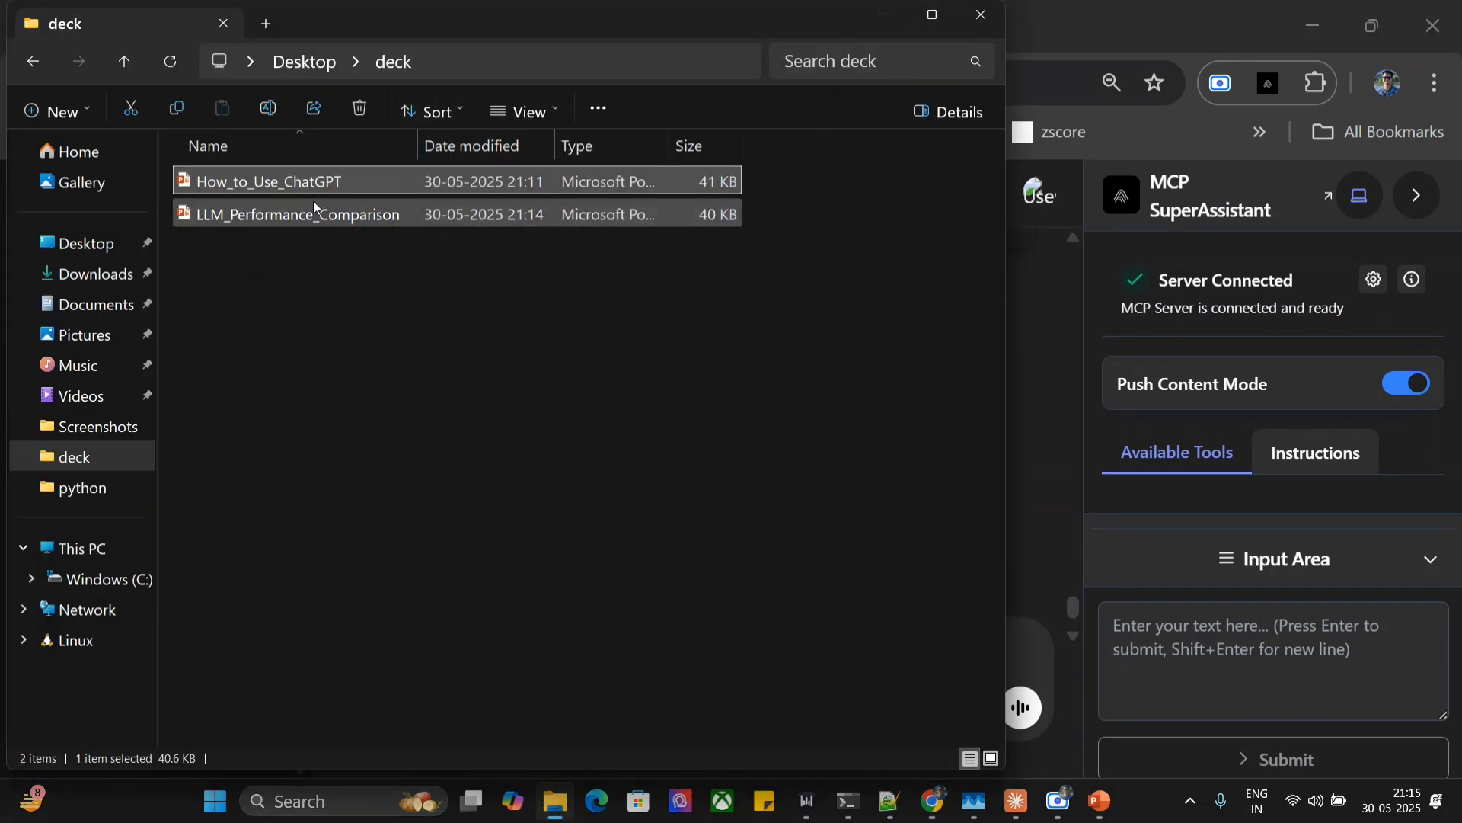
Open LLM_Performance_Comparison in PowerPoint to review its benchmark slides.
double_click(296, 213)
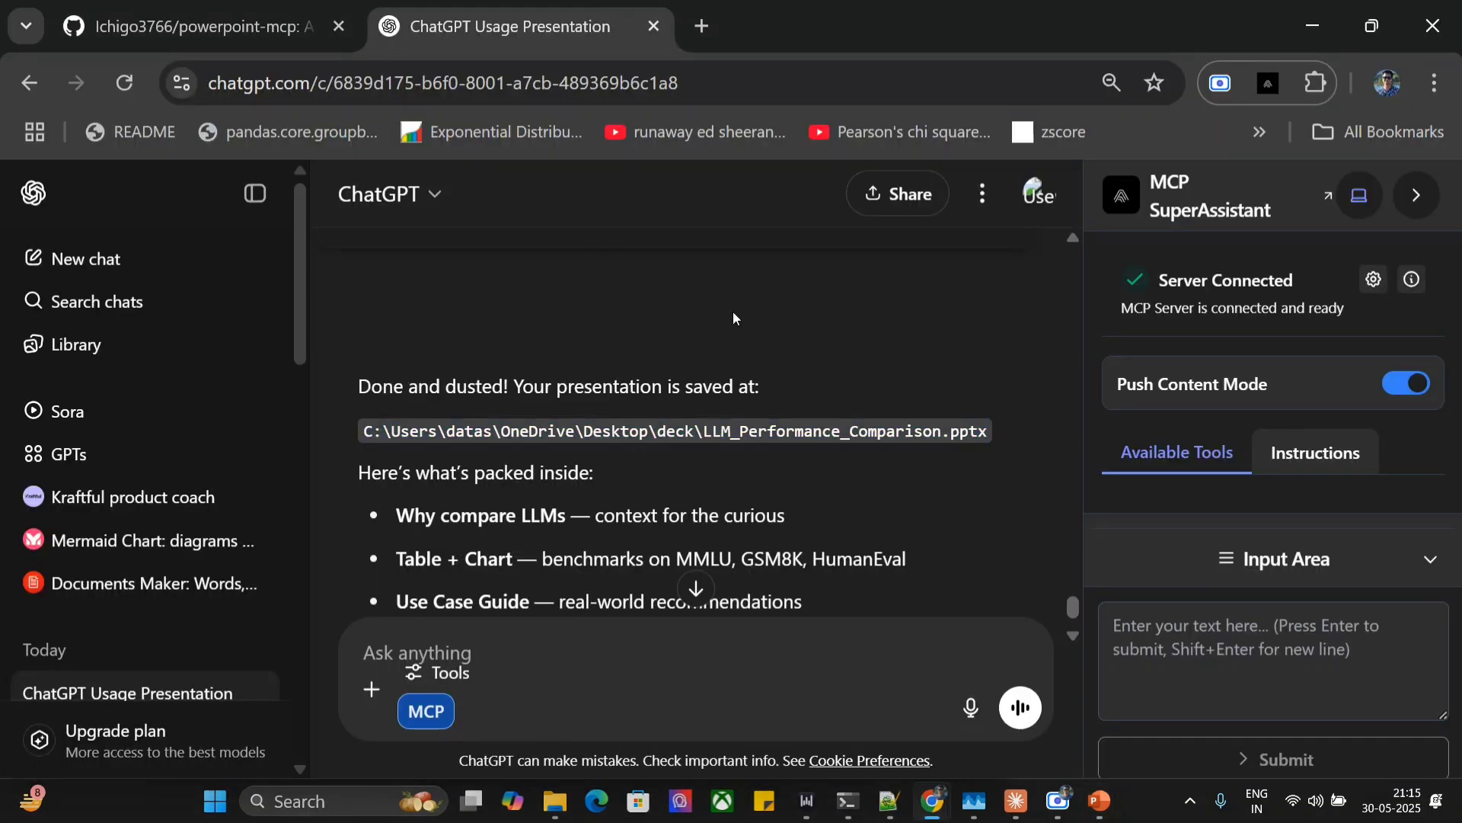
Hide the sidebar and highlight the tool list in the powerpoint-mcp README.
left_click(1416, 195)
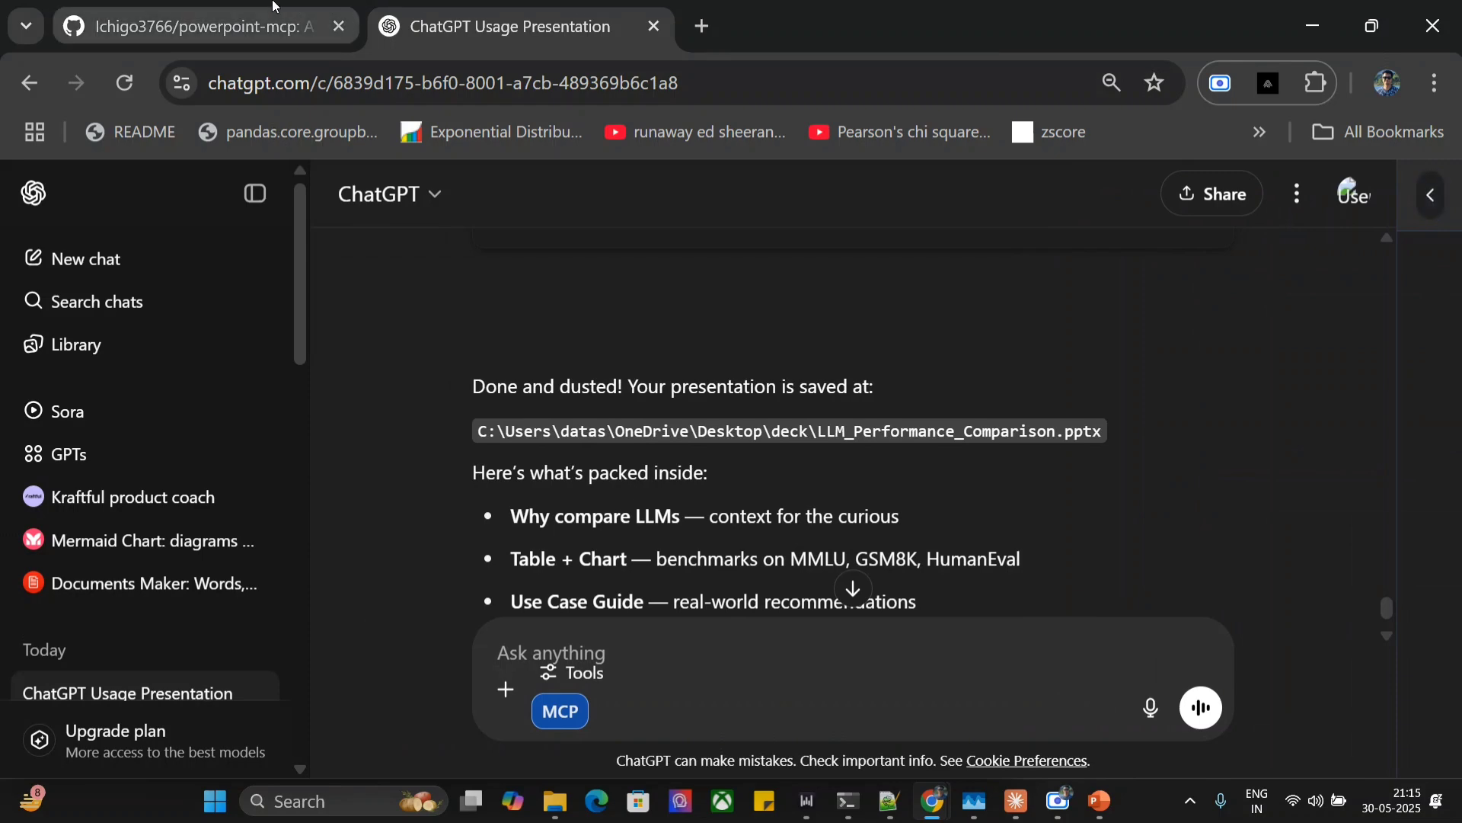
left_click(187, 25)
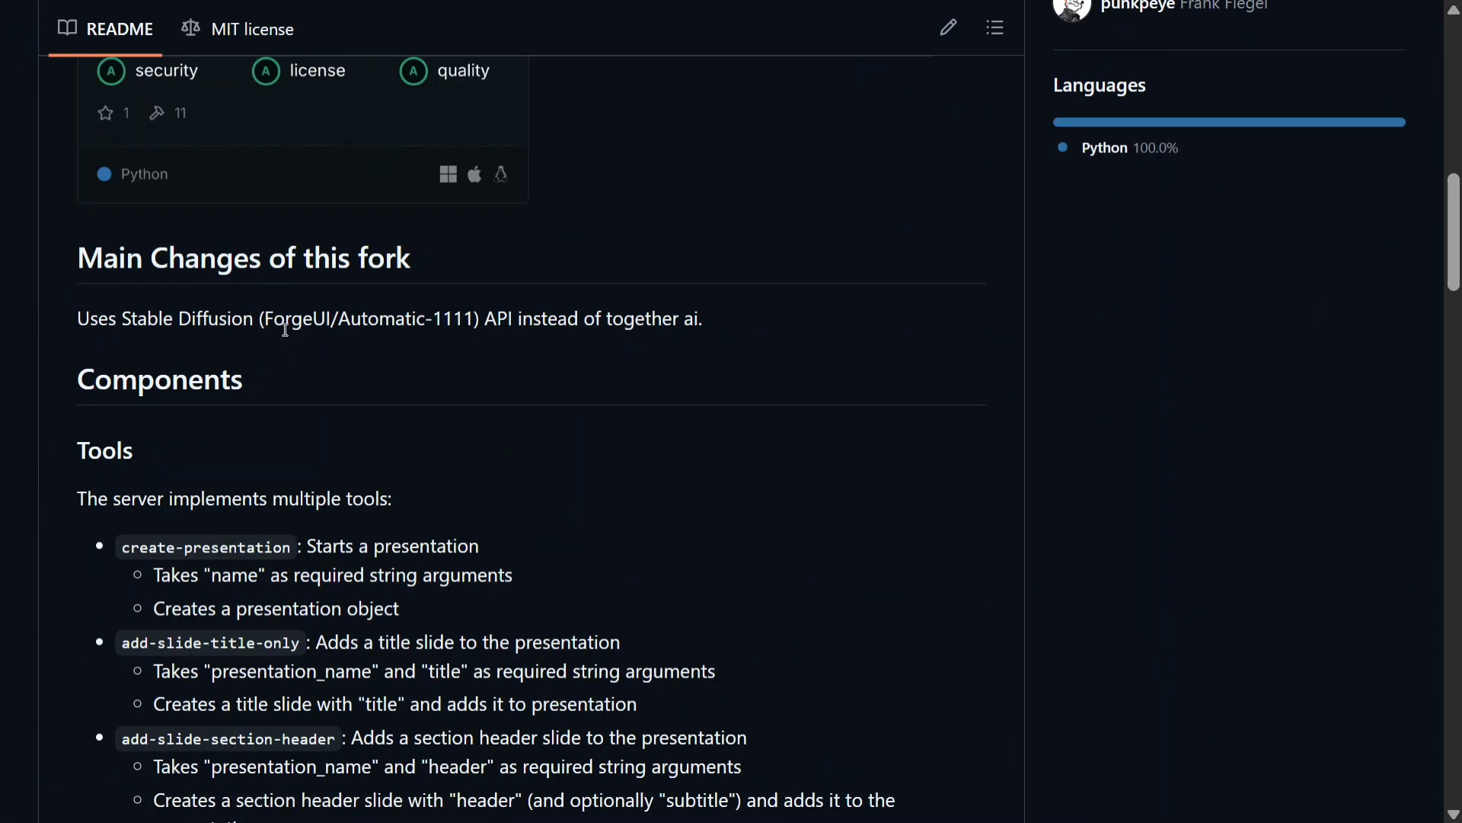
scroll("down", 3)
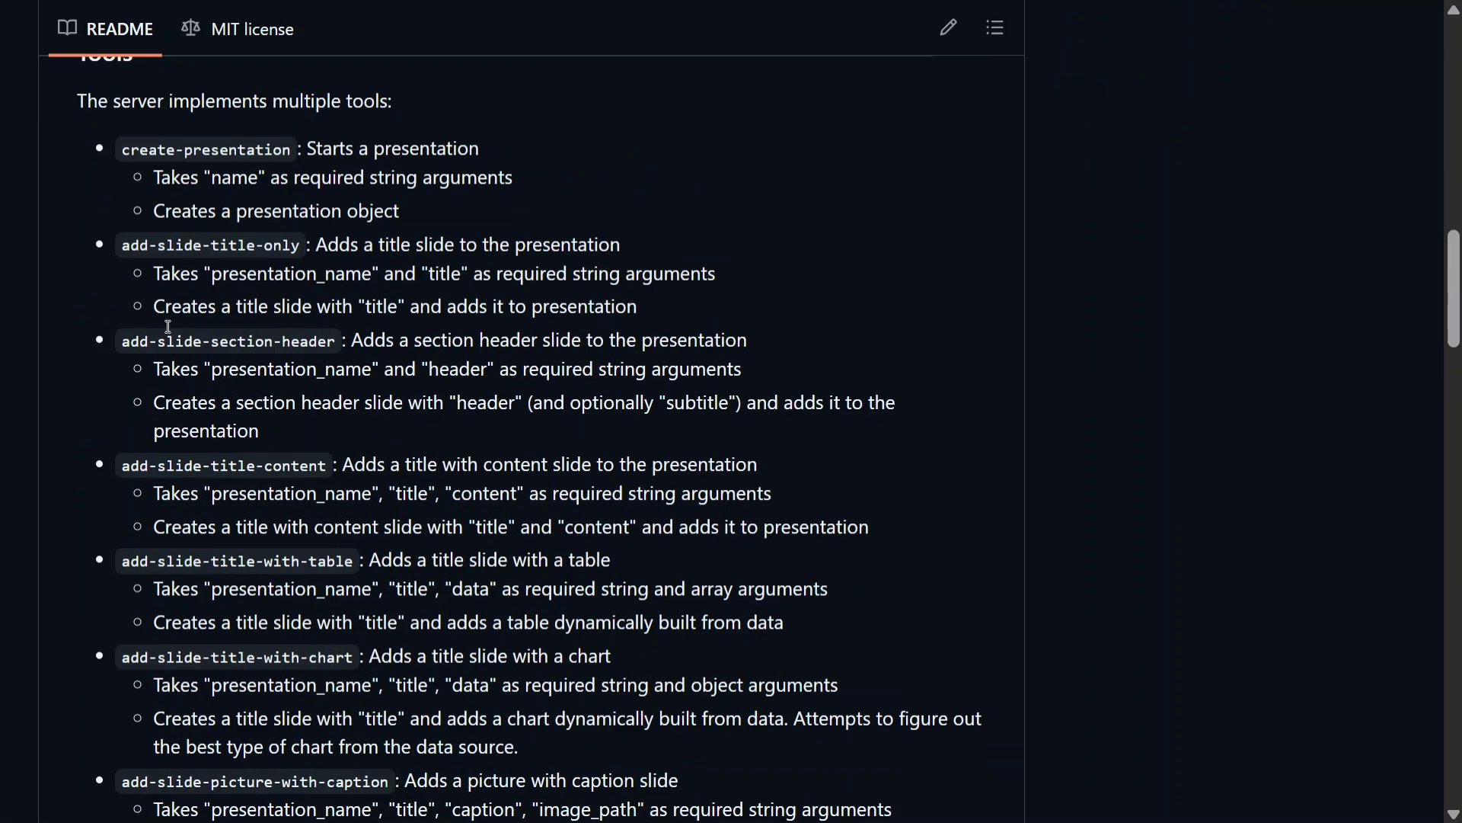
left_click_drag(121, 147, 464, 340)
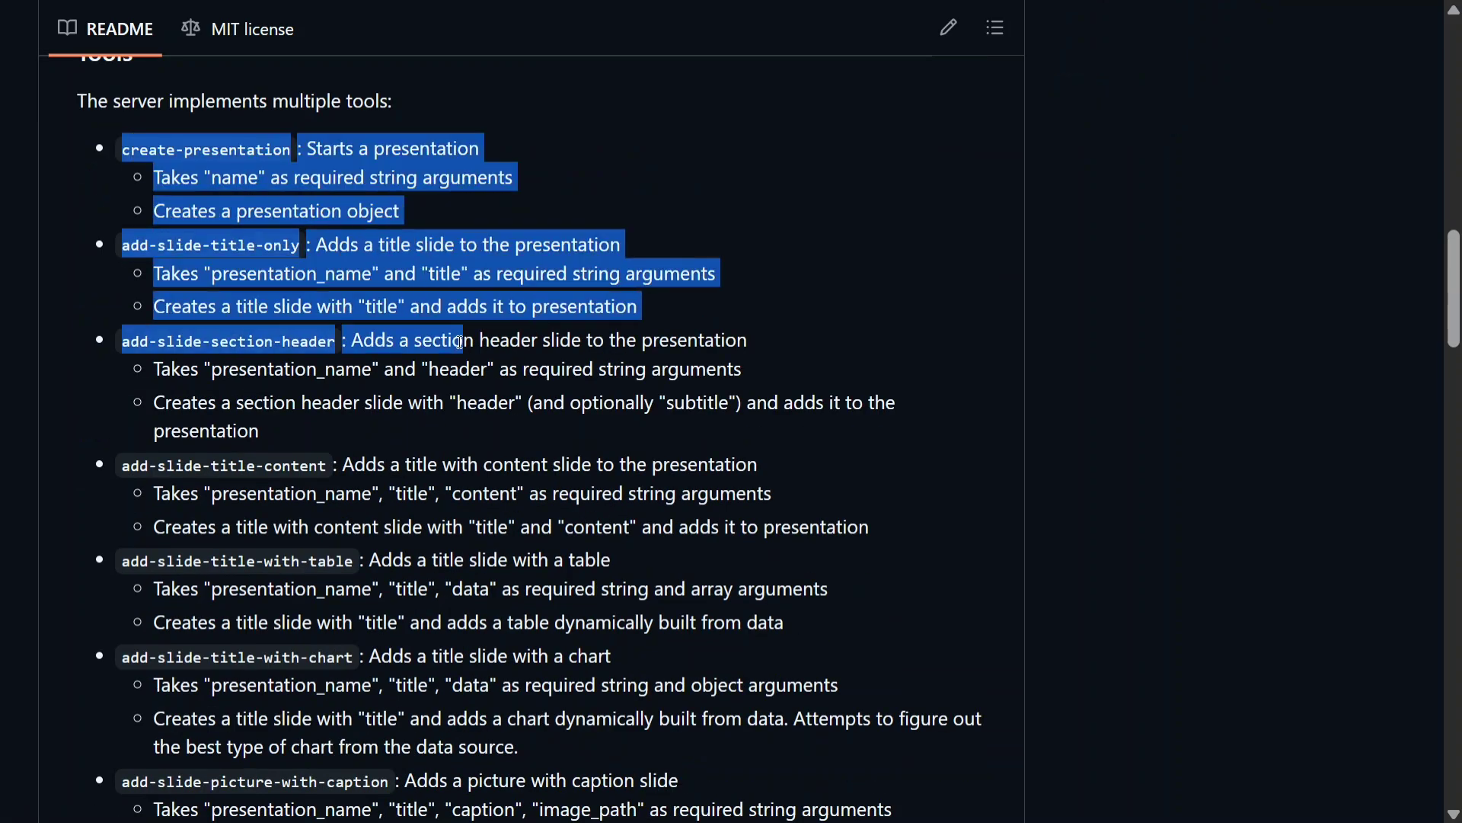
Scroll through the README configuration and select the git clone command.
scroll("down", 3)
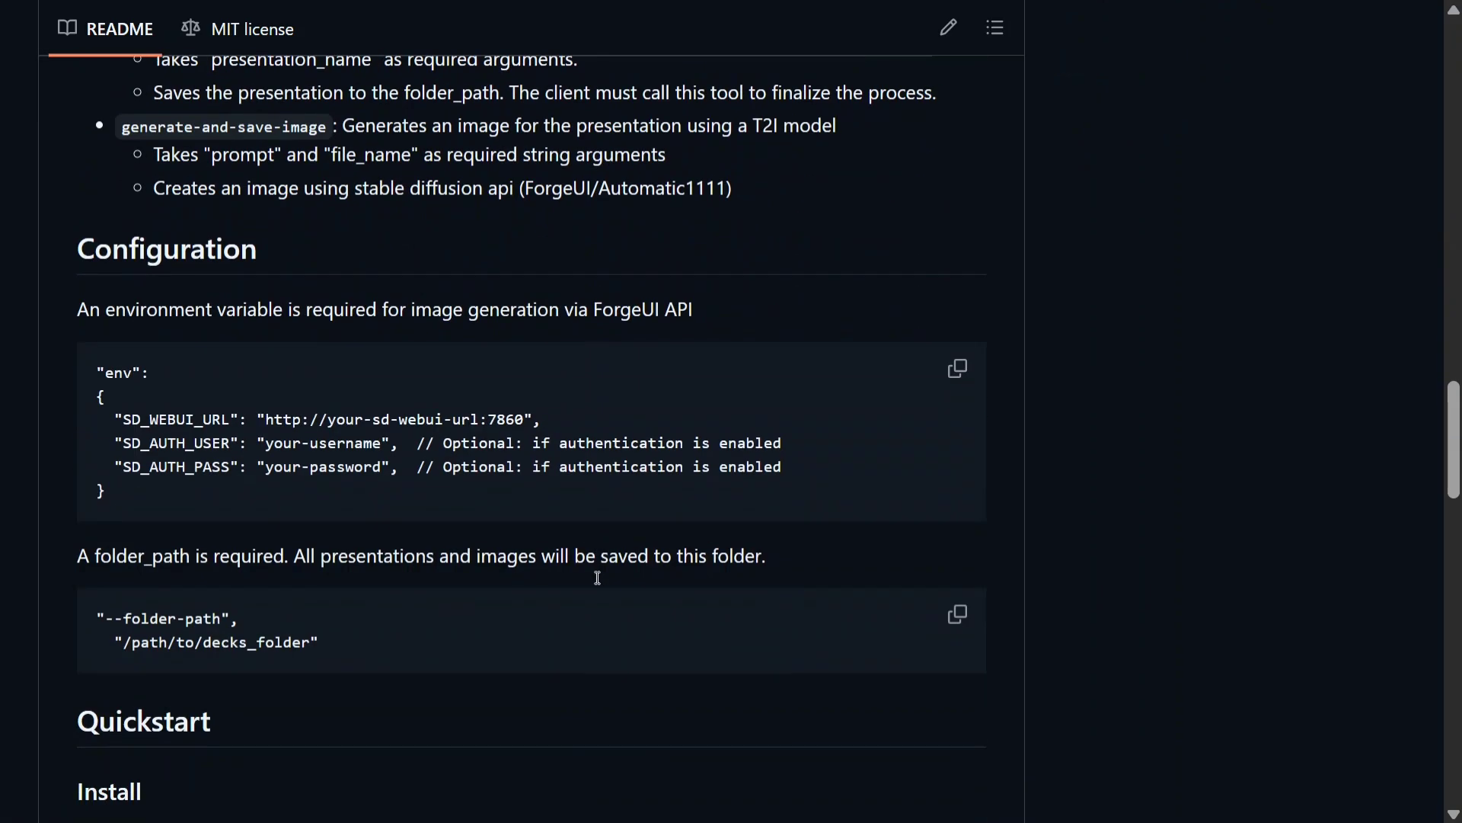
scroll("down", 3)
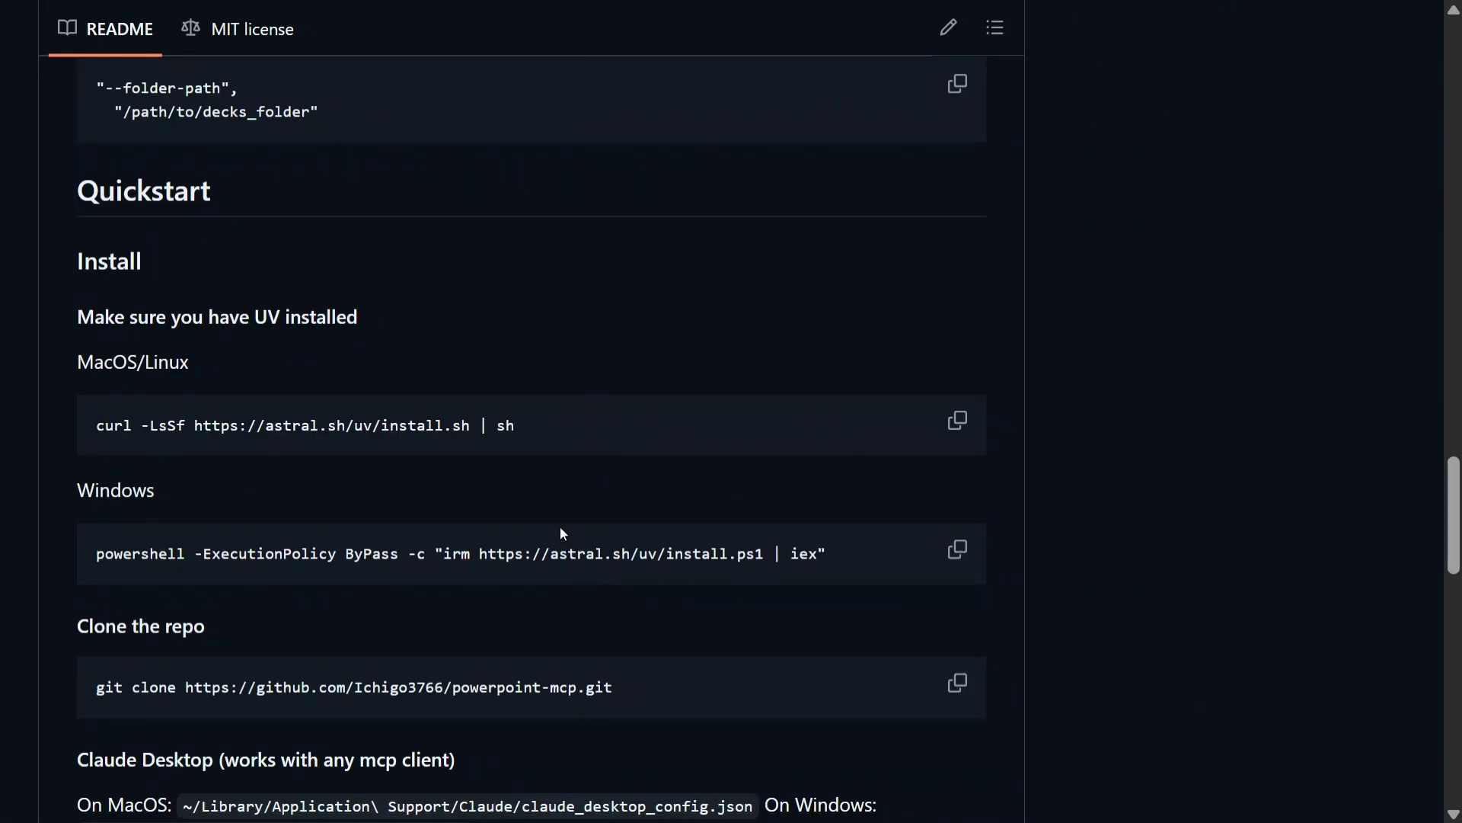
scroll("down", 3)
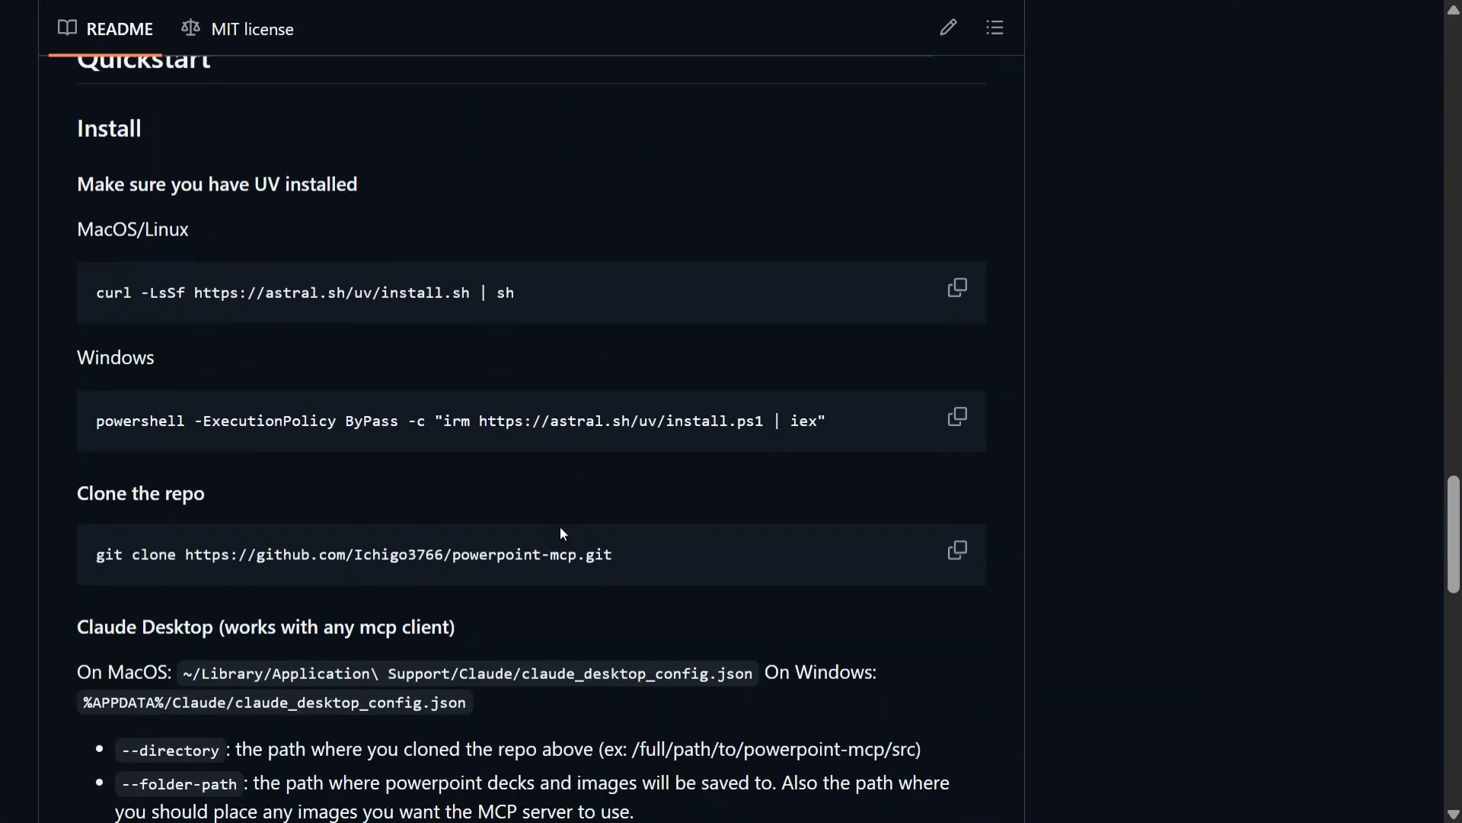
scroll("down", 3)
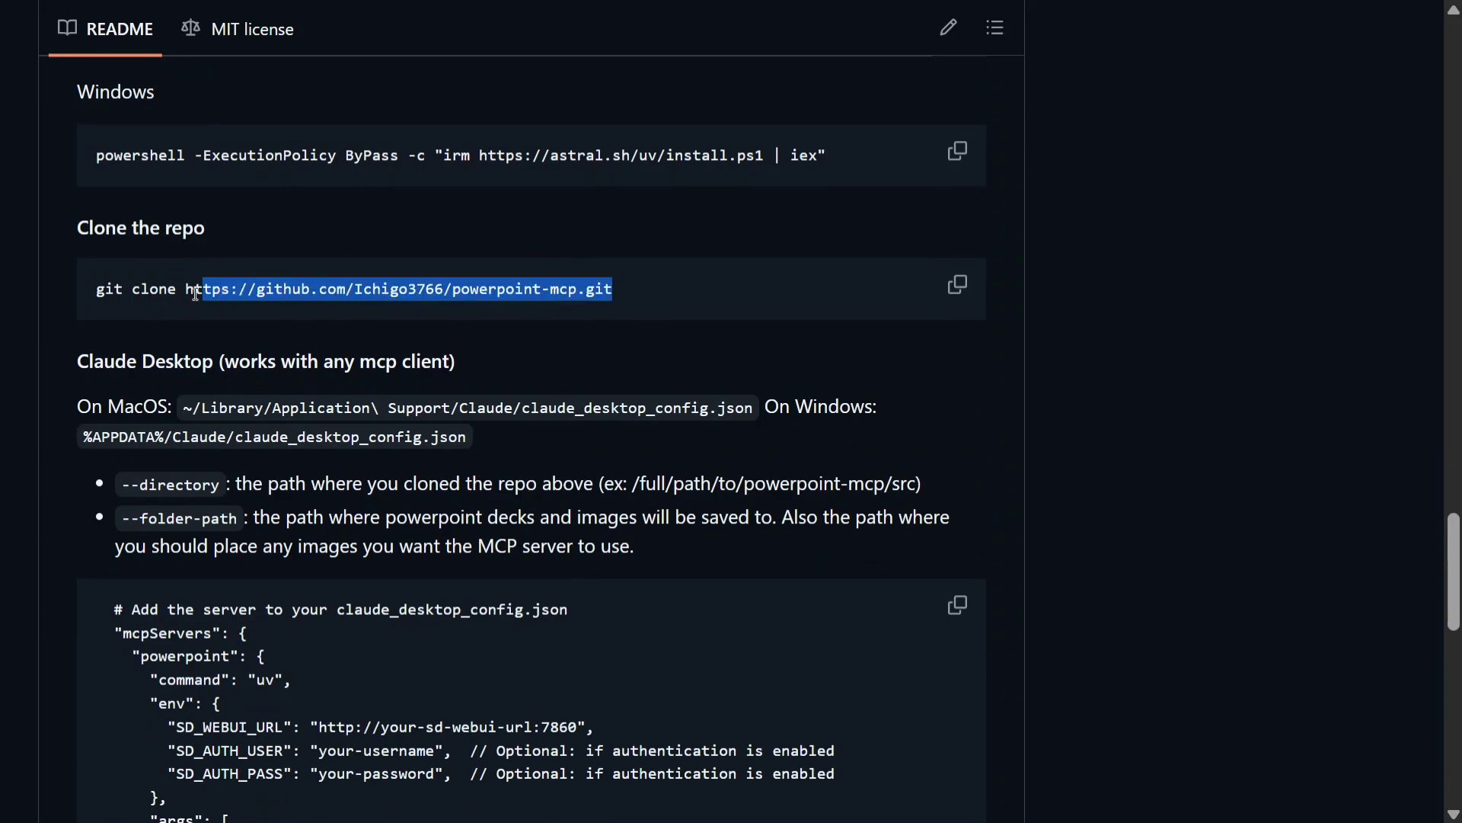
triple_click(354, 288)
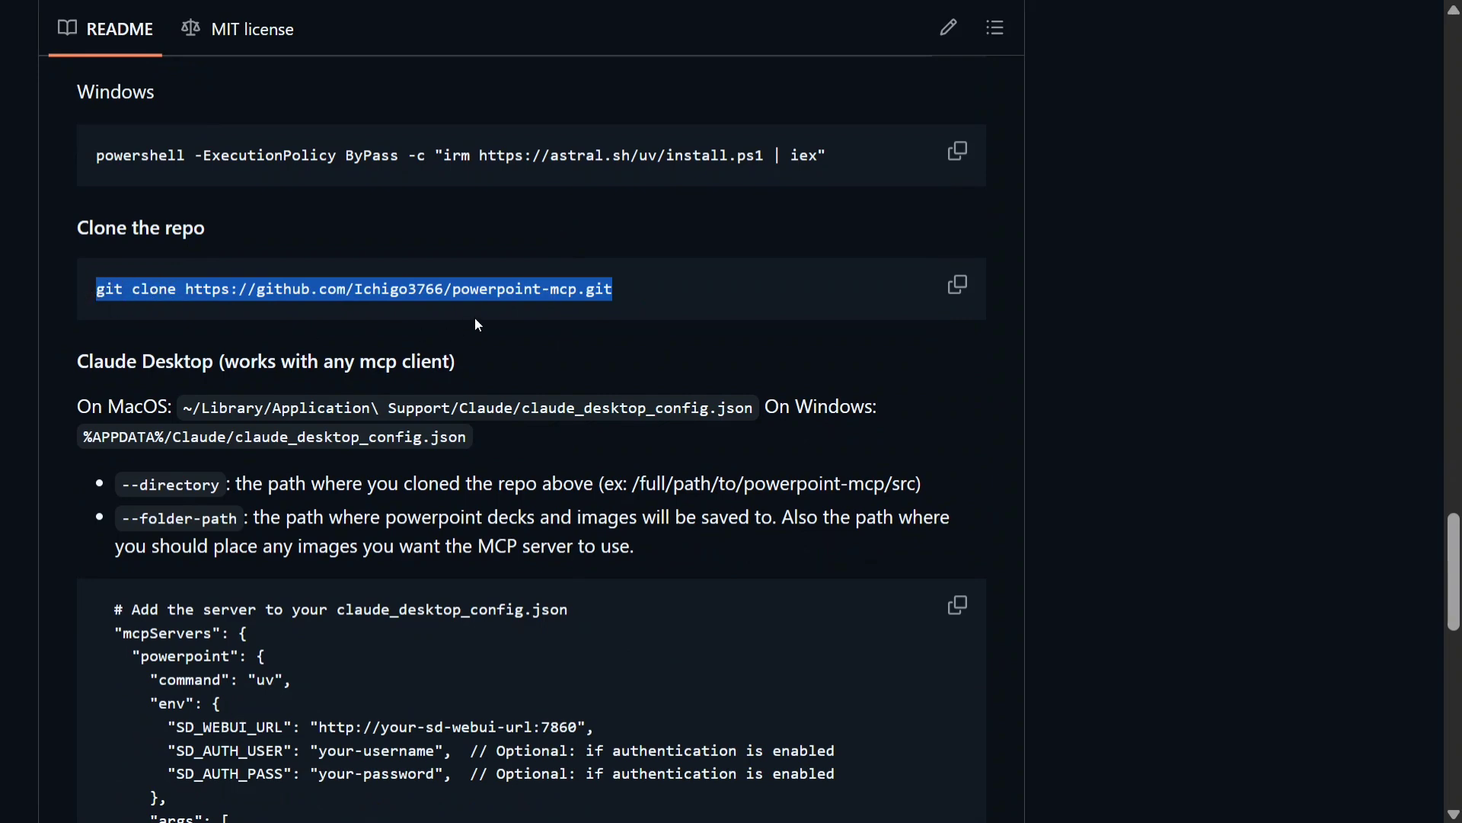
scroll("down", 3)
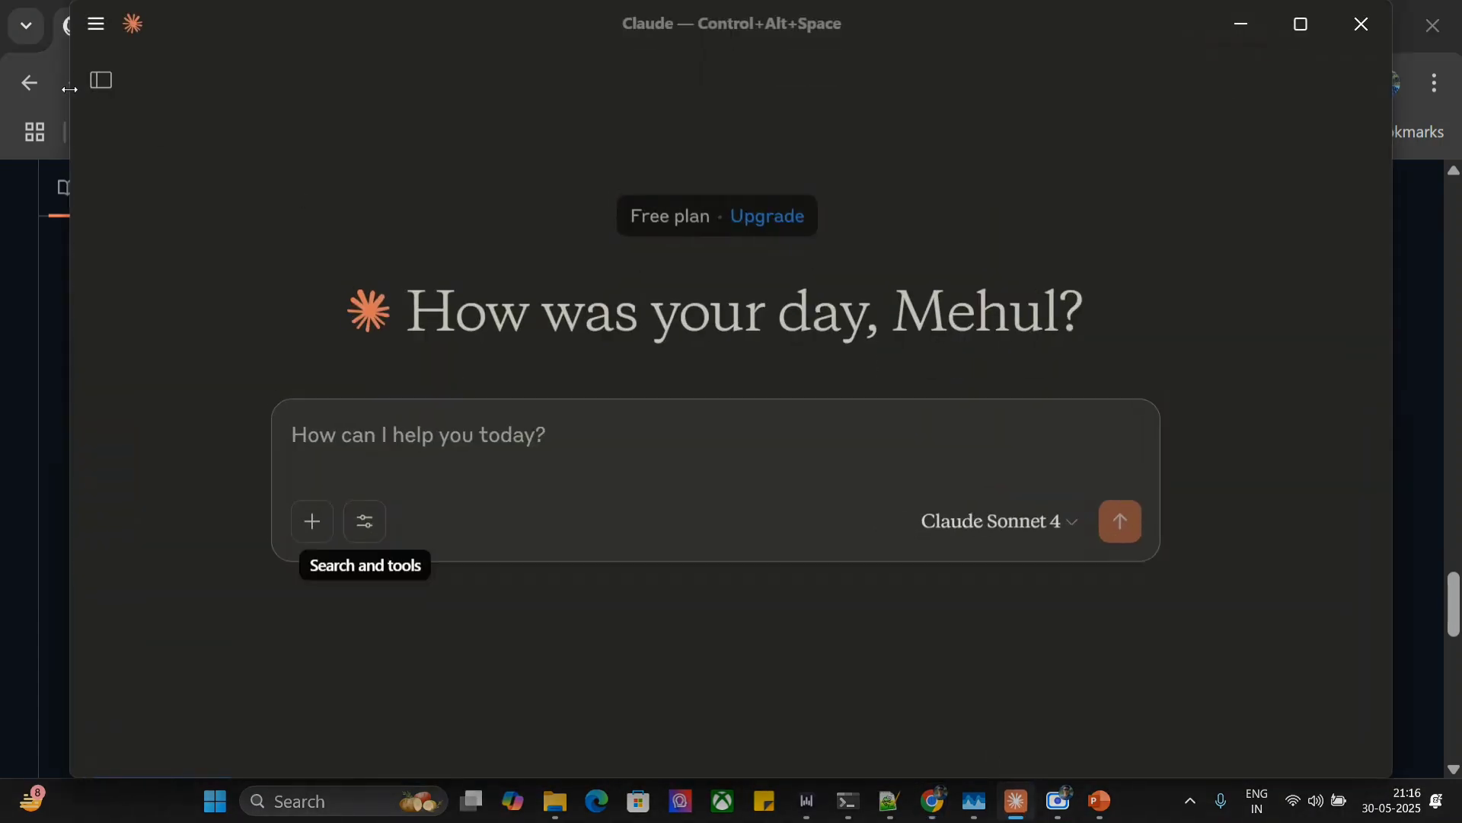
Open Claude Desktop's MCP config file from Settings > Developer > Edit Config.
left_click(95, 23)
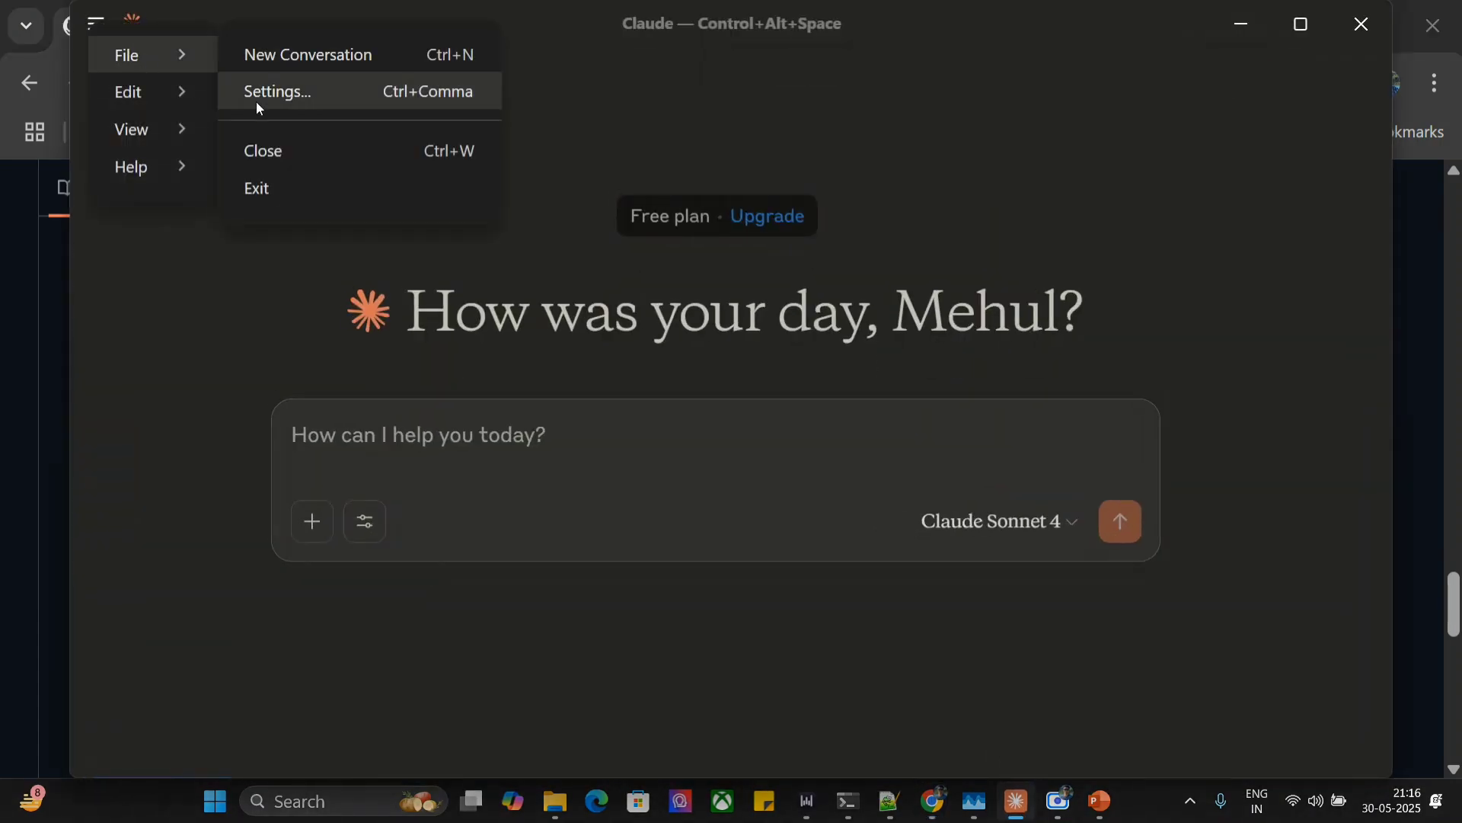
left_click(276, 91)
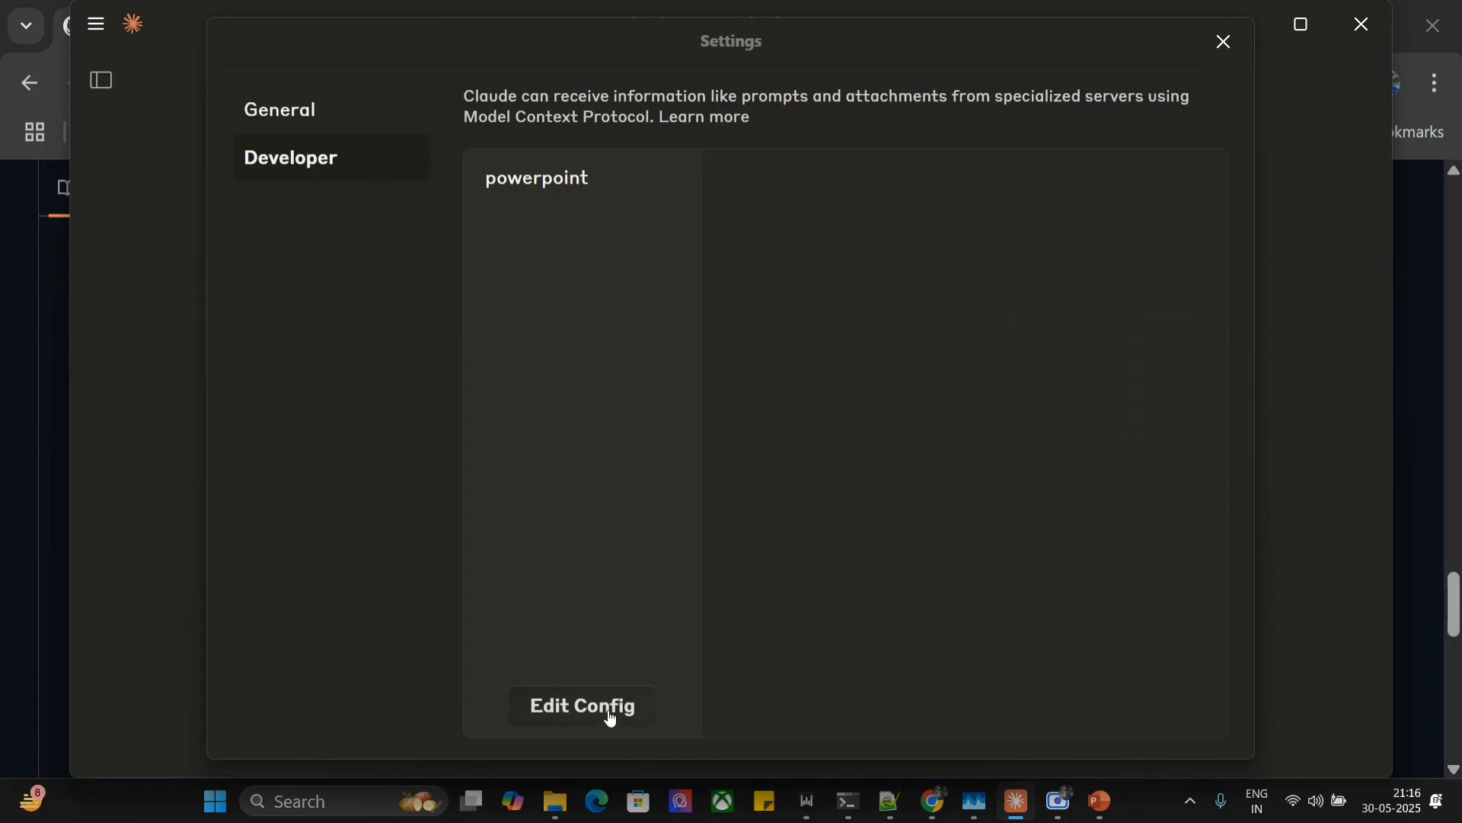
left_click(581, 705)
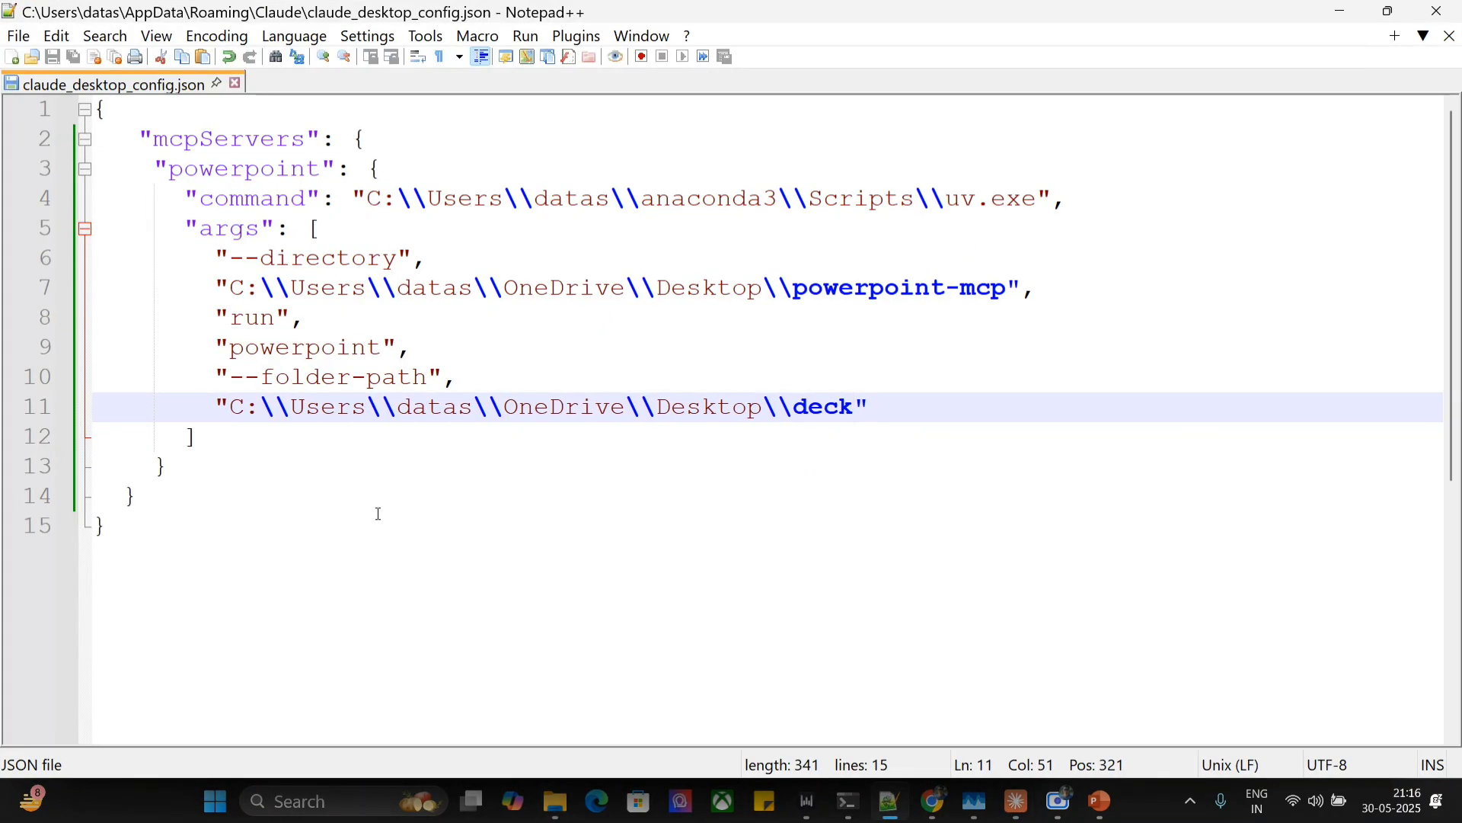
key("ctrl+a")
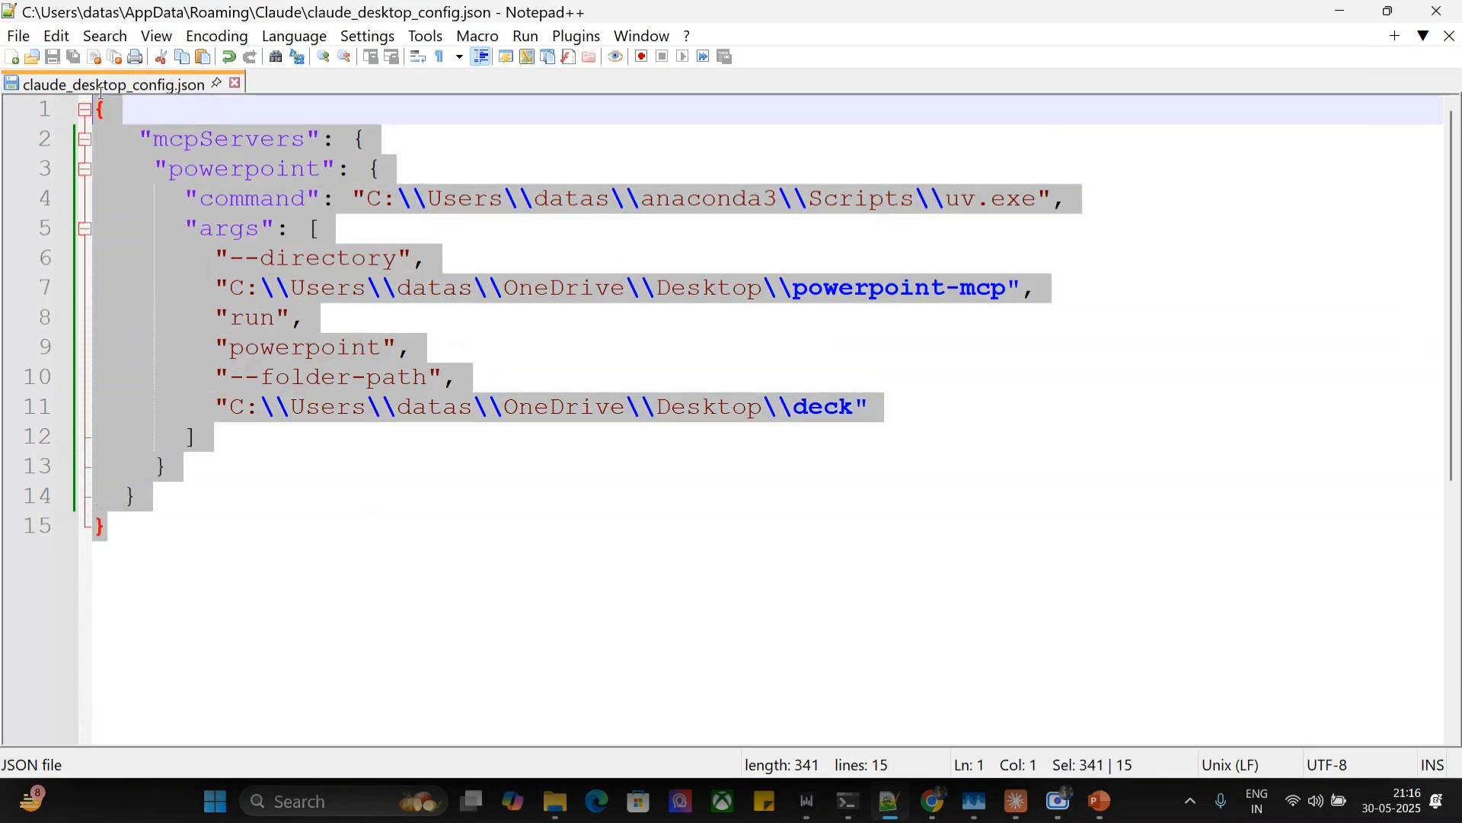
left_click(625, 258)
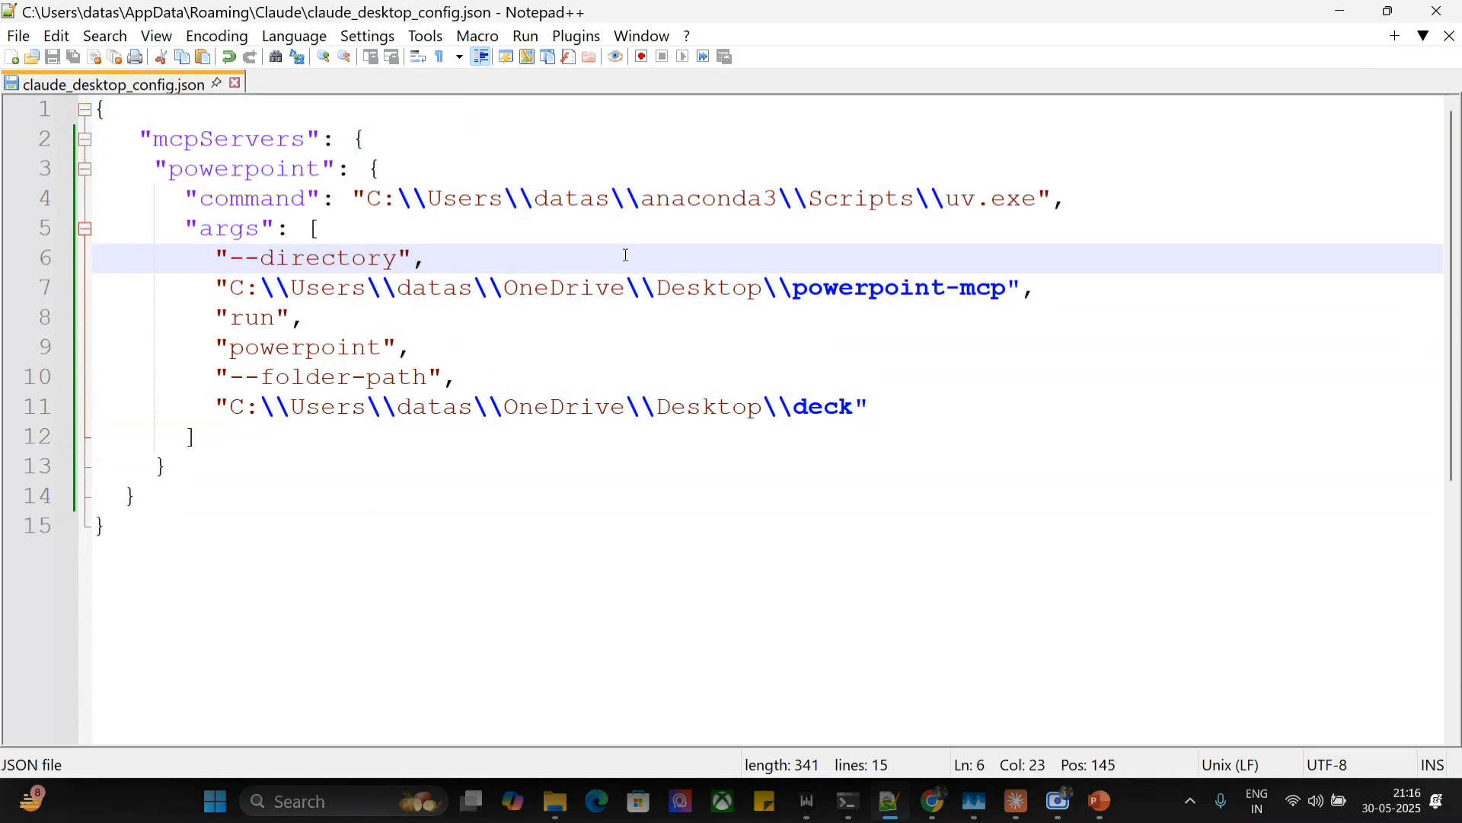
left_click(1023, 198)
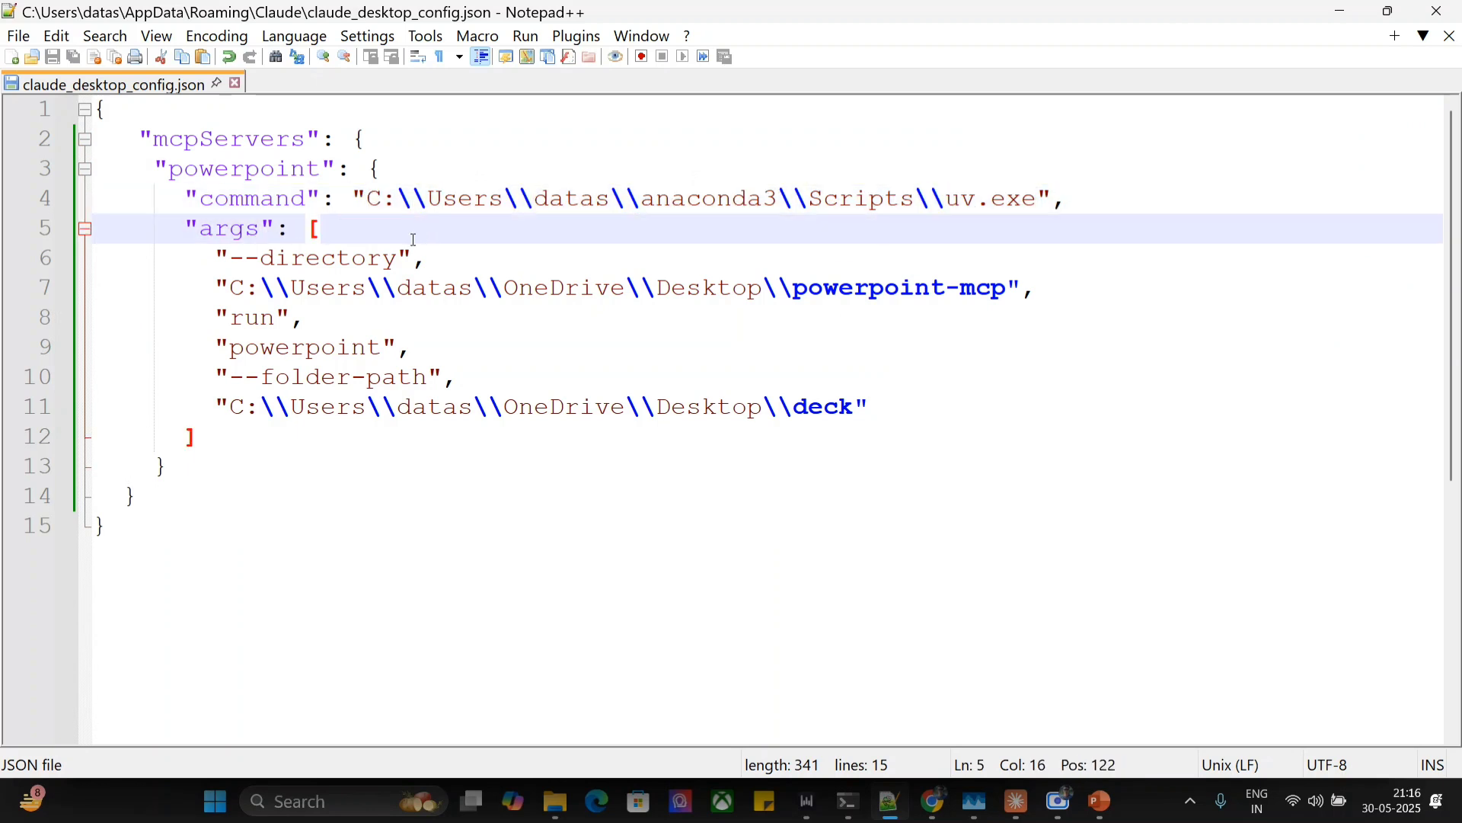
left_click(1004, 287)
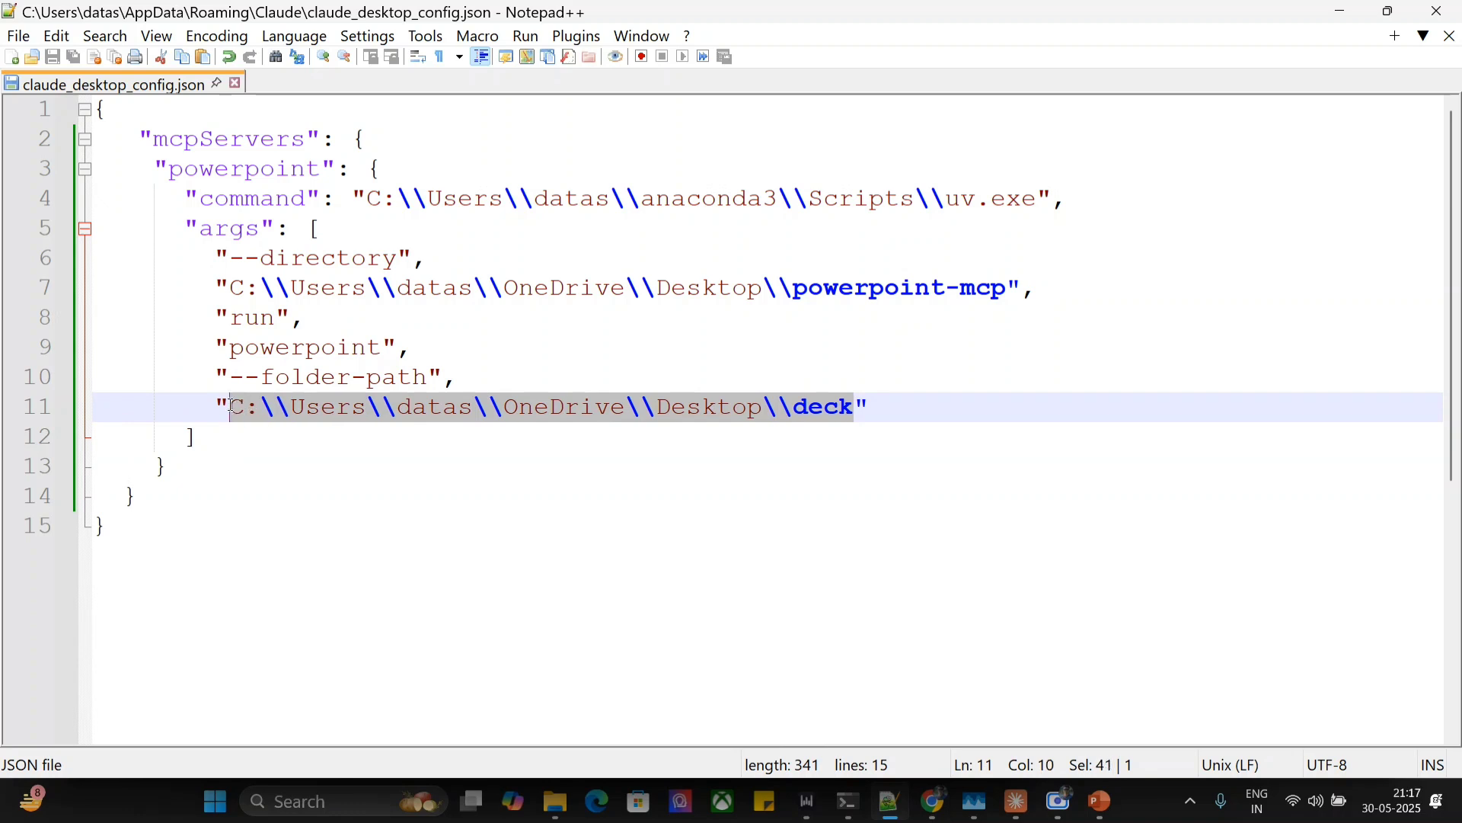
mouse_move(786, 352)
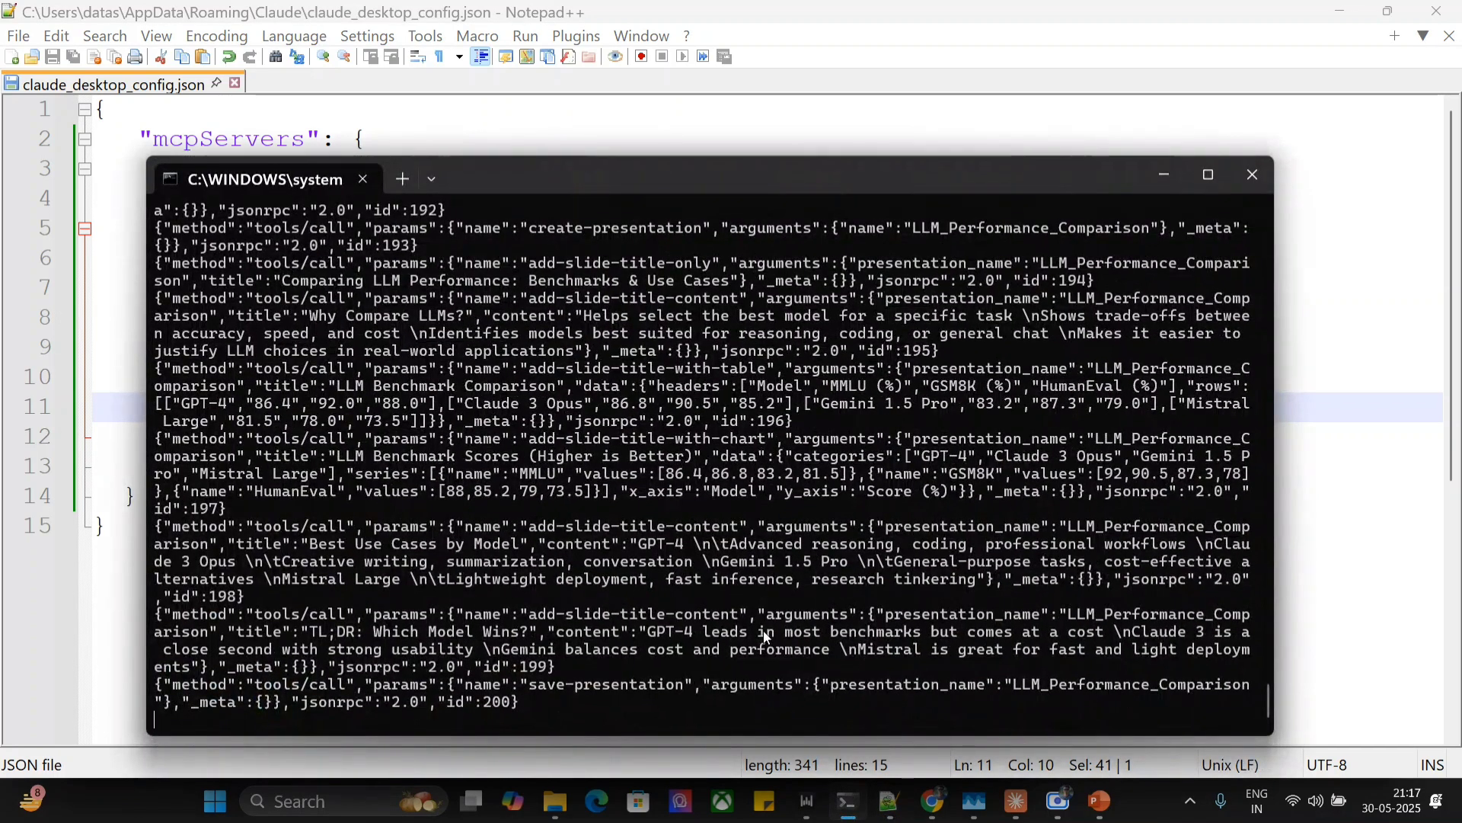
Stop the running proxy and enter the npx mcp-superassistant-proxy command with Claude's config path.
key("ctrl+c")
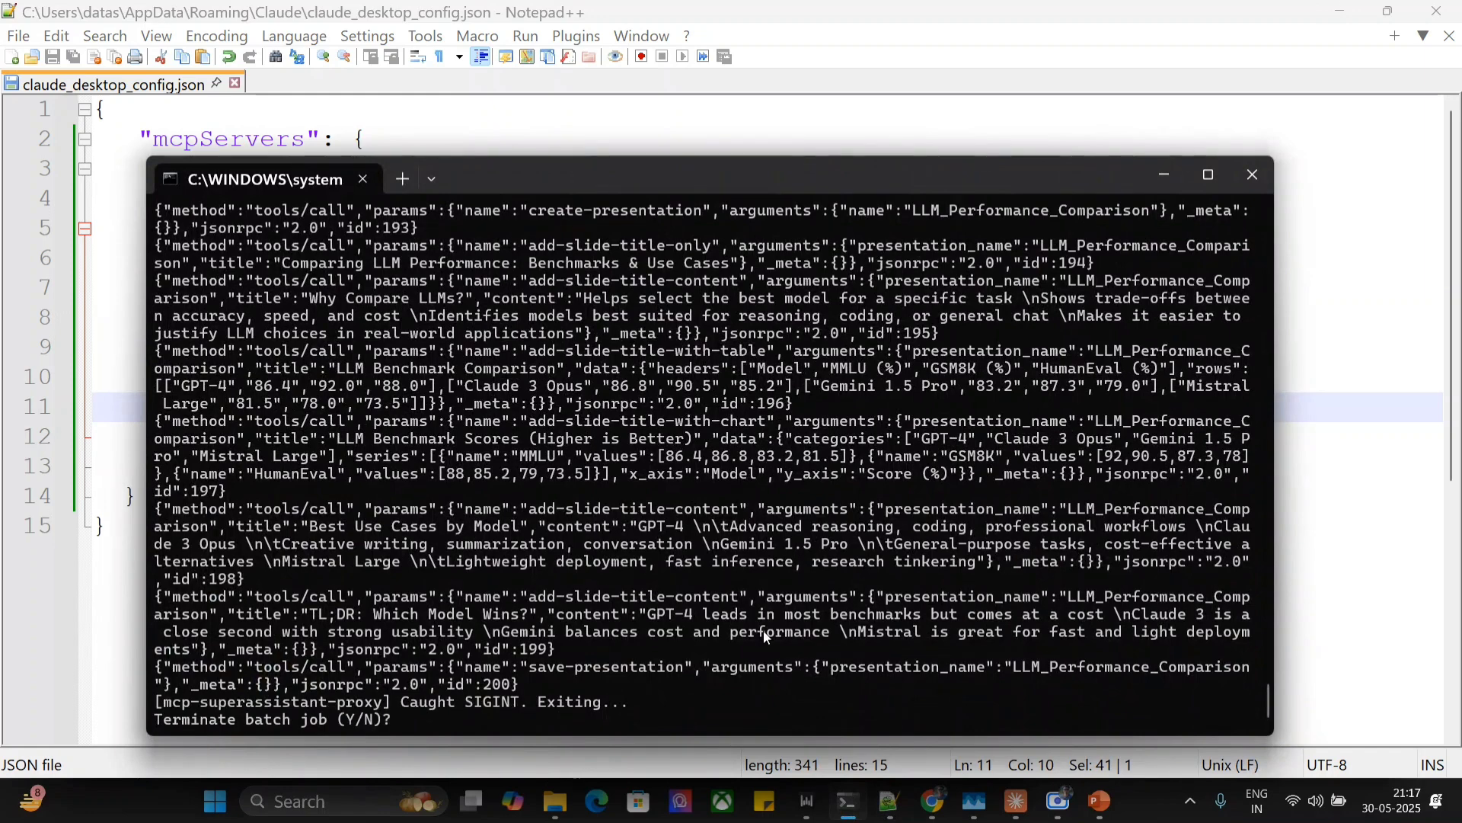
type("Y")
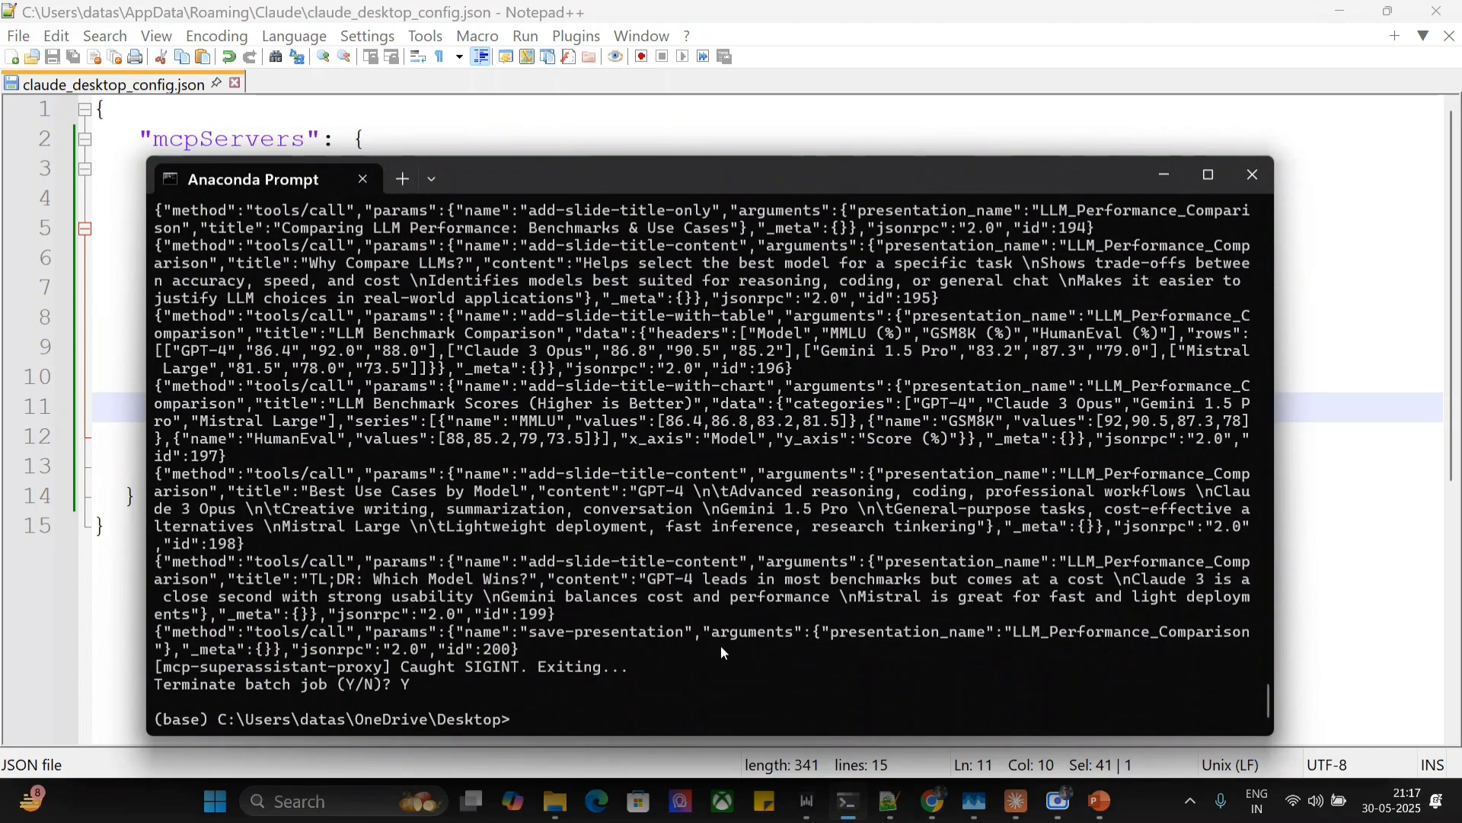
left_click(1206, 174)
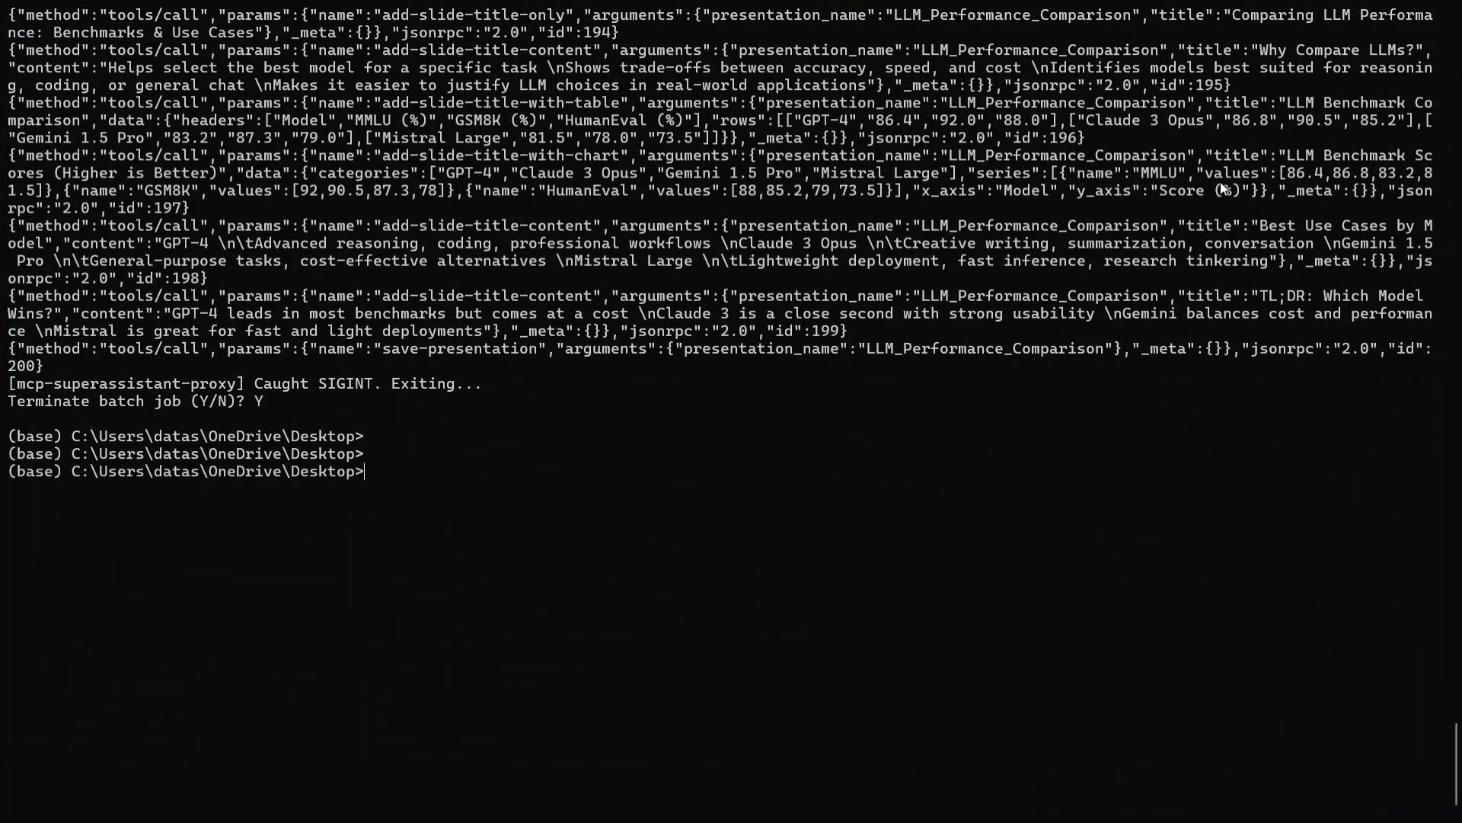
type("npx @srbhptl39/mcp-superassistant-proxy@latest --config C:\\Users\\datas\\AppData\\Roaming\\Claude\\claude_desktop_config.json")
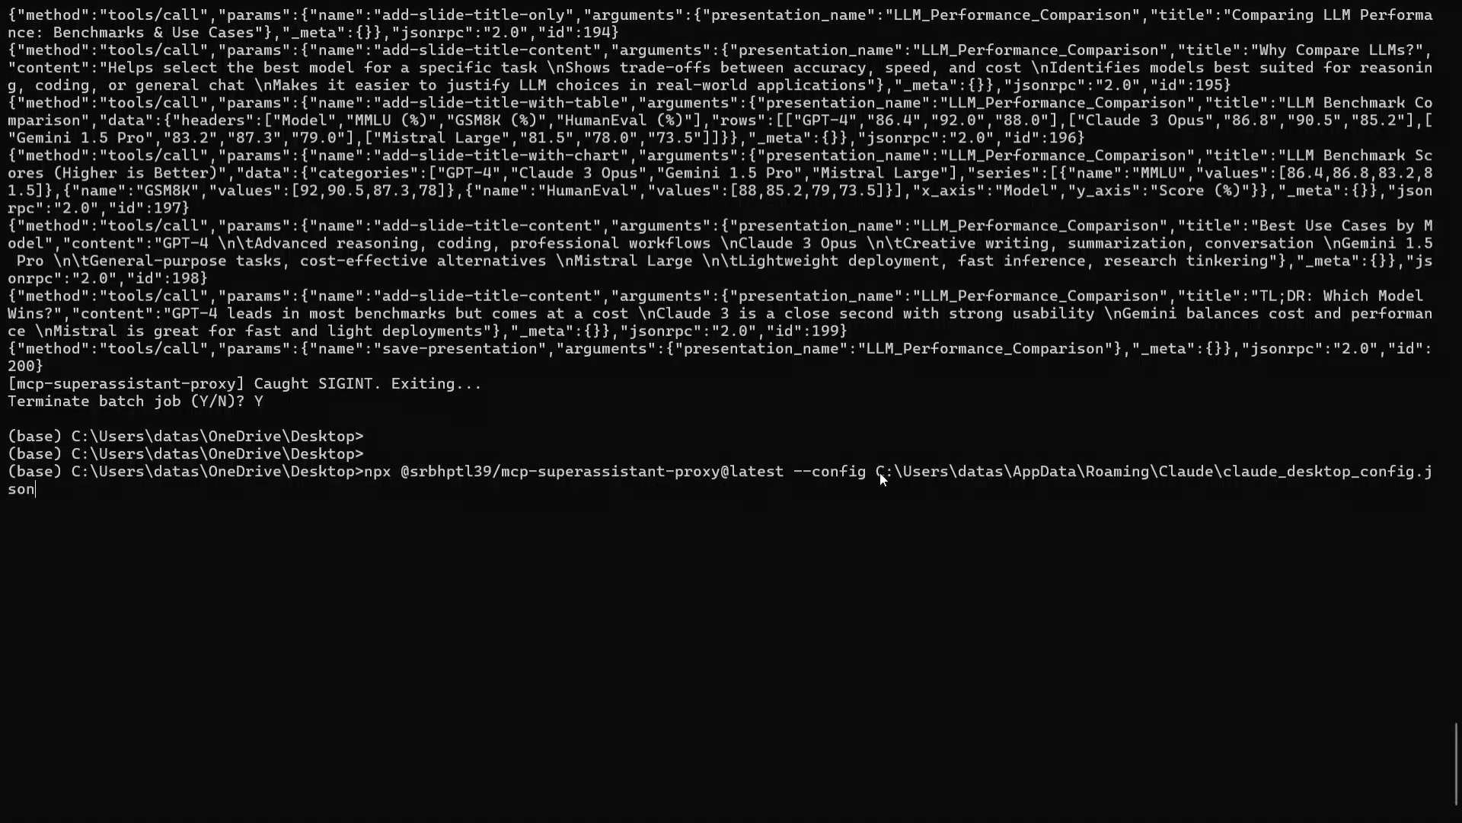
mouse_move(1441, 473)
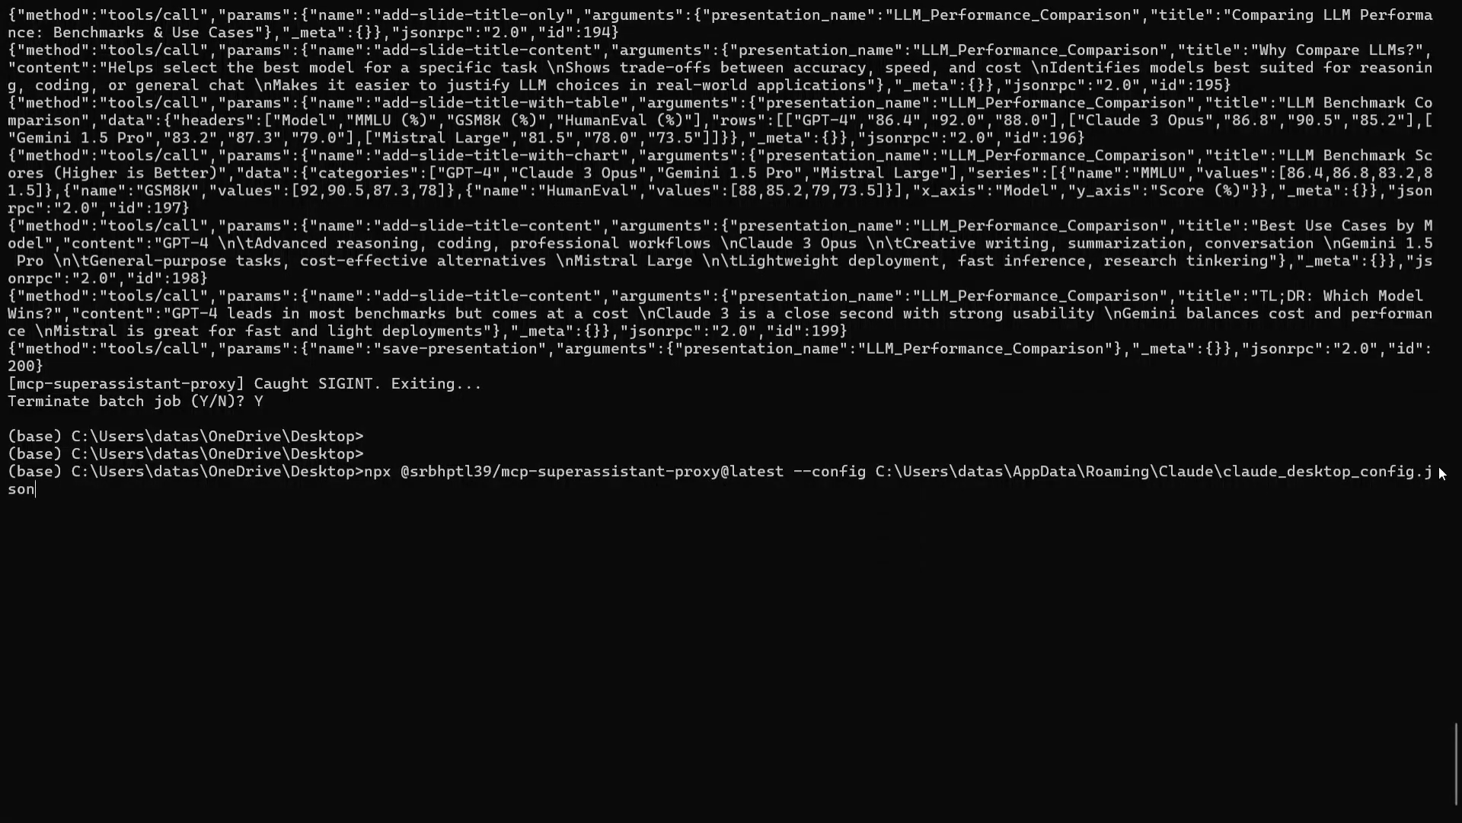
mouse_move(1377, 479)
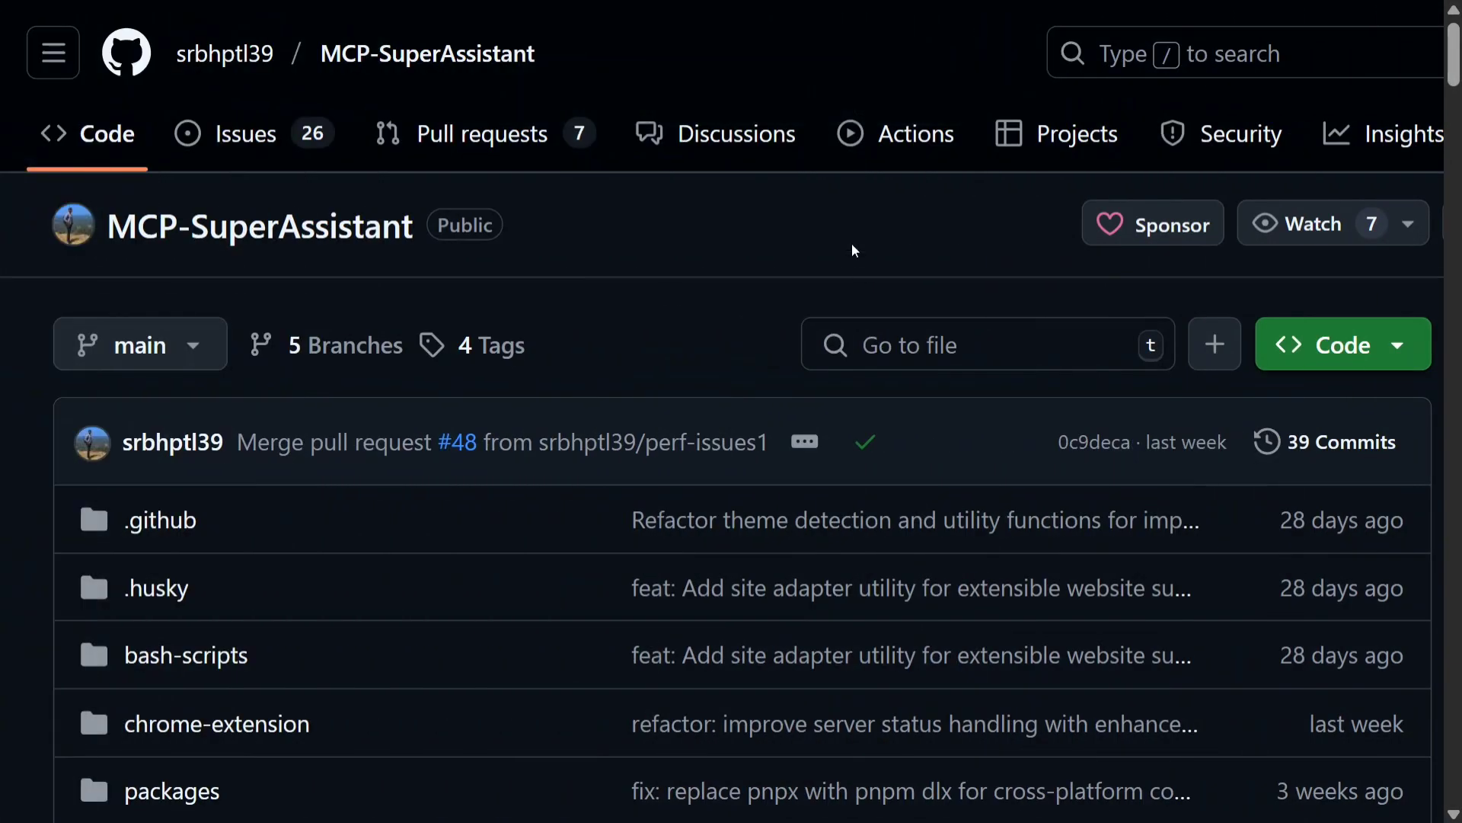
mouse_move(420, 252)
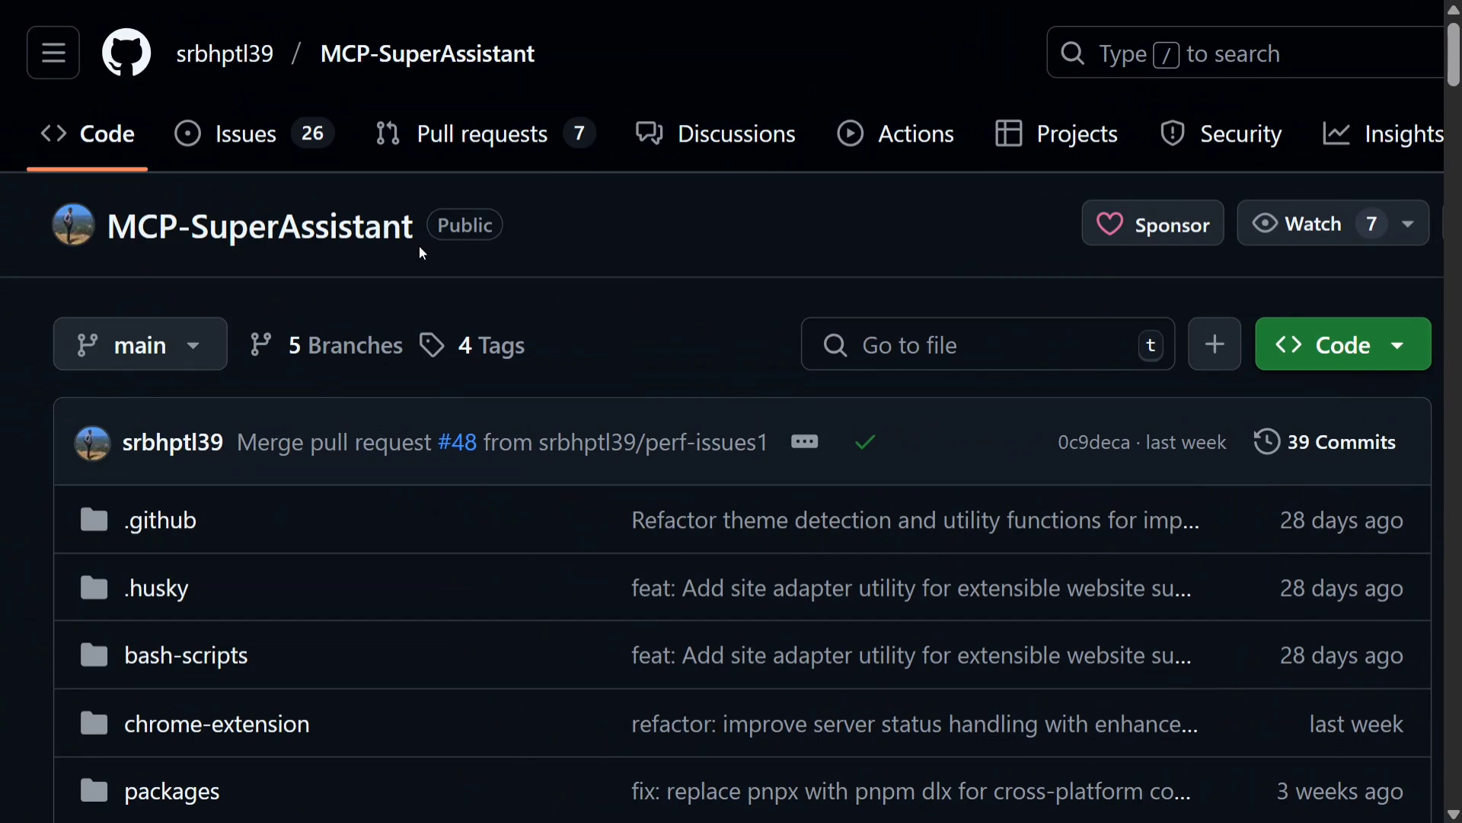
mouse_move(501, 112)
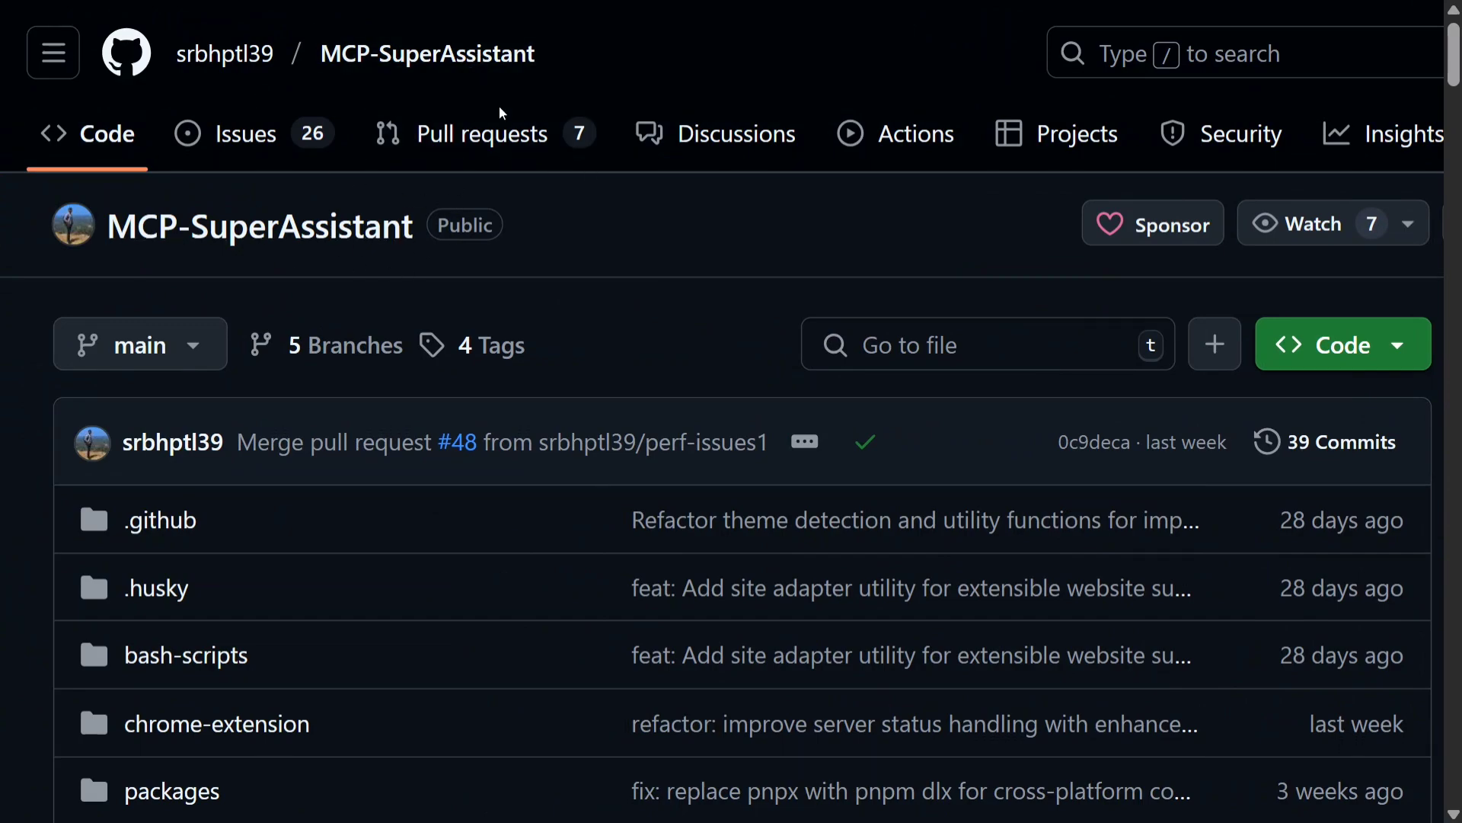
Scroll the MCP-SuperAssistant README through Installation and Connection Steps to Common Issues.
scroll("down", 3)
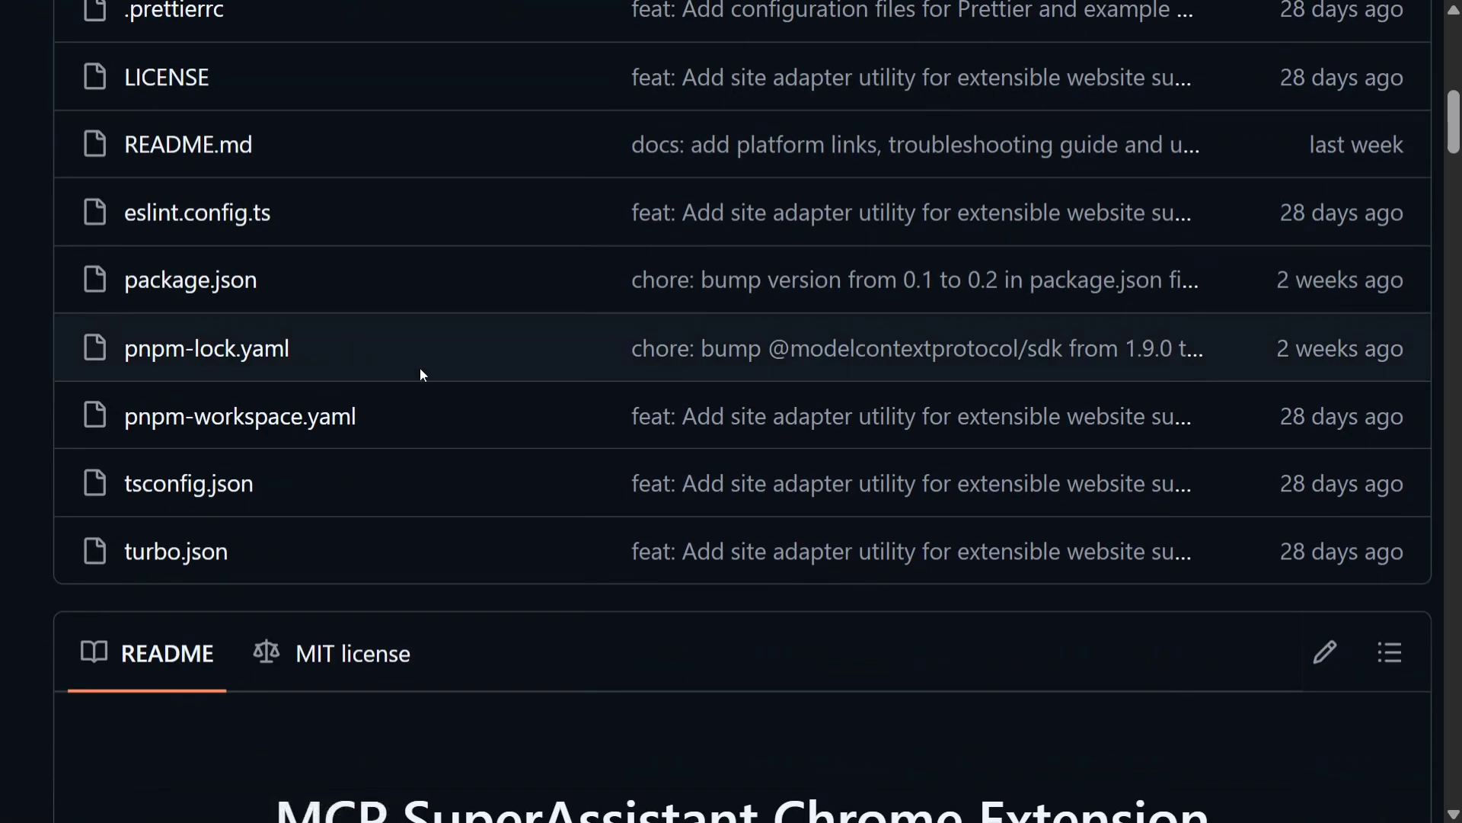
scroll("down", 3)
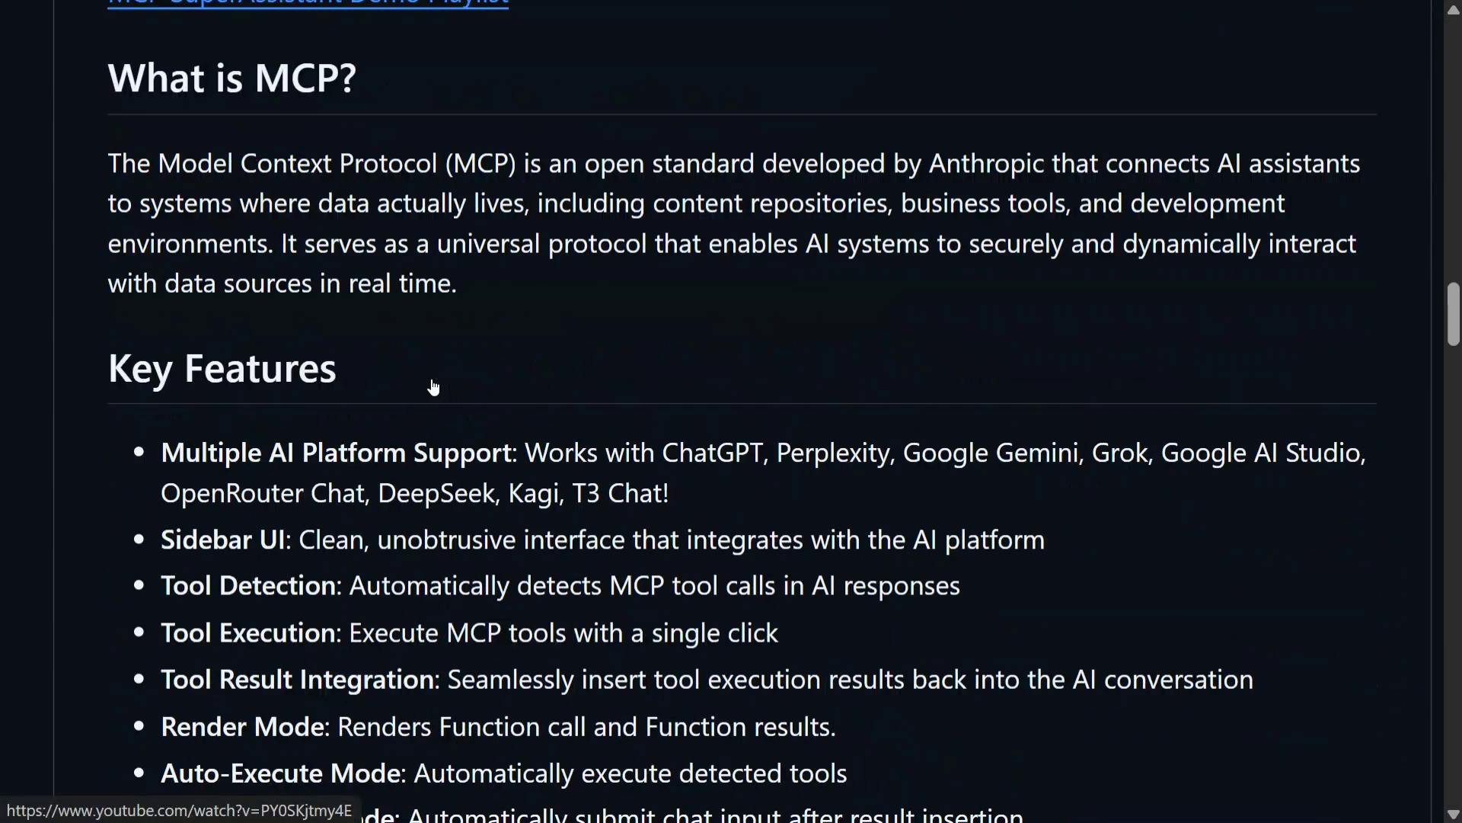
scroll("down", 3)
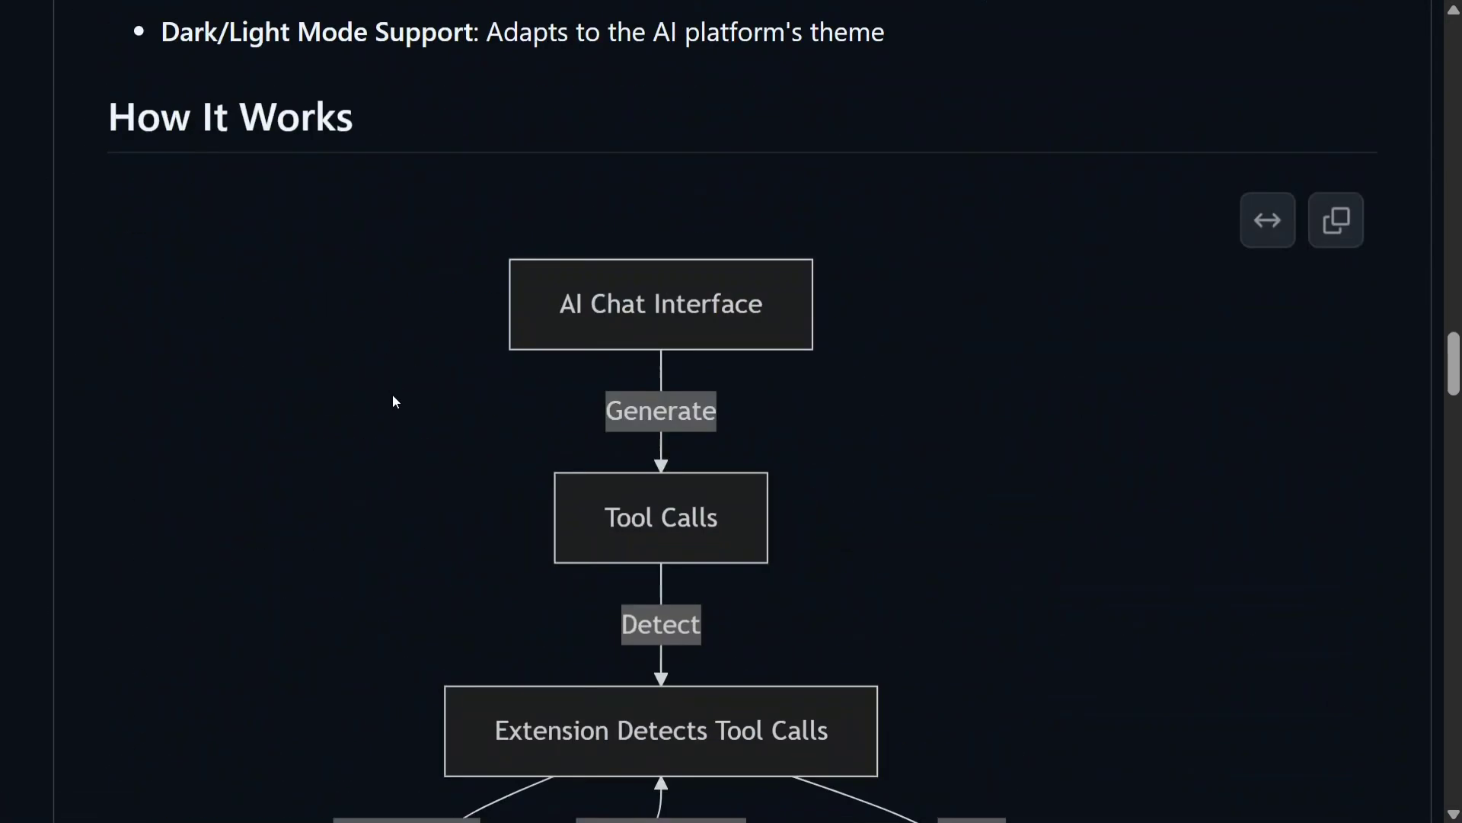
scroll("down", 3)
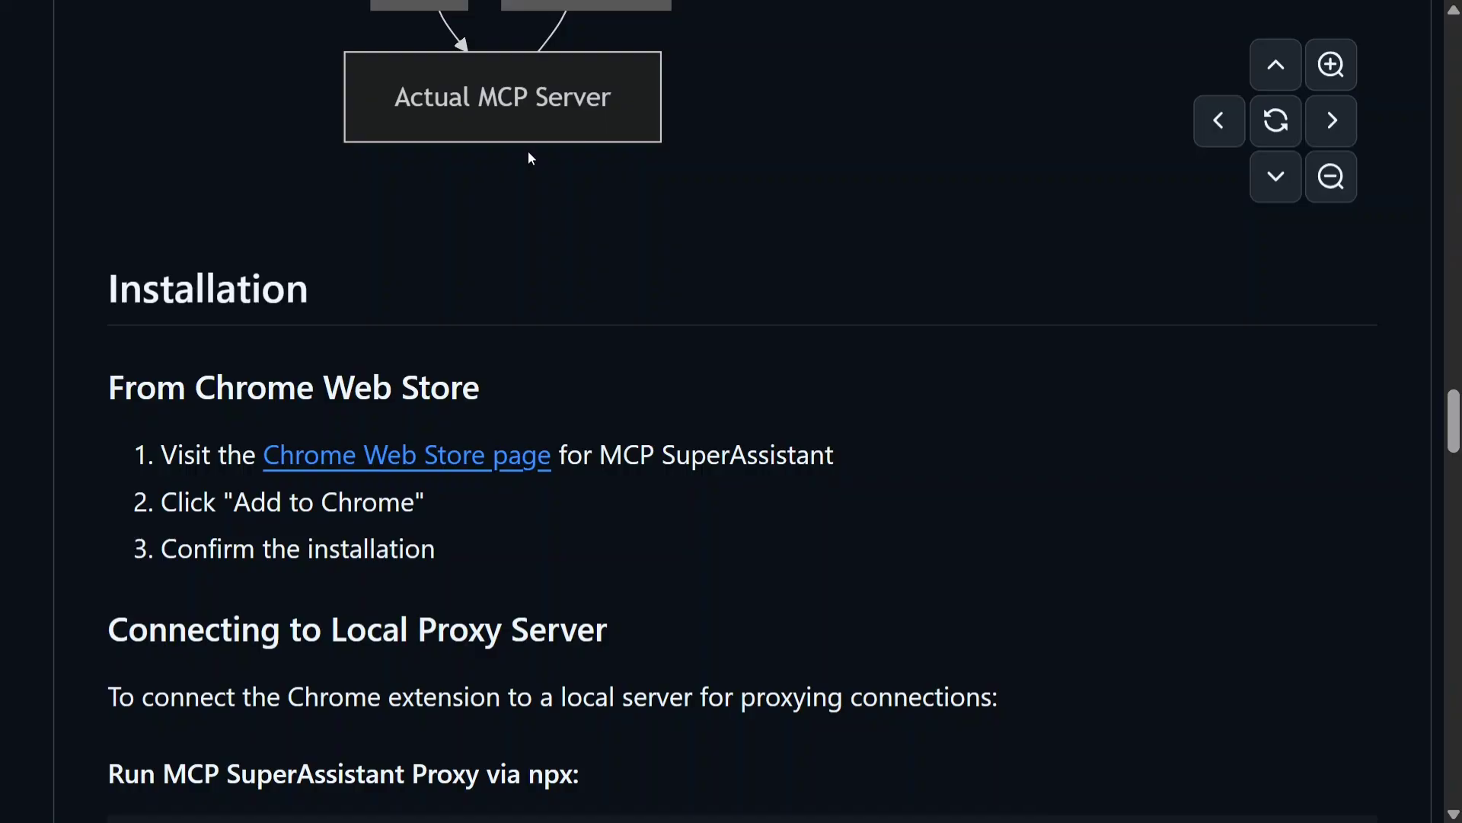
scroll("down", 3)
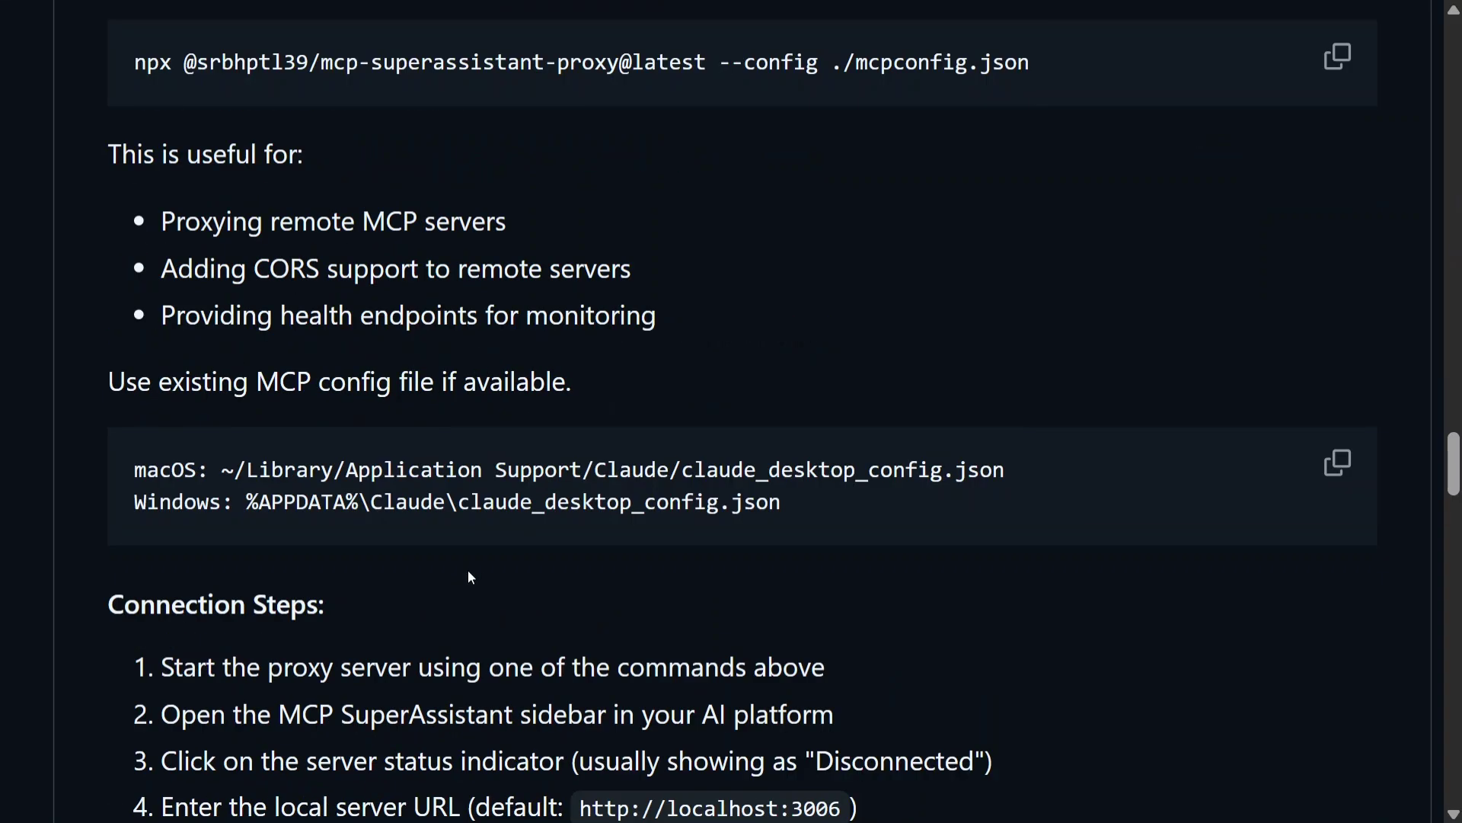
scroll("down", 3)
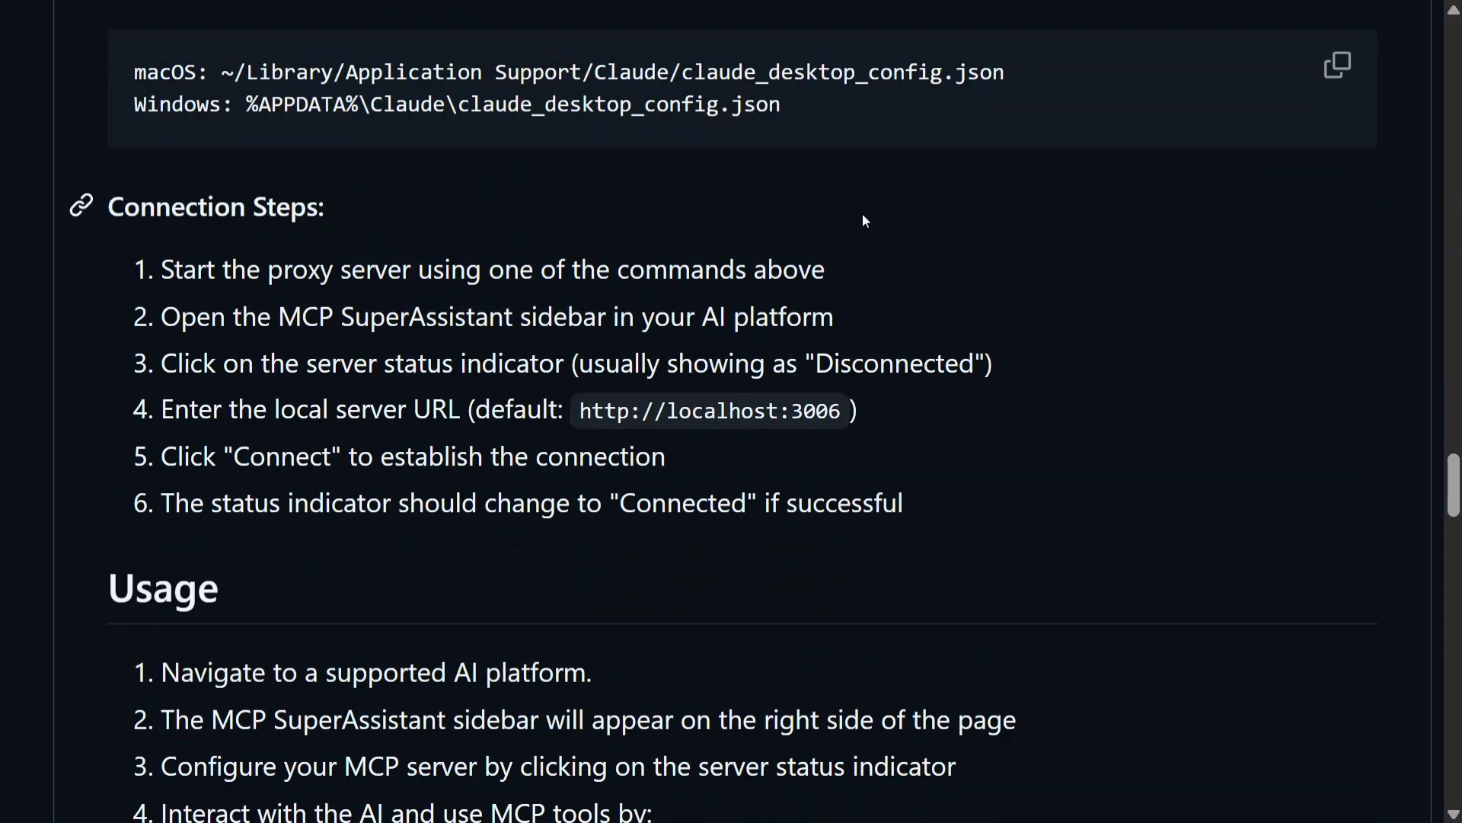
mouse_move(941, 254)
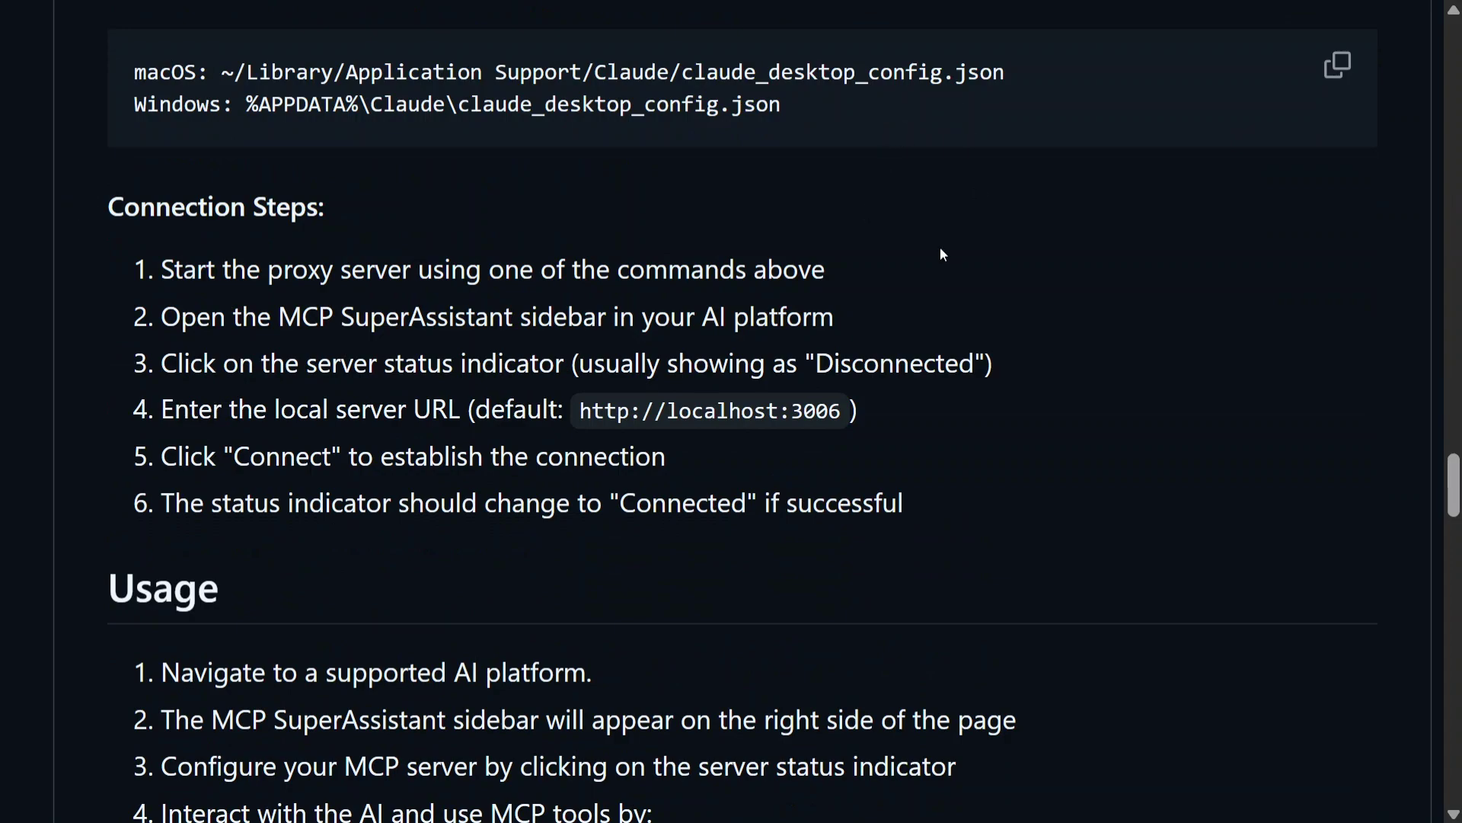
scroll("down", 3)
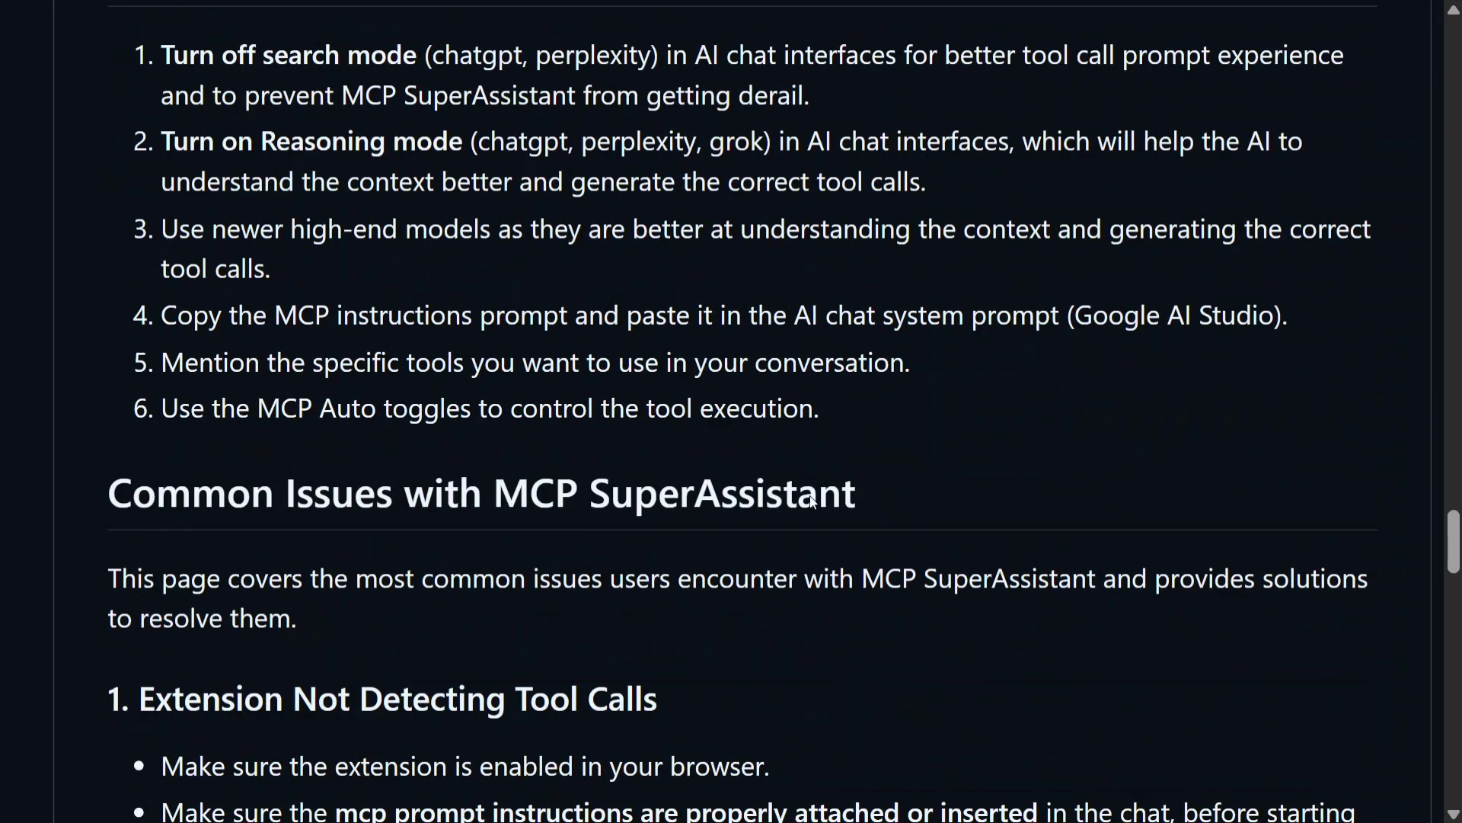
scroll("up", 3)
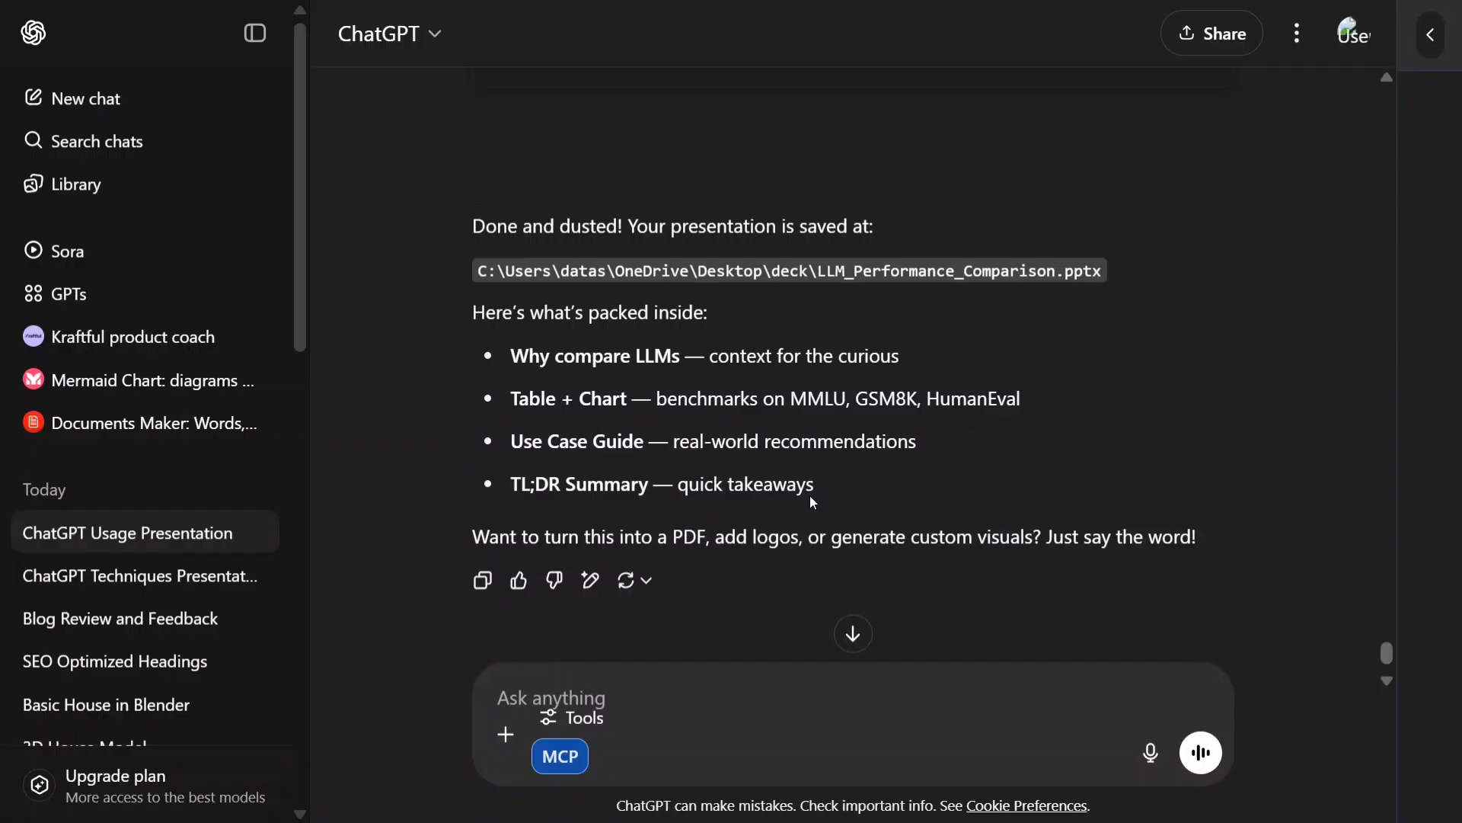
mouse_move(806, 501)
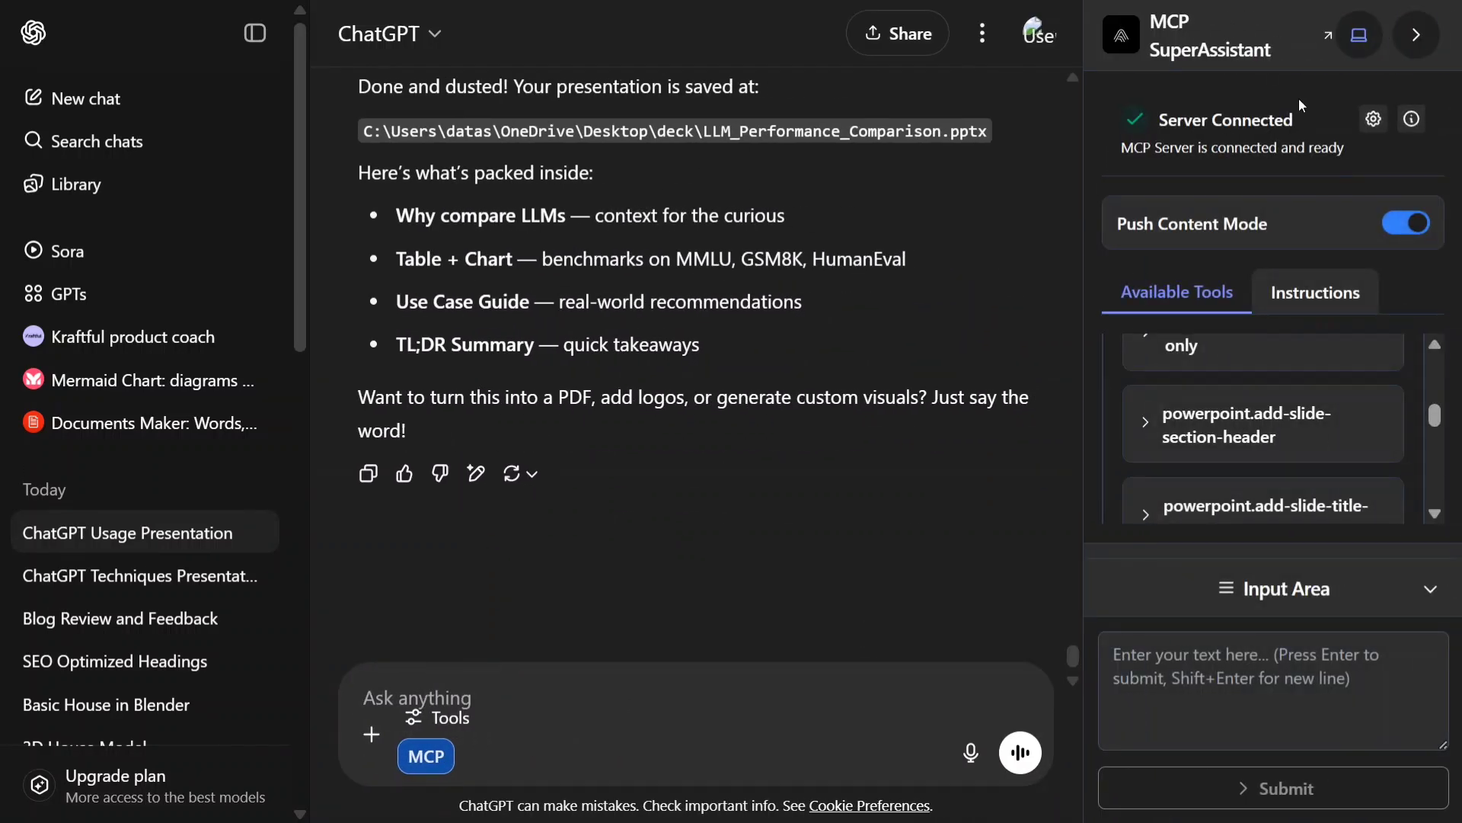
mouse_move(1263, 424)
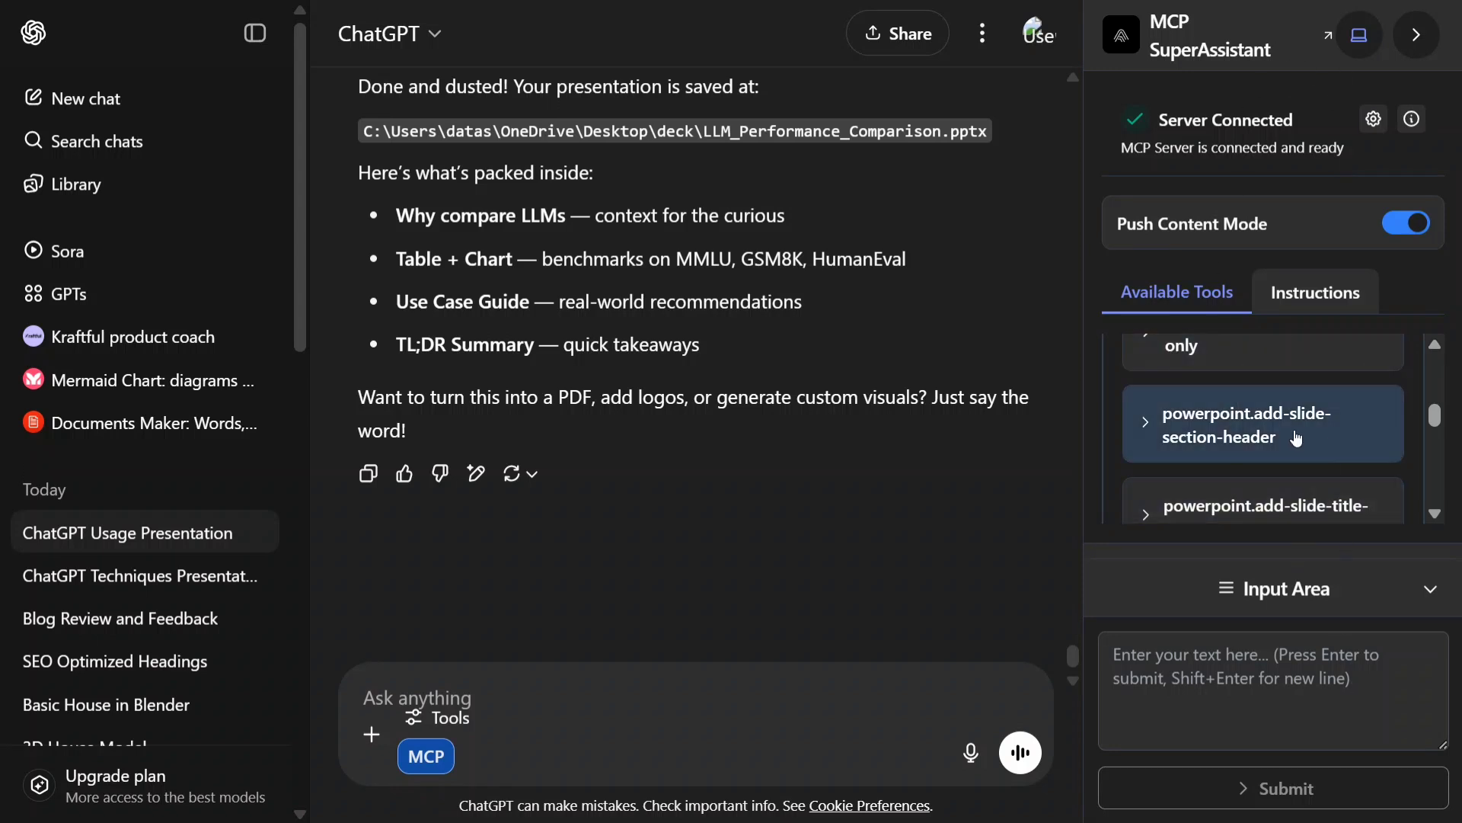
Scroll the sidebar's Available Tools list to view the PowerPoint slide tools.
scroll("down", 3)
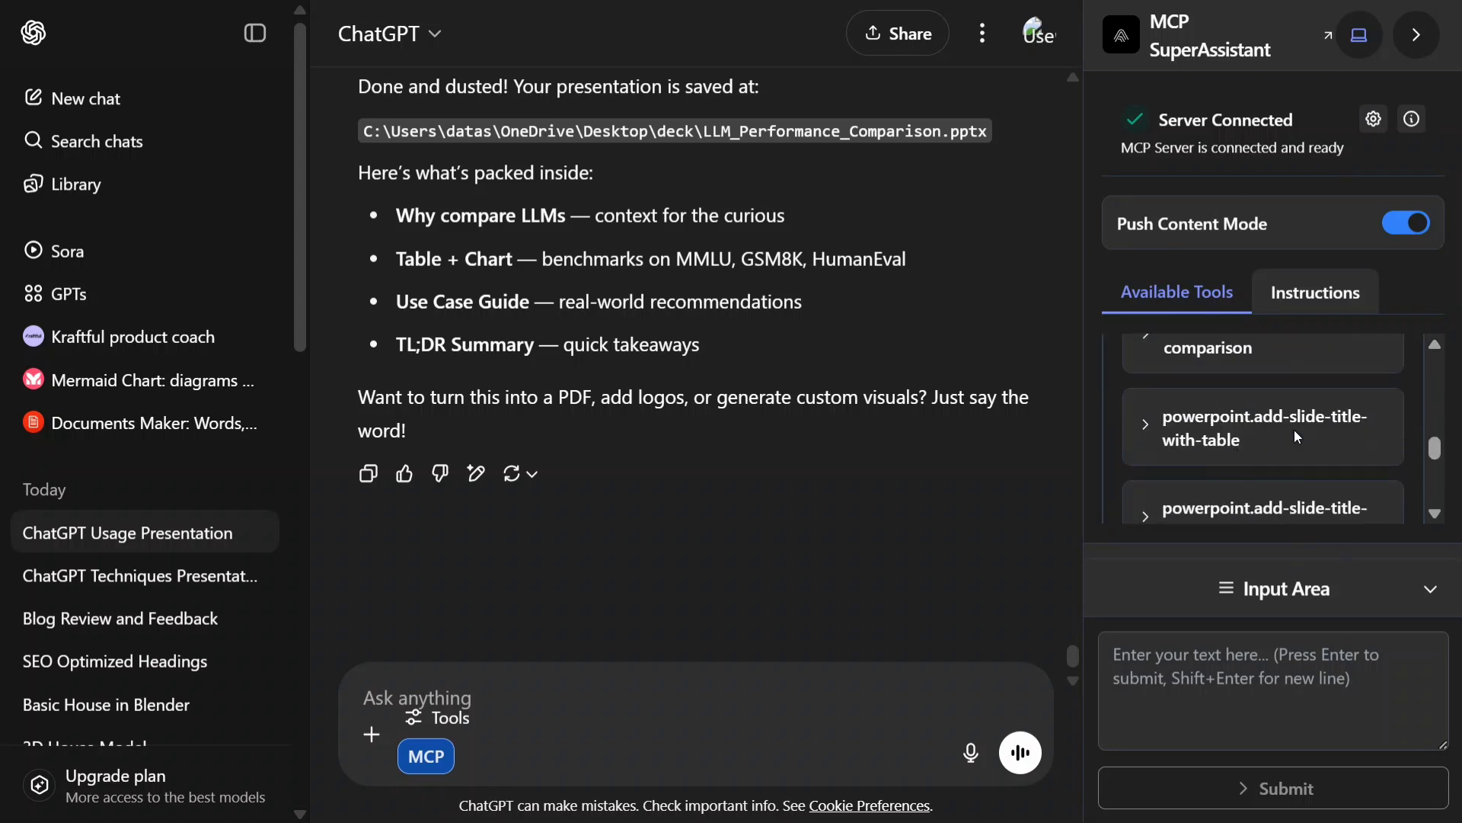